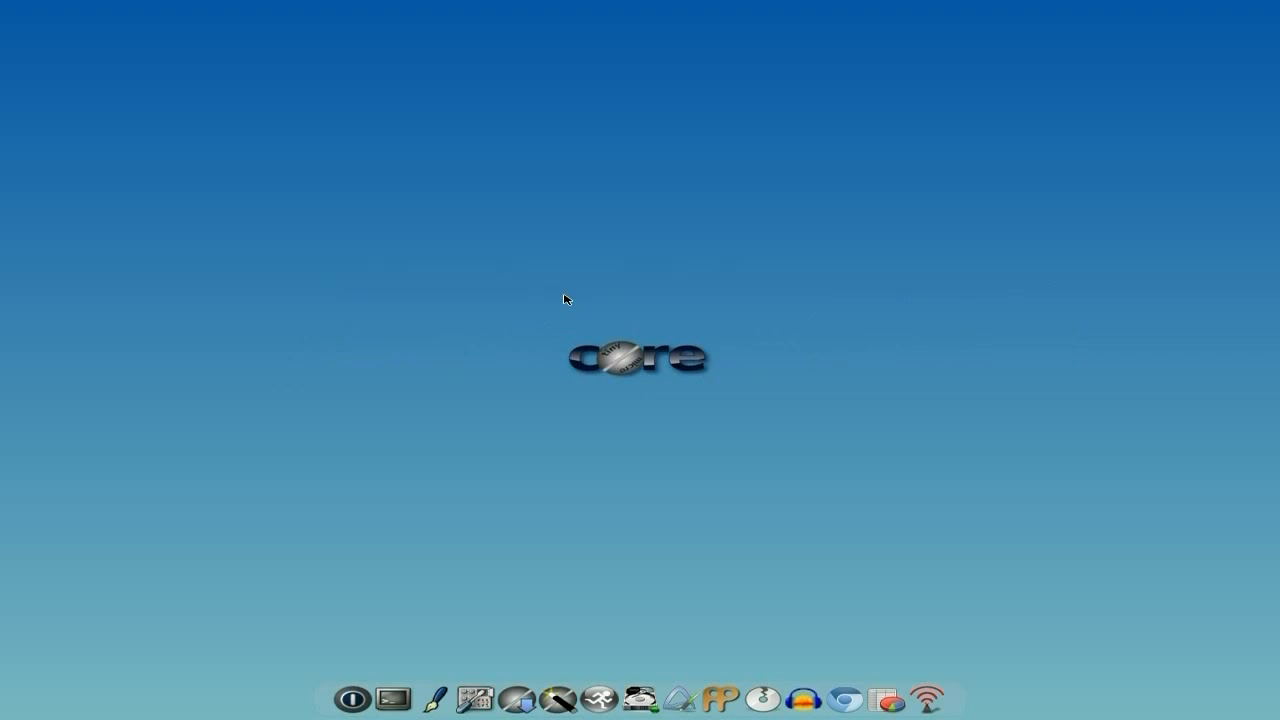
mouse_move(774, 464)
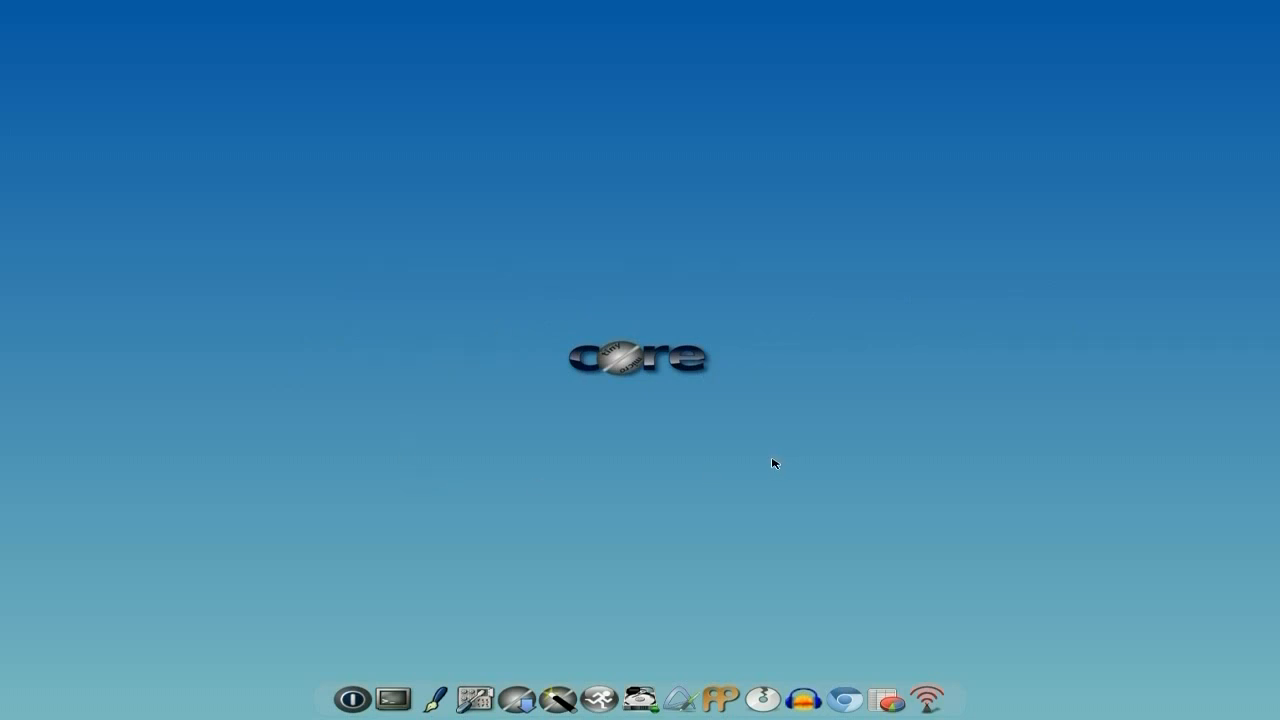
mouse_move(1034, 620)
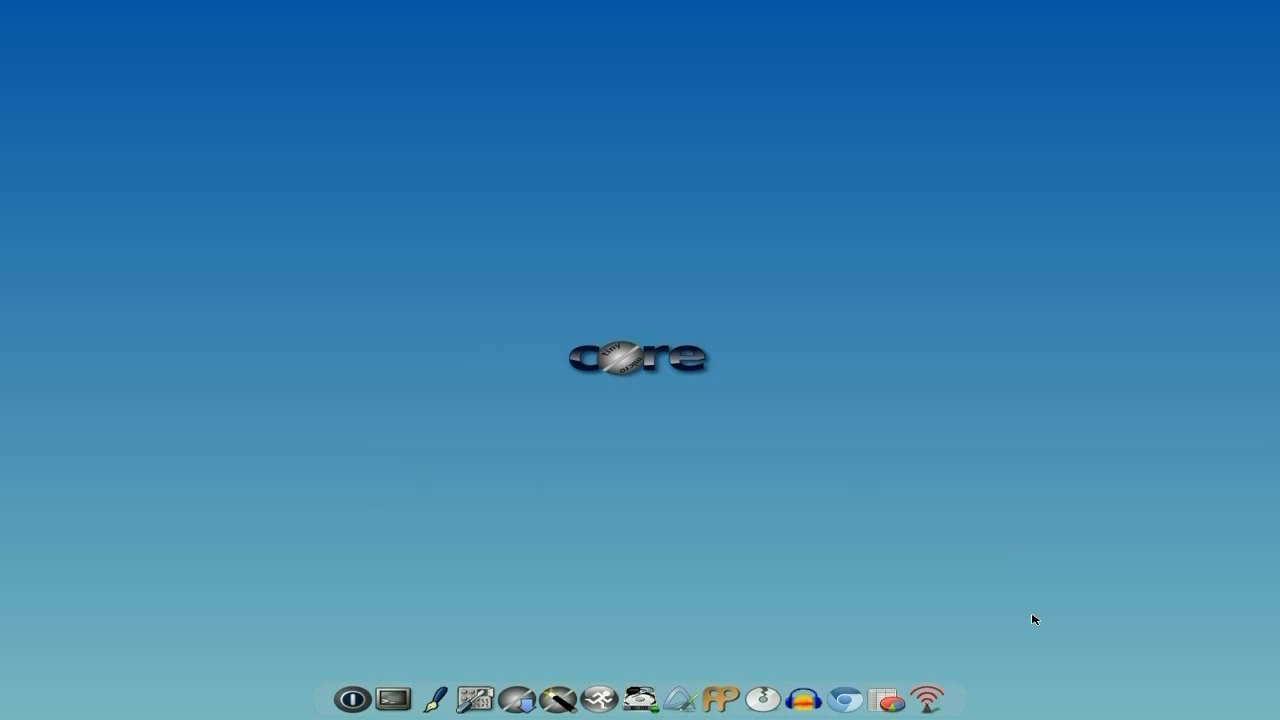
mouse_move(1023, 621)
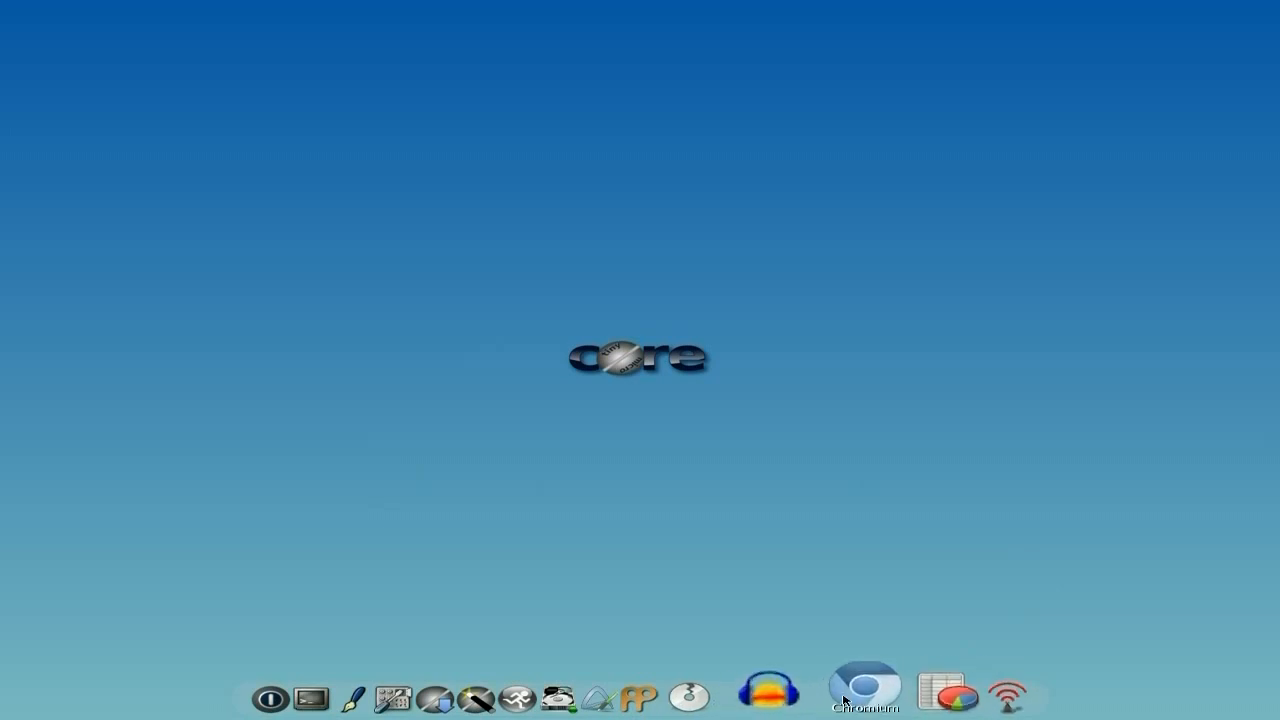
mouse_move(825, 705)
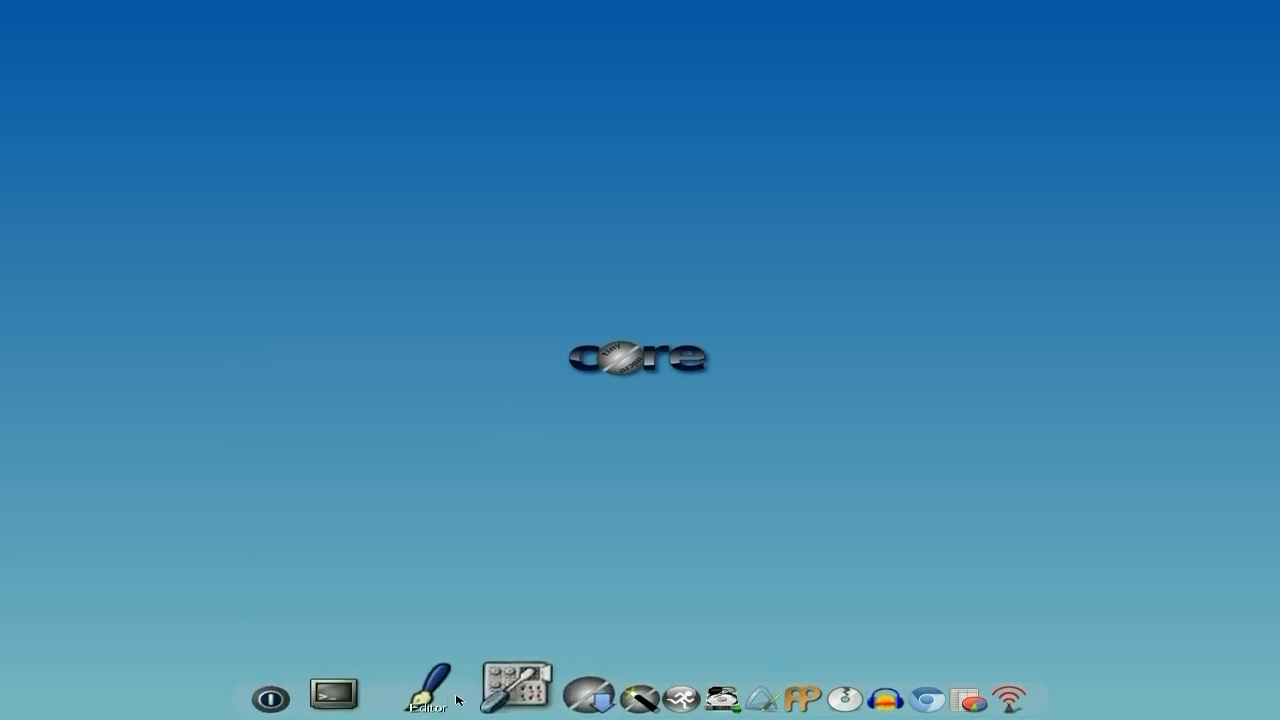
Open the Tiny Core Control Panel from the wbar dock
click(522, 695)
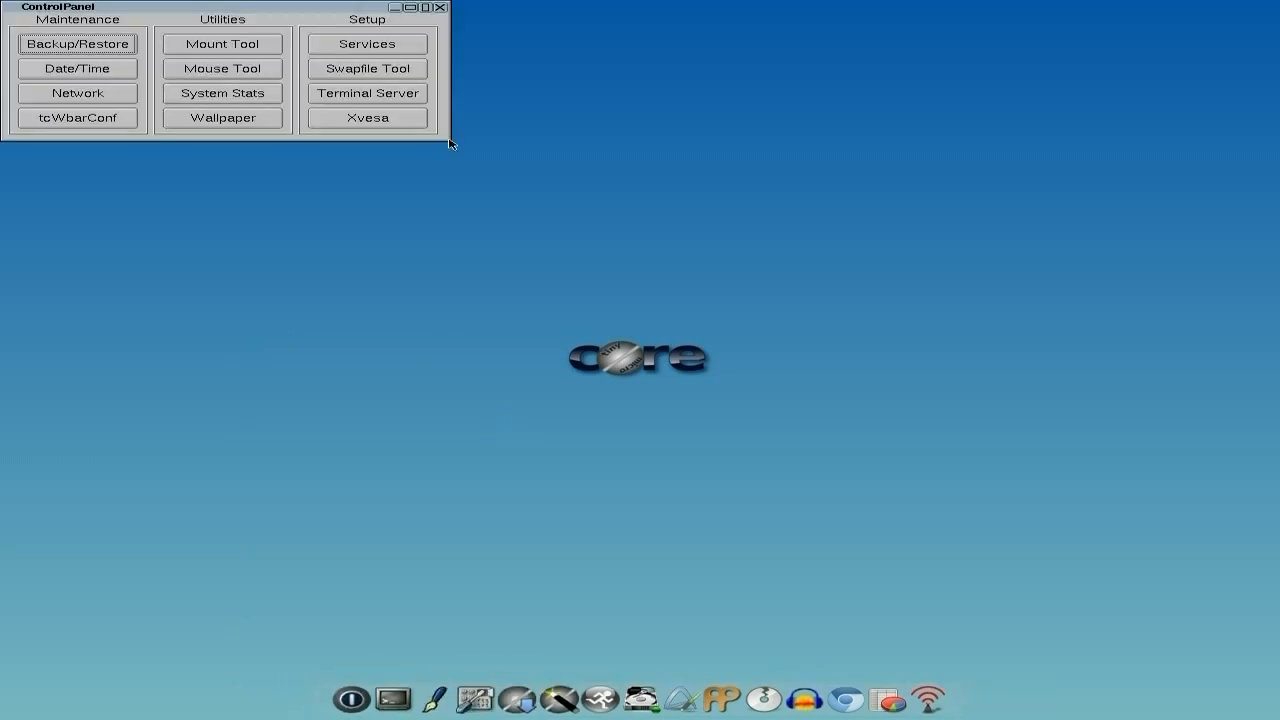
mouse_move(64, 62)
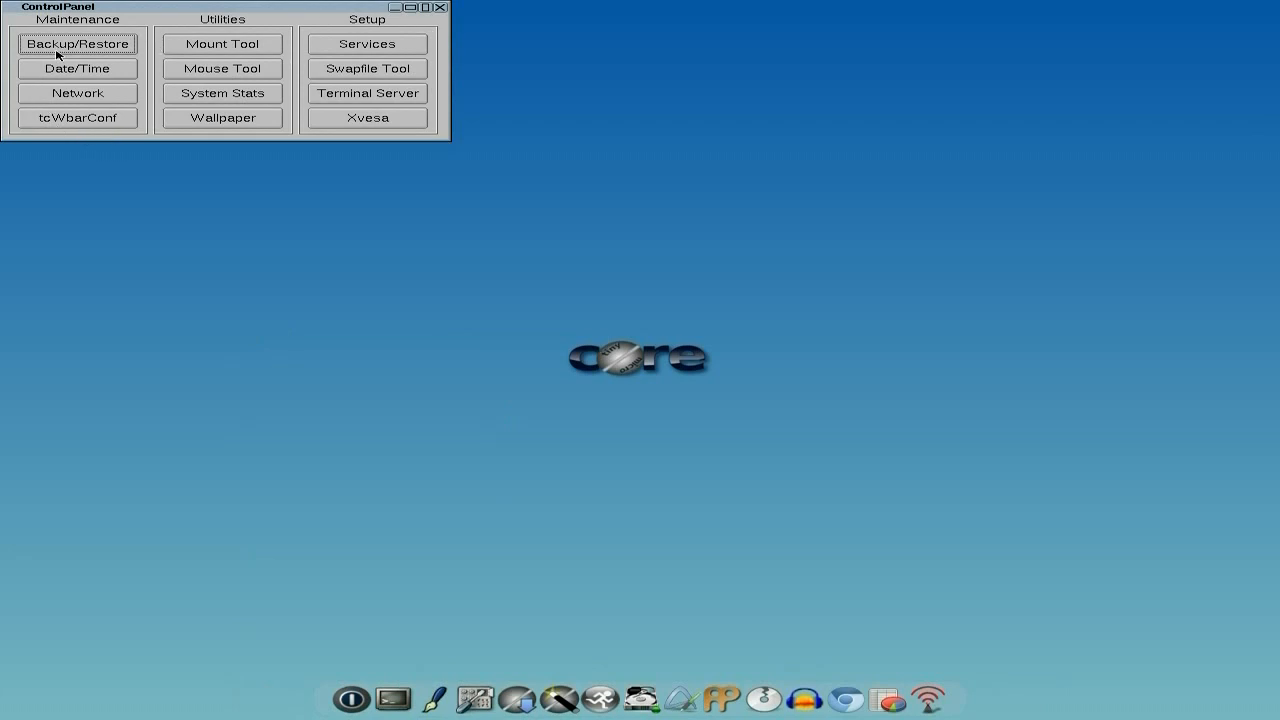
mouse_move(63, 74)
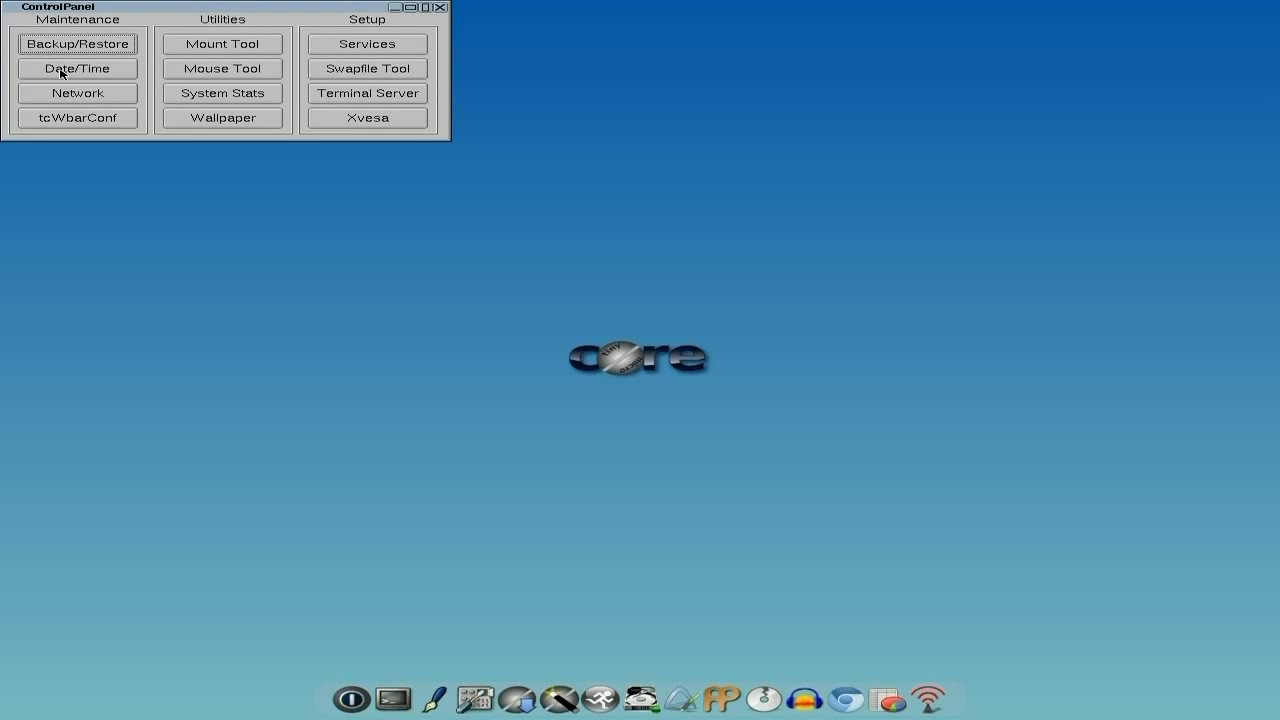
mouse_move(56, 123)
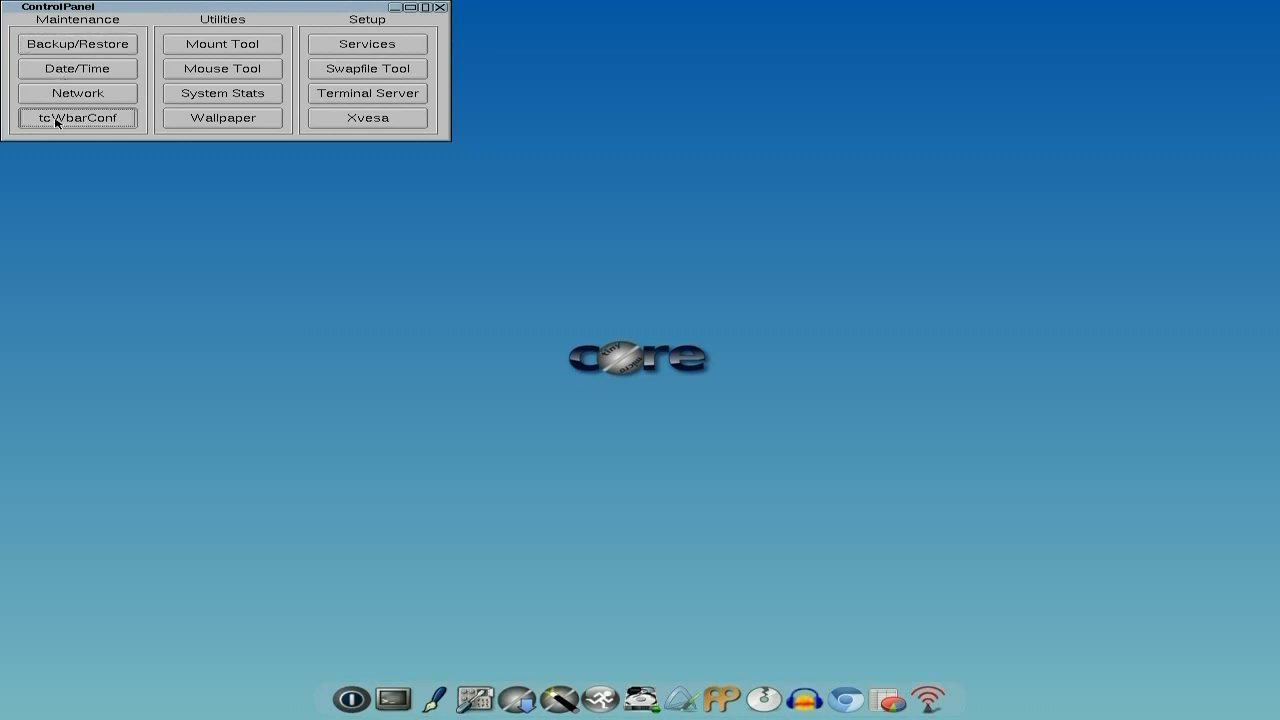
Open tcWbarConf and set the dock position to Right Vertical
click(77, 117)
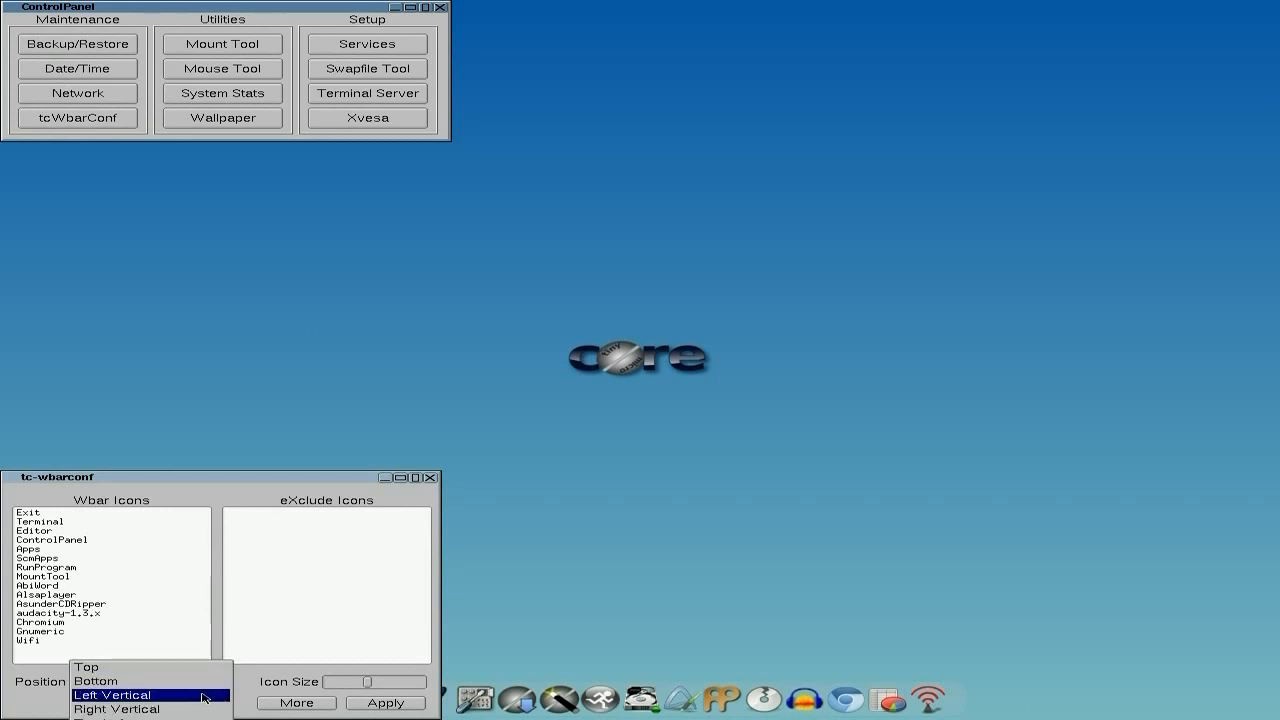
click(140, 690)
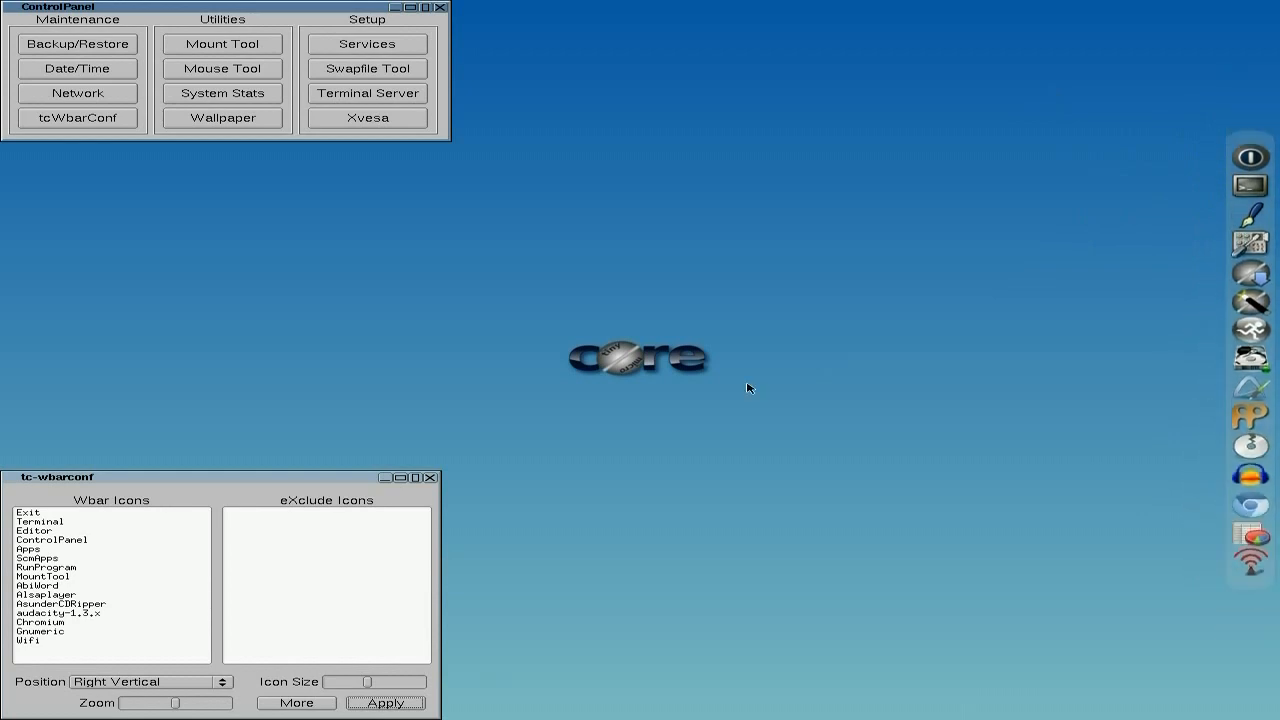
mouse_move(219, 691)
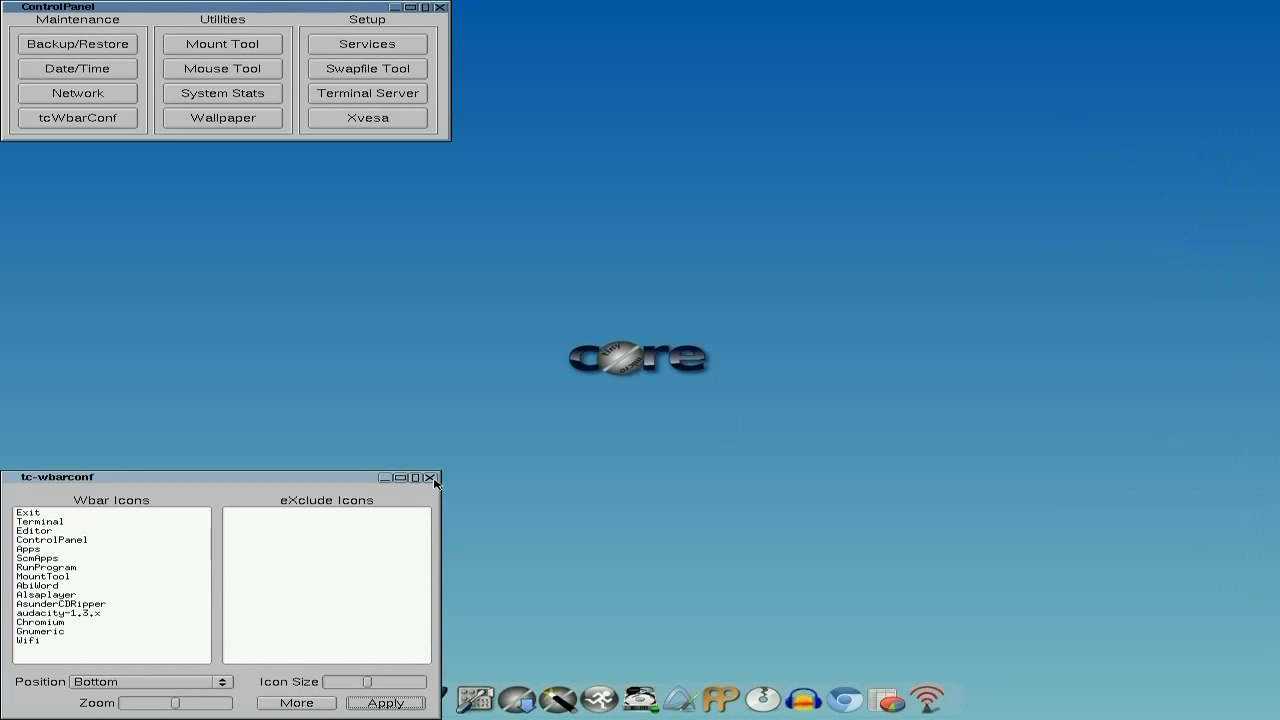
Close the tc-wbarconf window, then close the ControlPanel window
click(432, 478)
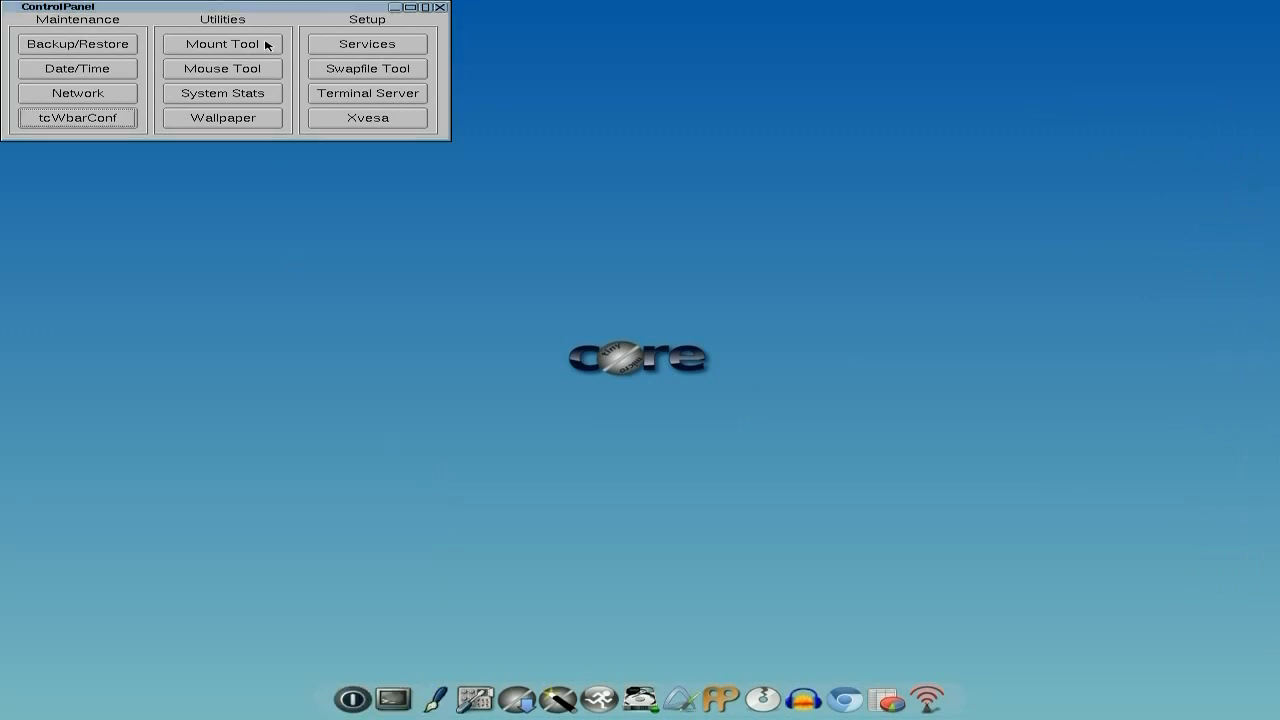
mouse_move(251, 70)
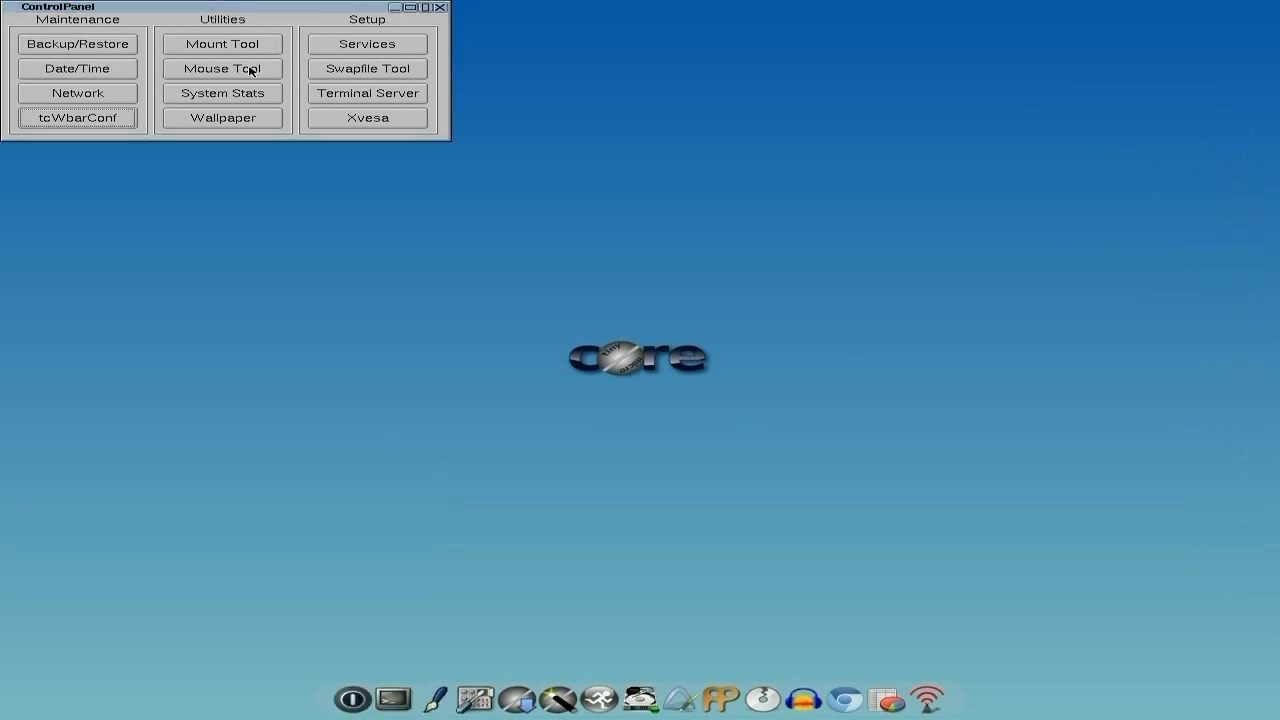
mouse_move(235, 122)
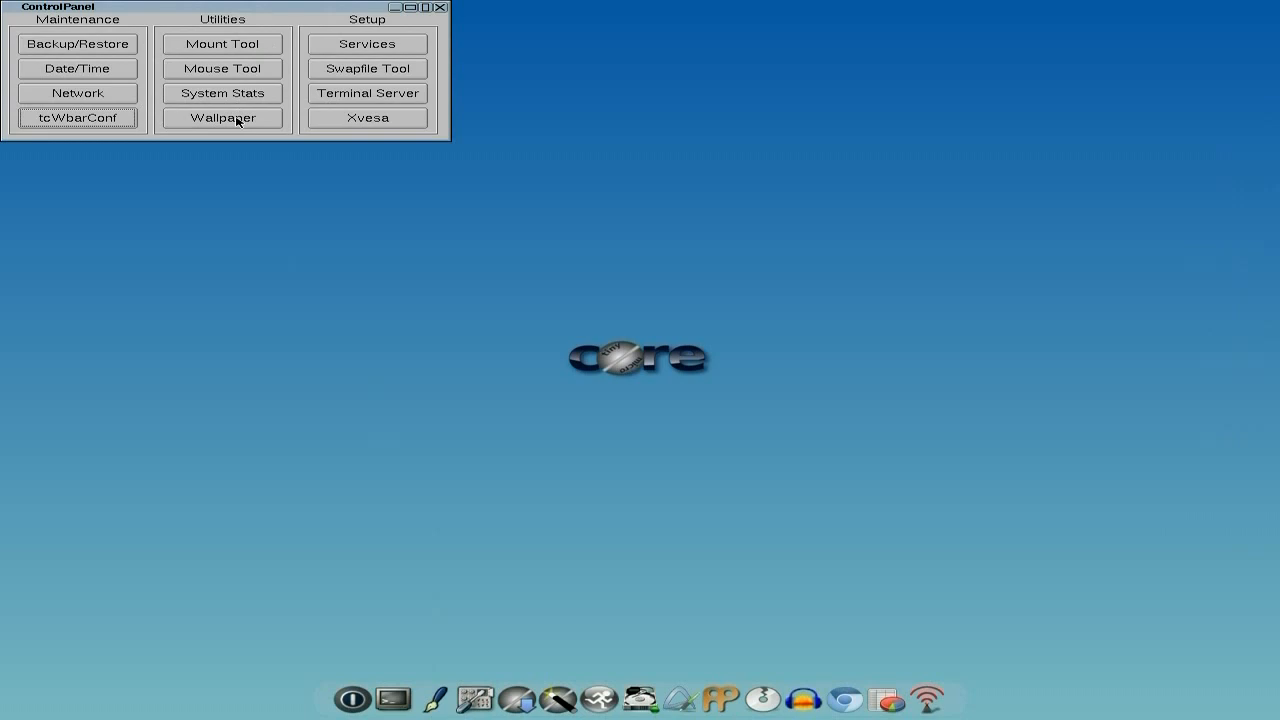
mouse_move(349, 69)
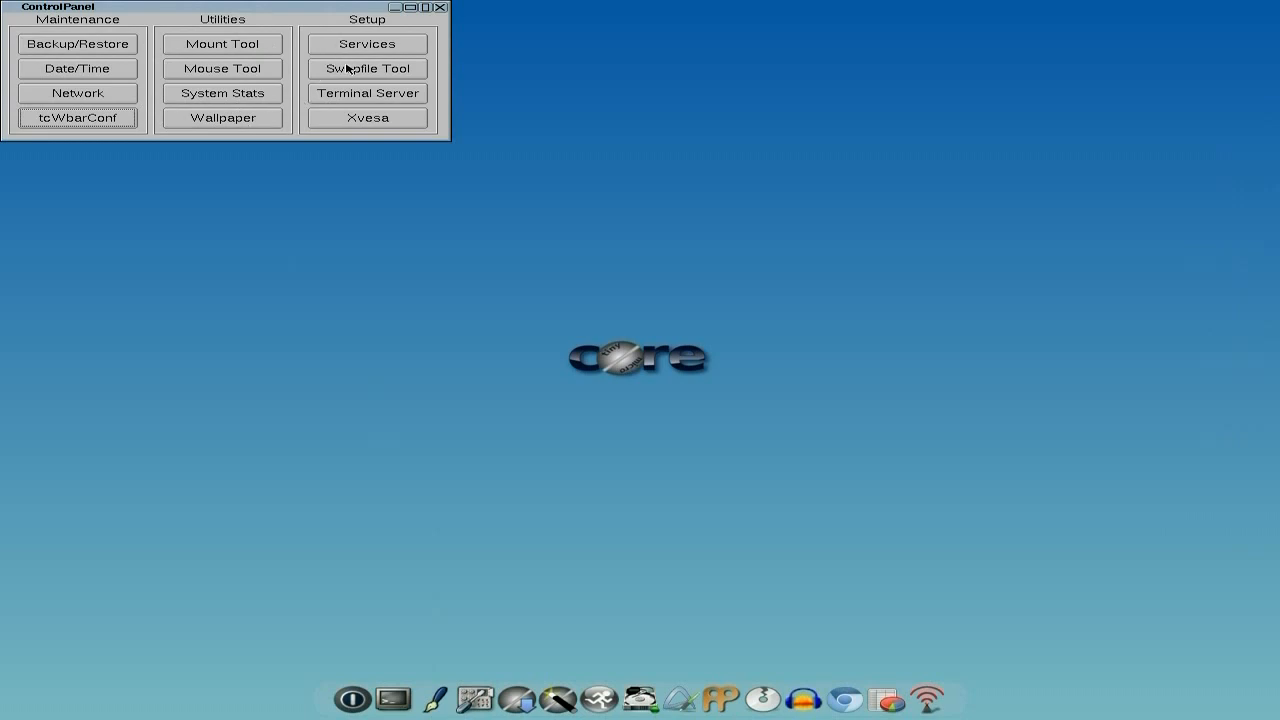
mouse_move(354, 97)
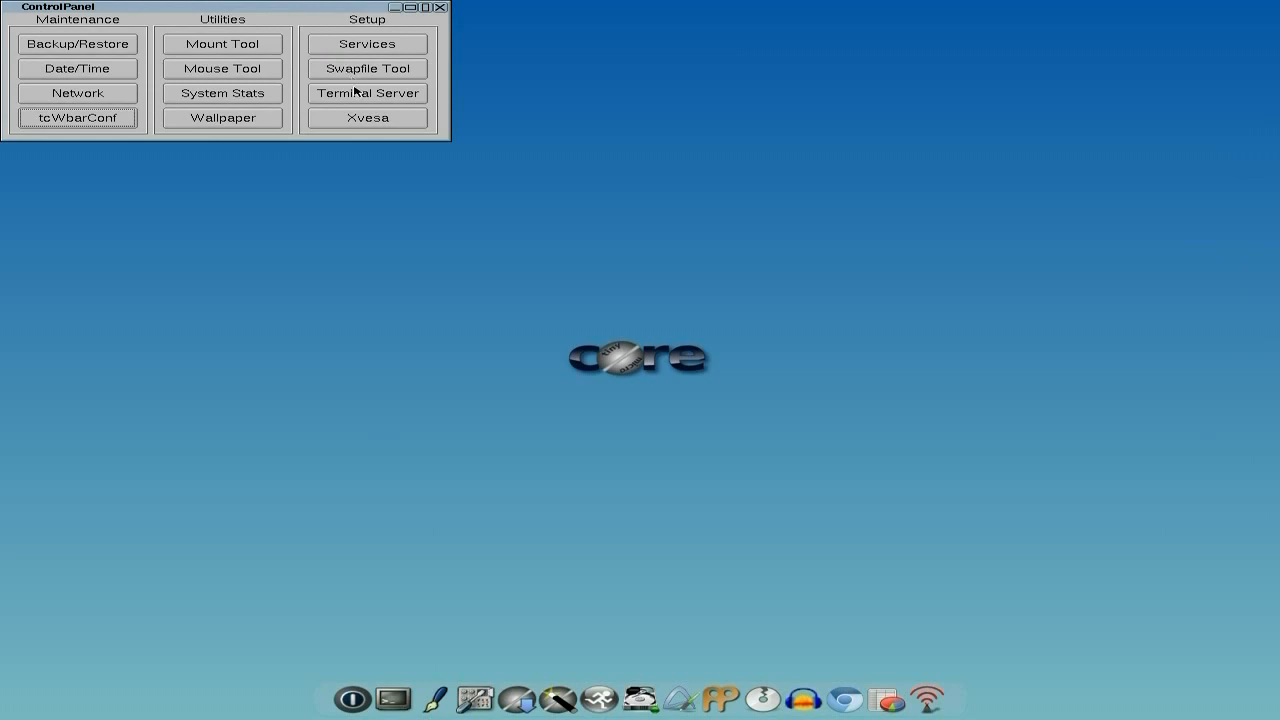
mouse_move(363, 147)
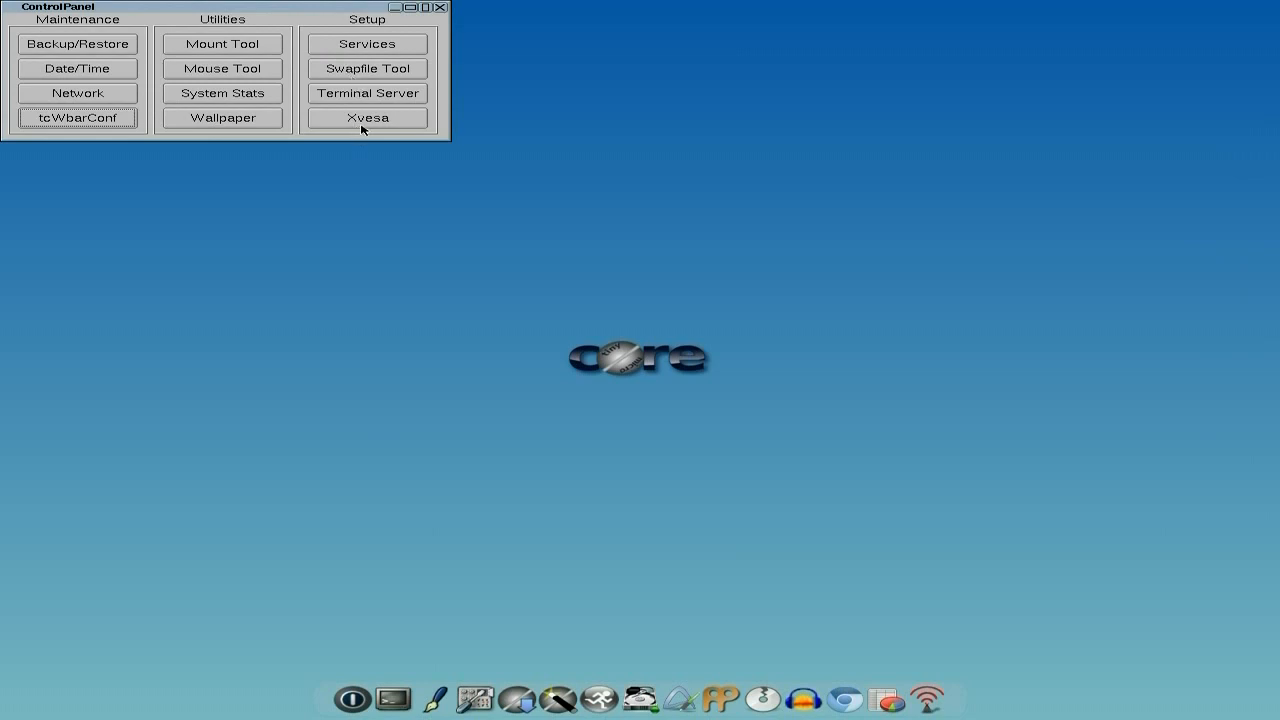
mouse_move(453, 13)
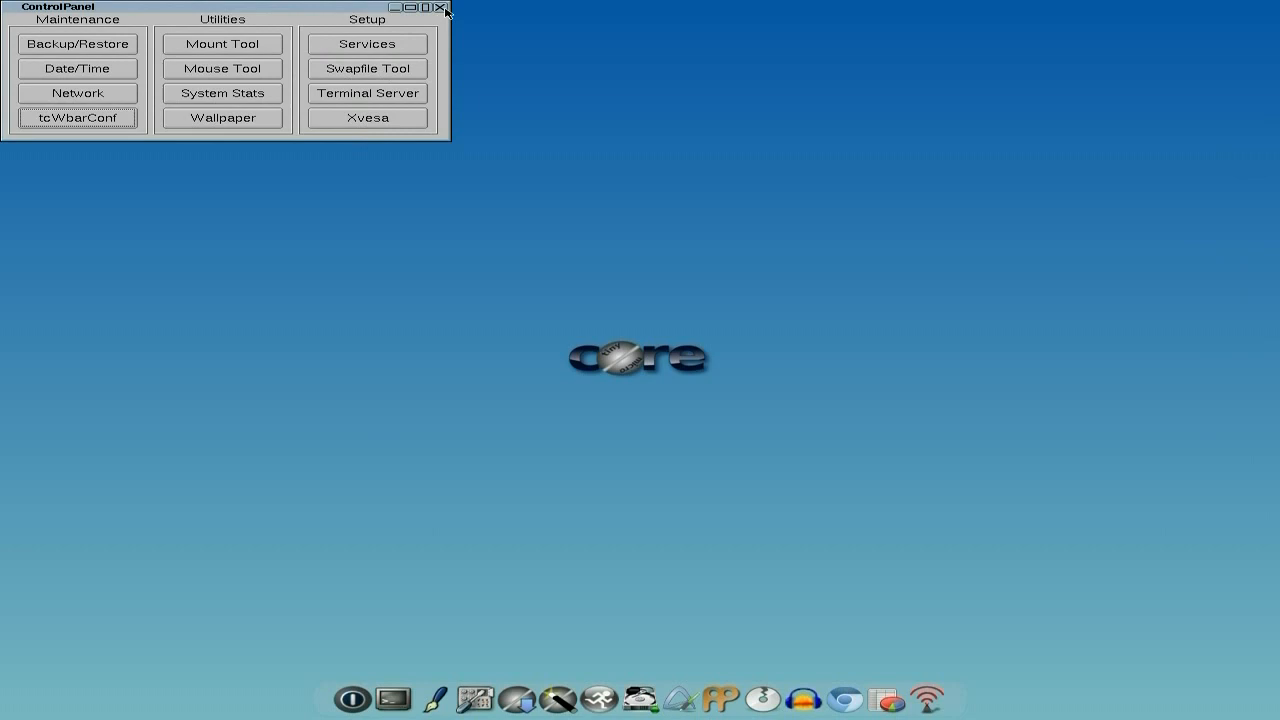
click(443, 11)
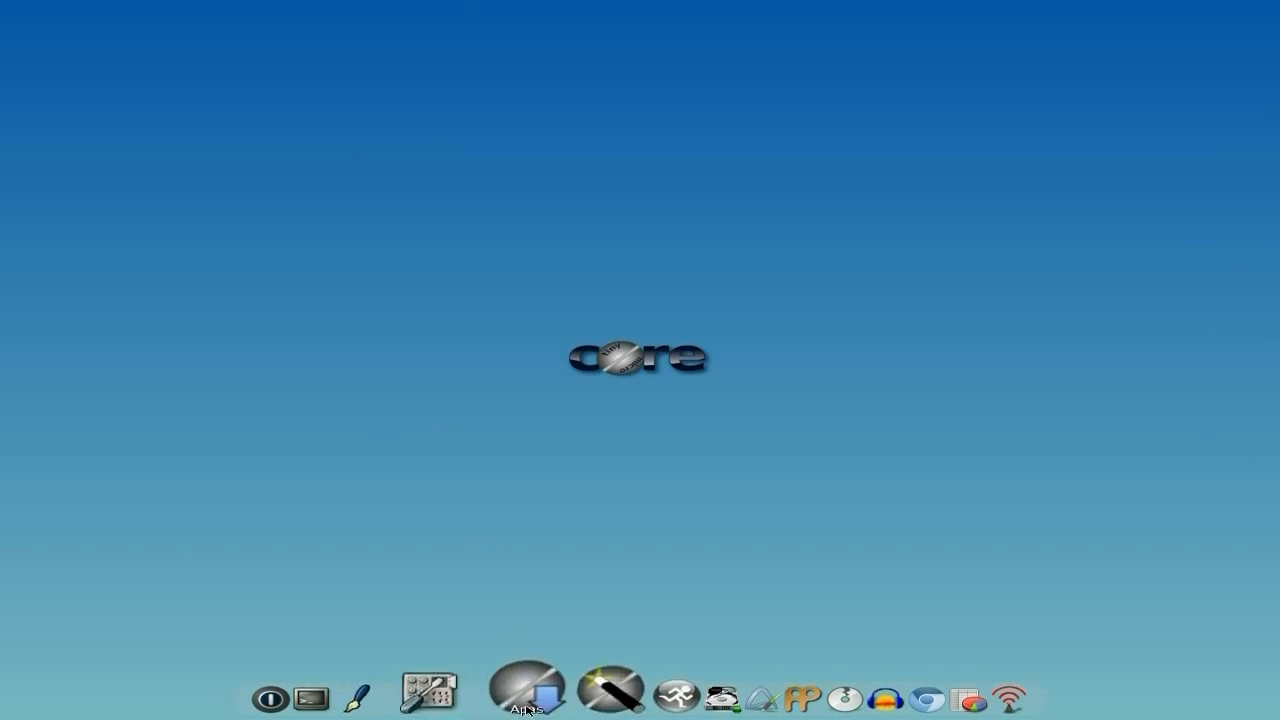
Launch Tiny Core Apps and browse the Cloud (Remote) extension list
click(528, 700)
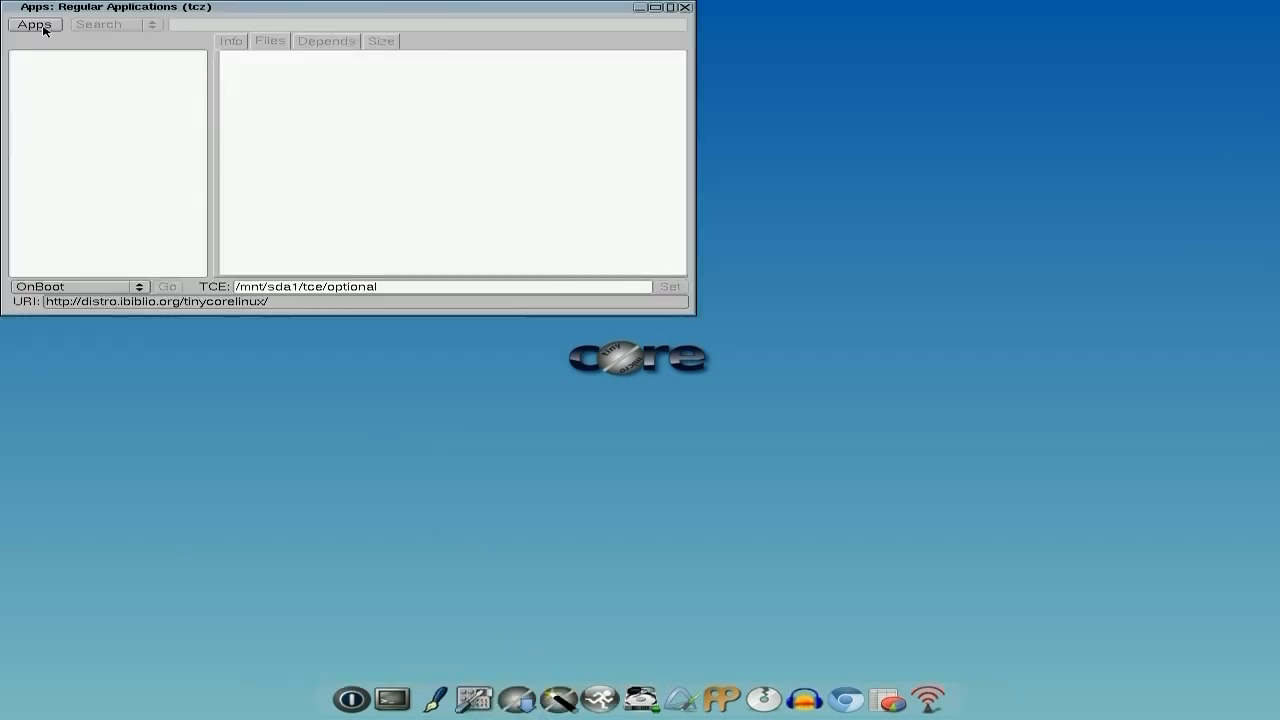
click(34, 25)
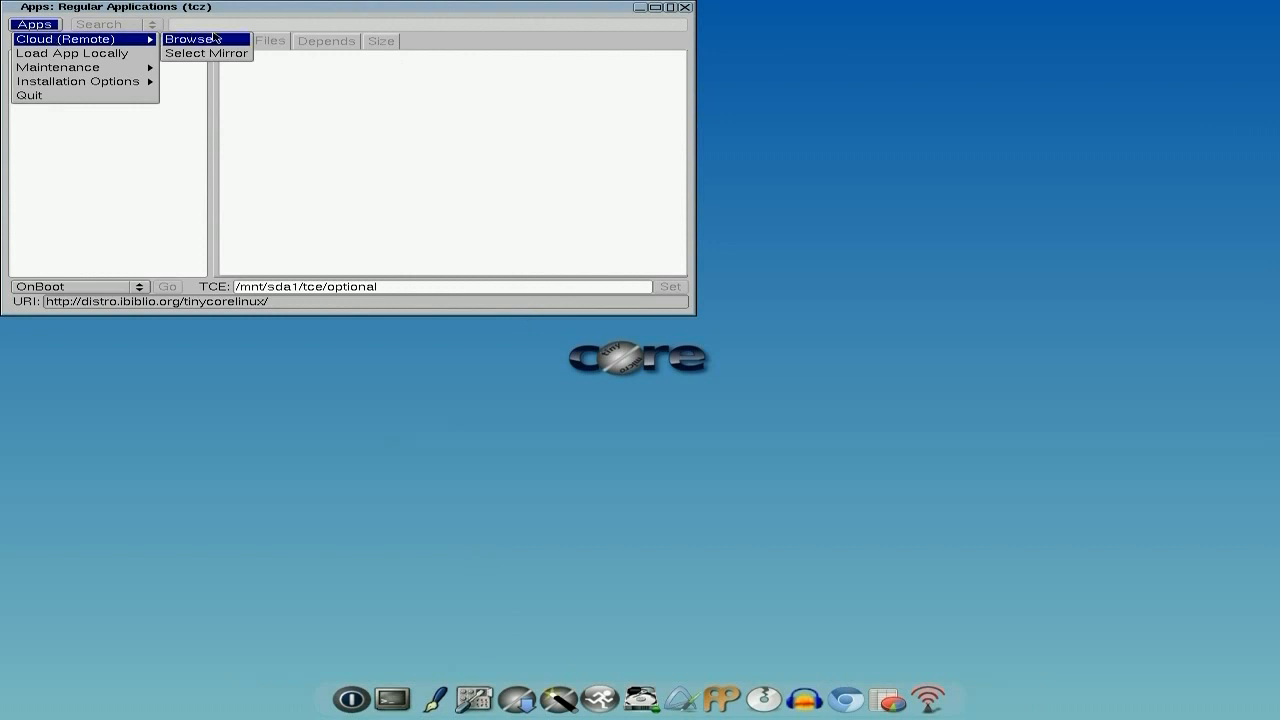
click(200, 40)
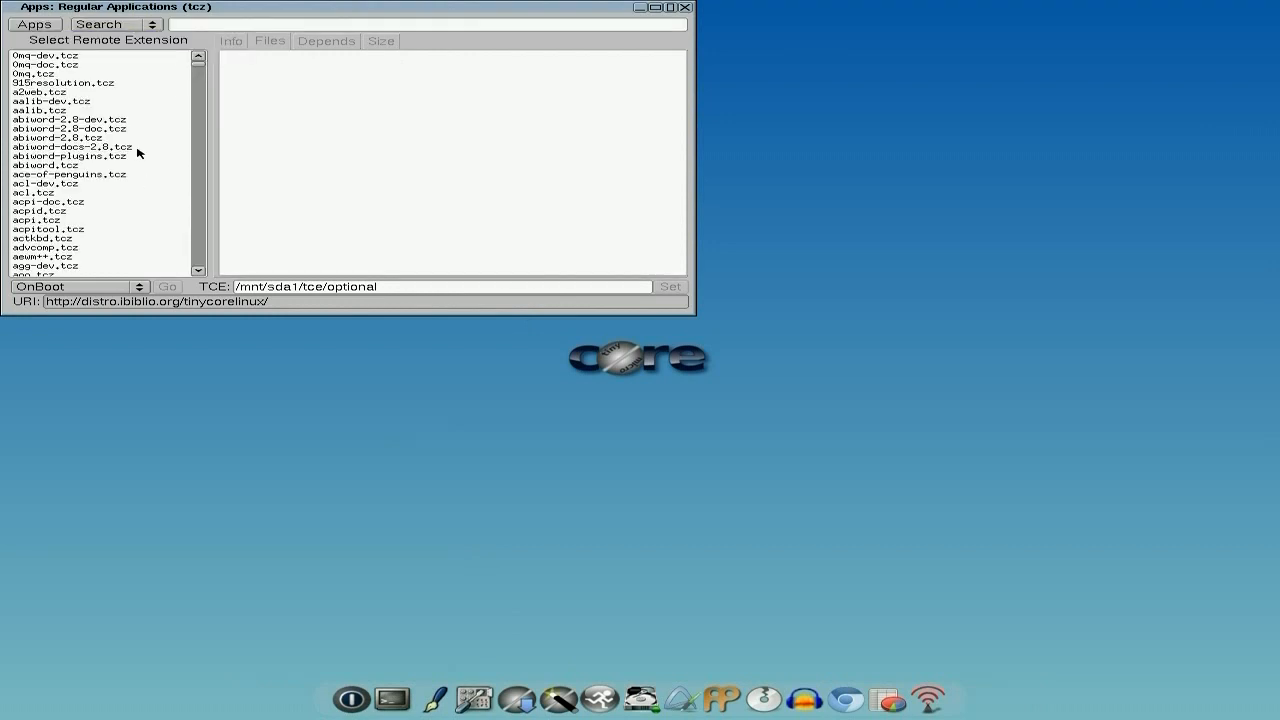
mouse_move(836, 562)
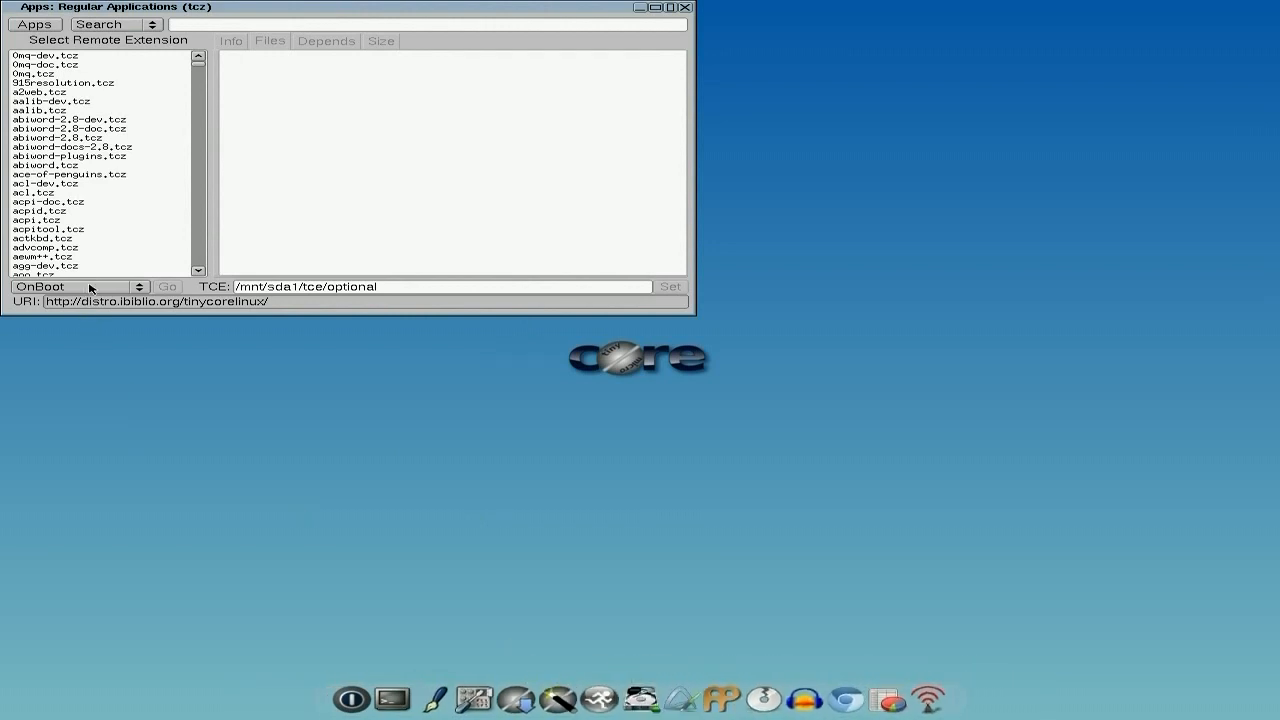
mouse_move(86, 178)
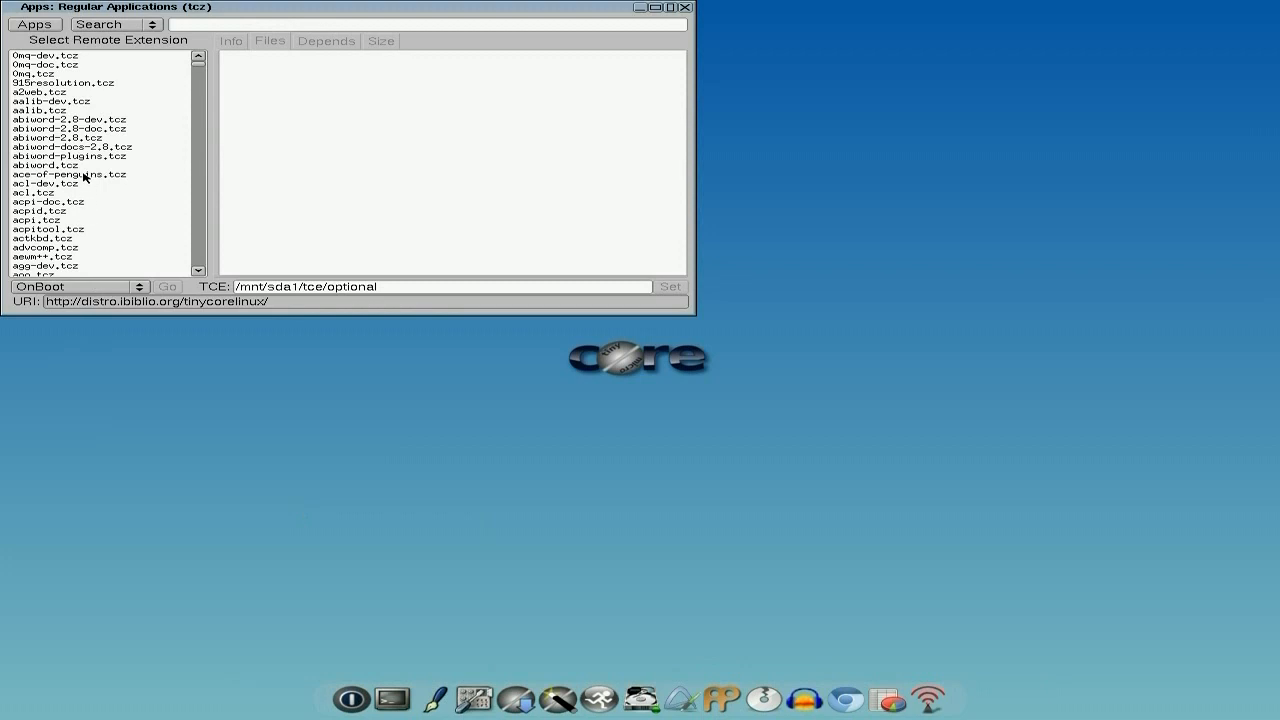
Select abiword-plugins.tcz to show its 1.3M package details
click(70, 157)
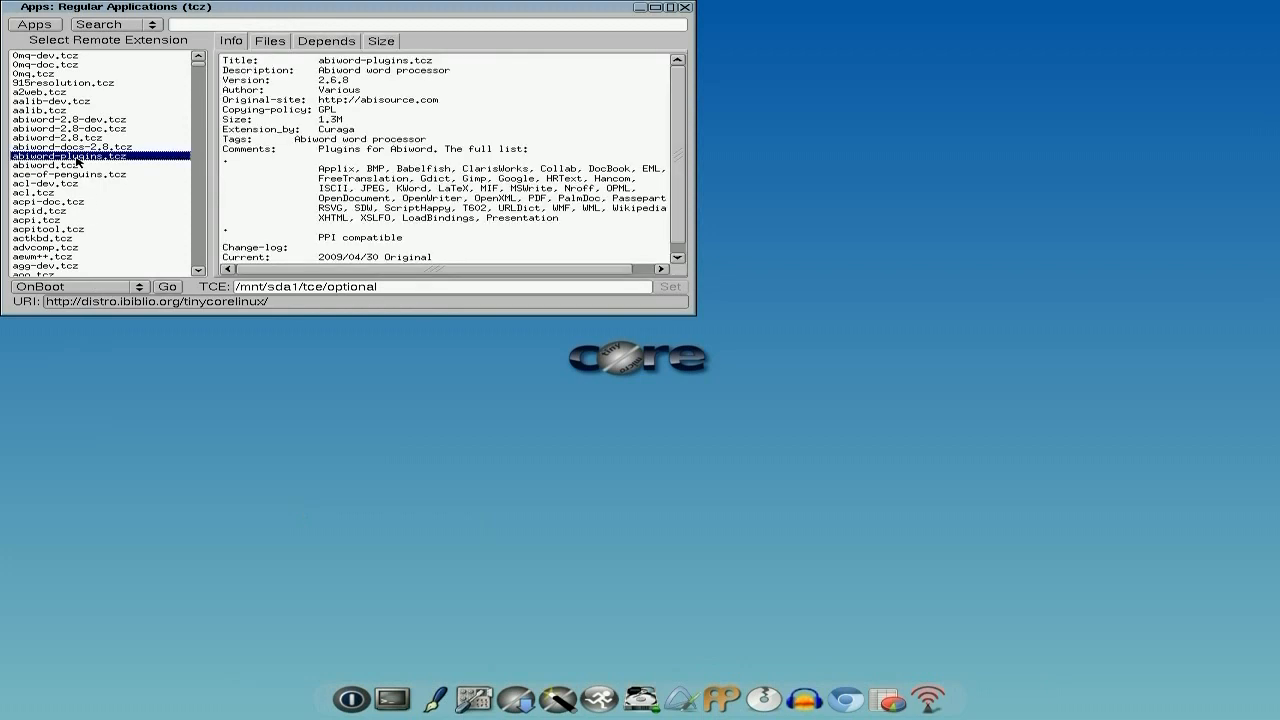
mouse_move(418, 128)
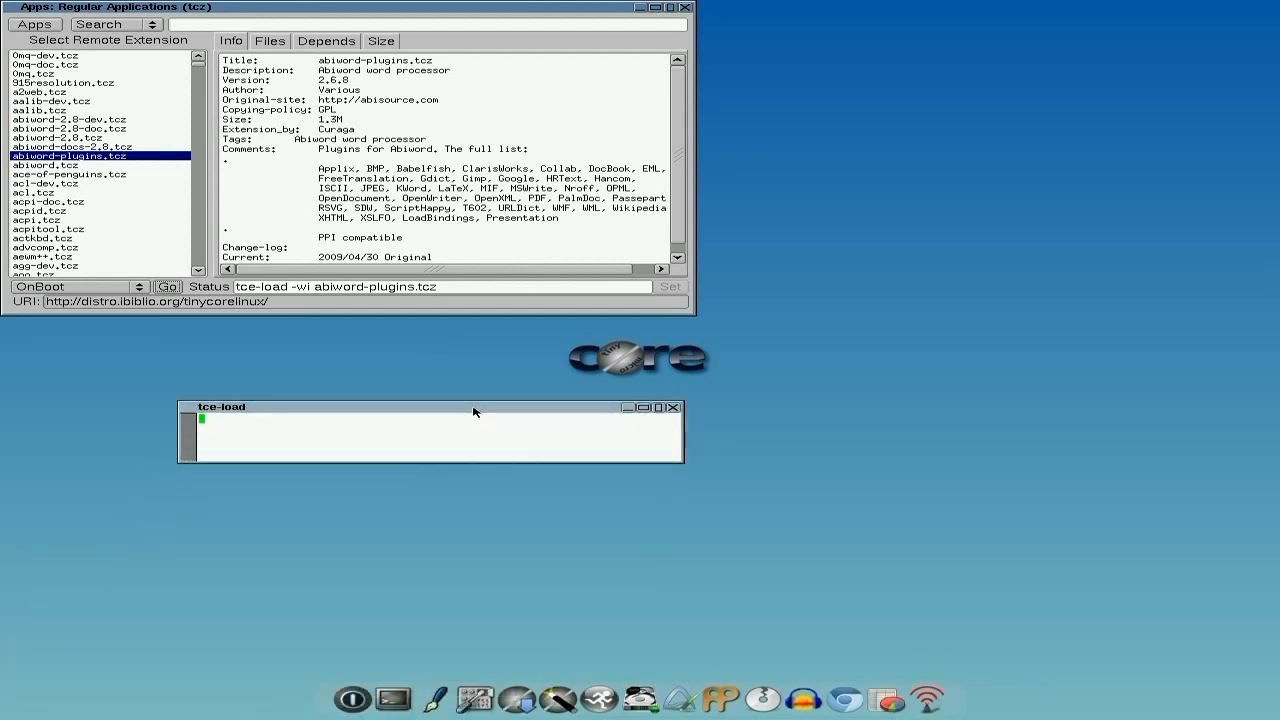
mouse_move(1066, 506)
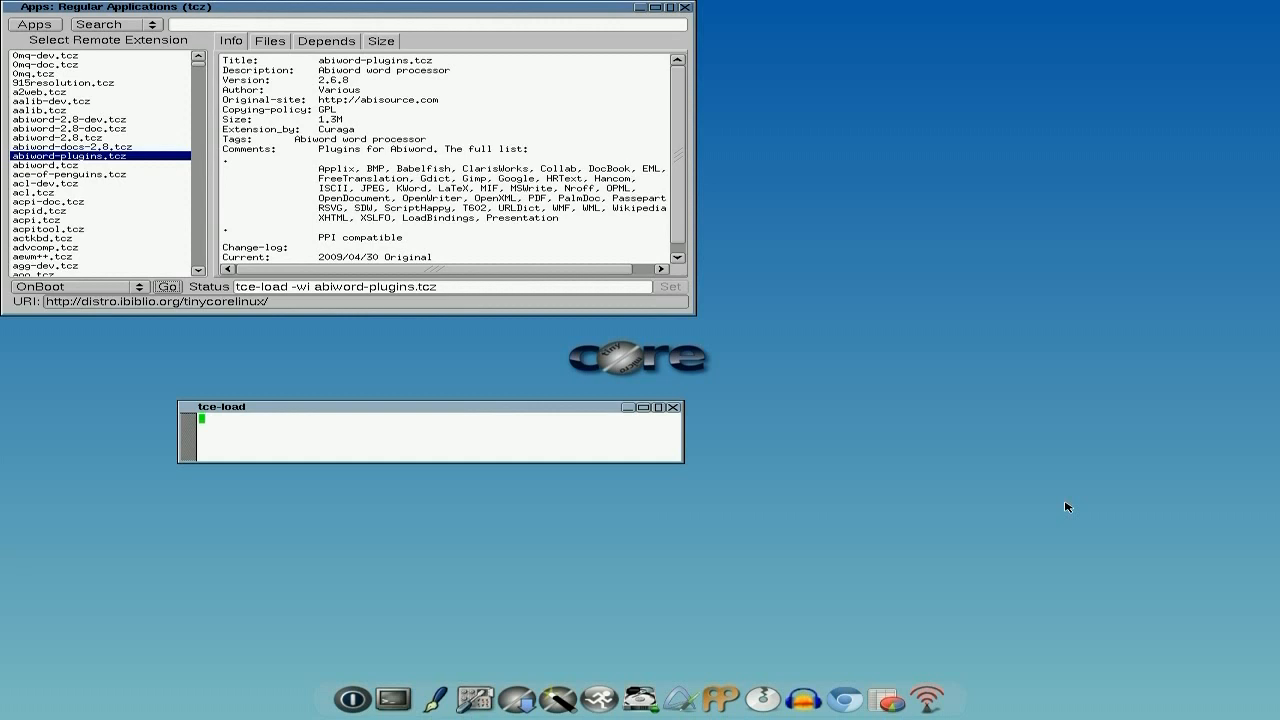
mouse_move(1046, 463)
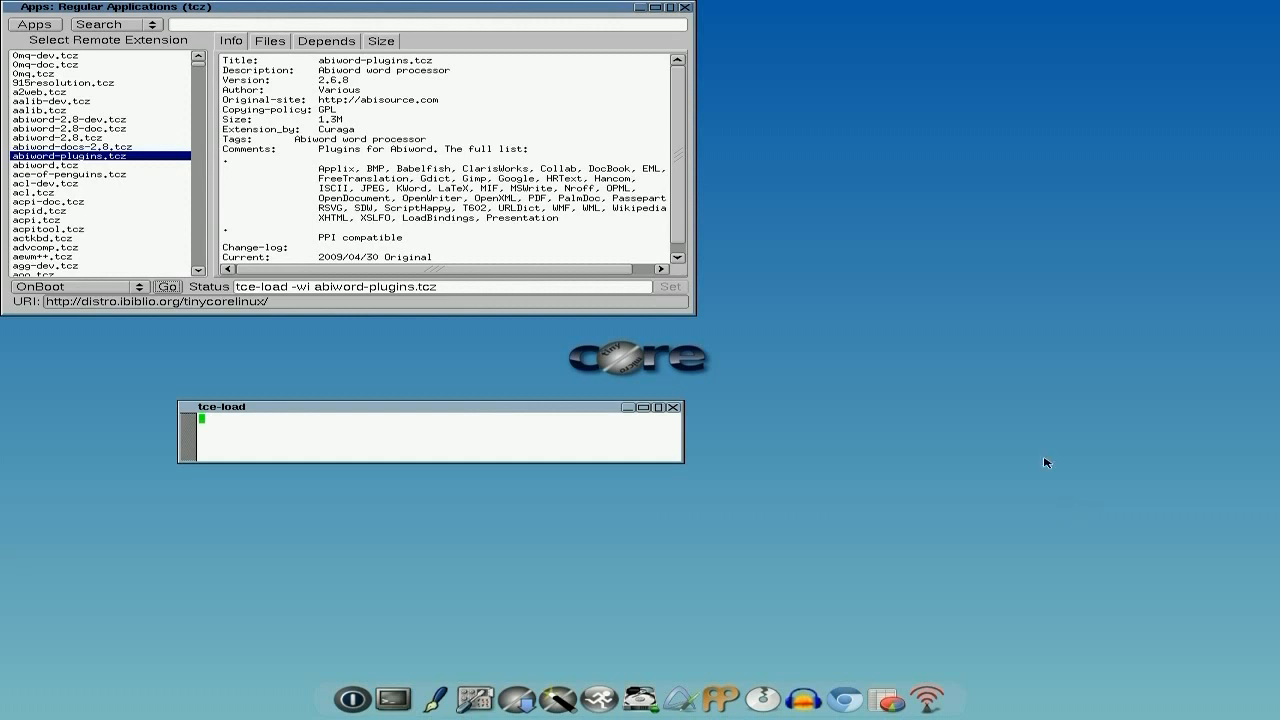
mouse_move(422, 415)
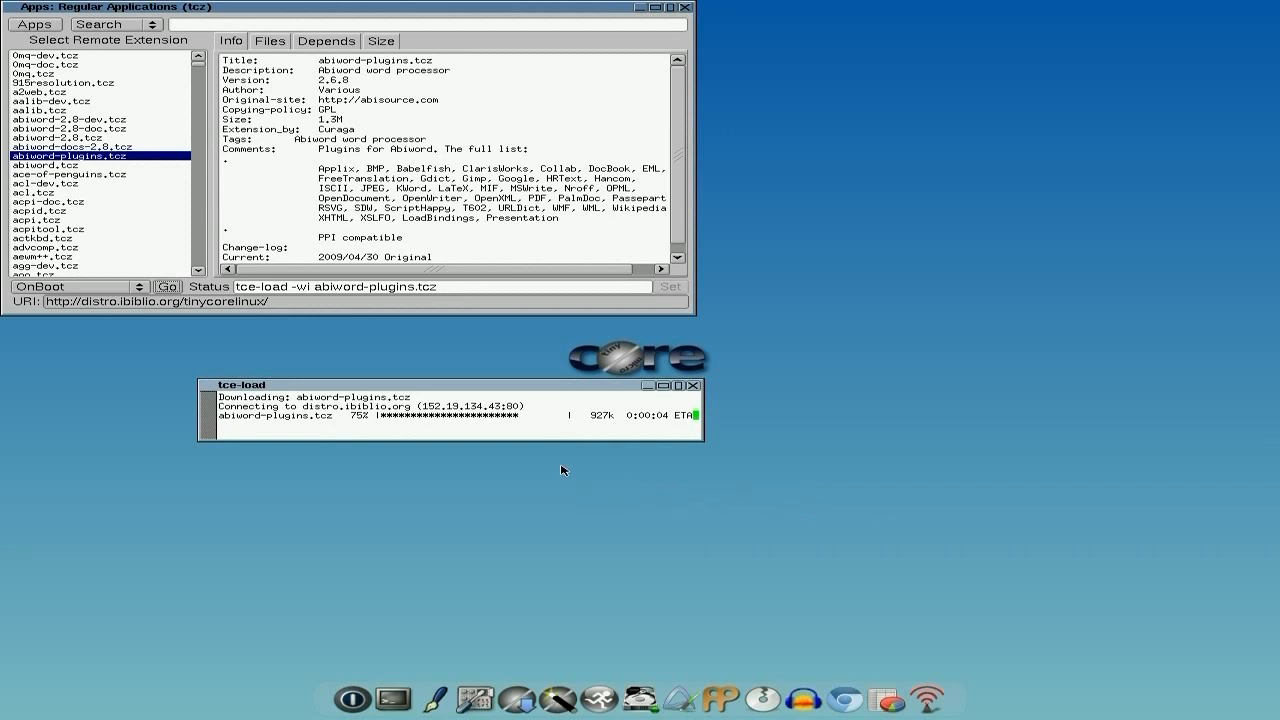
mouse_move(310, 218)
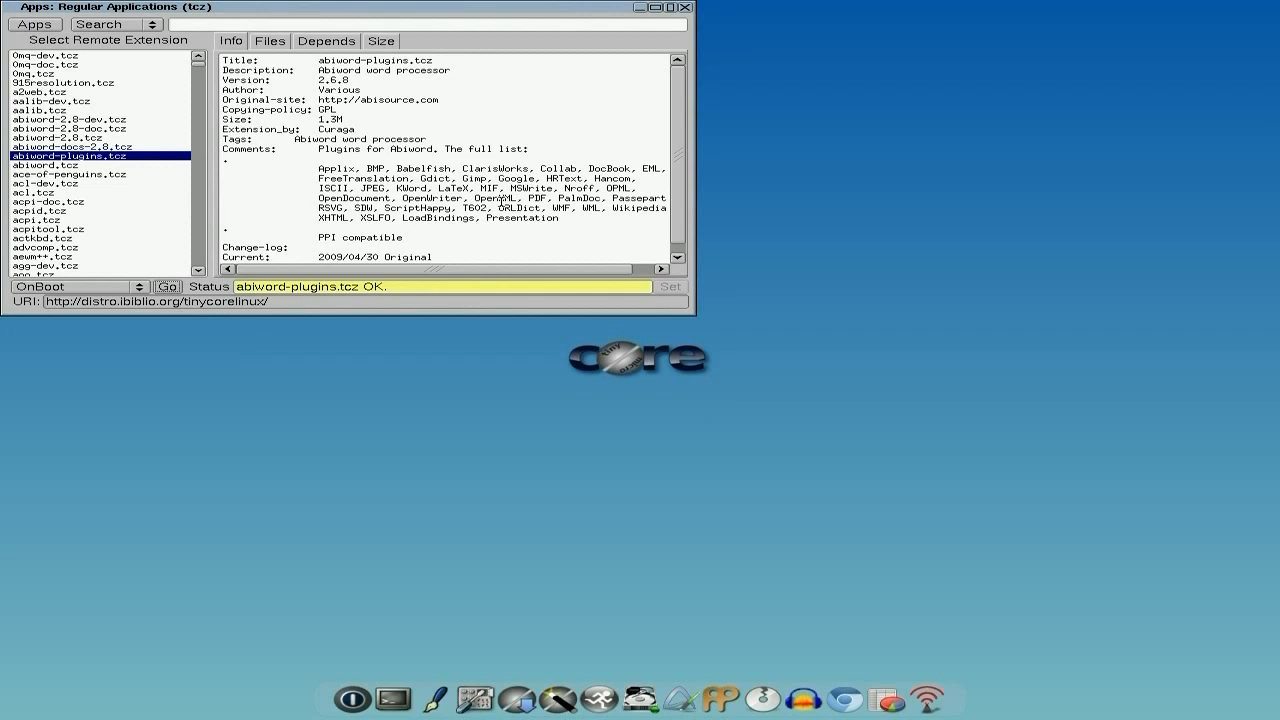
mouse_move(686, 12)
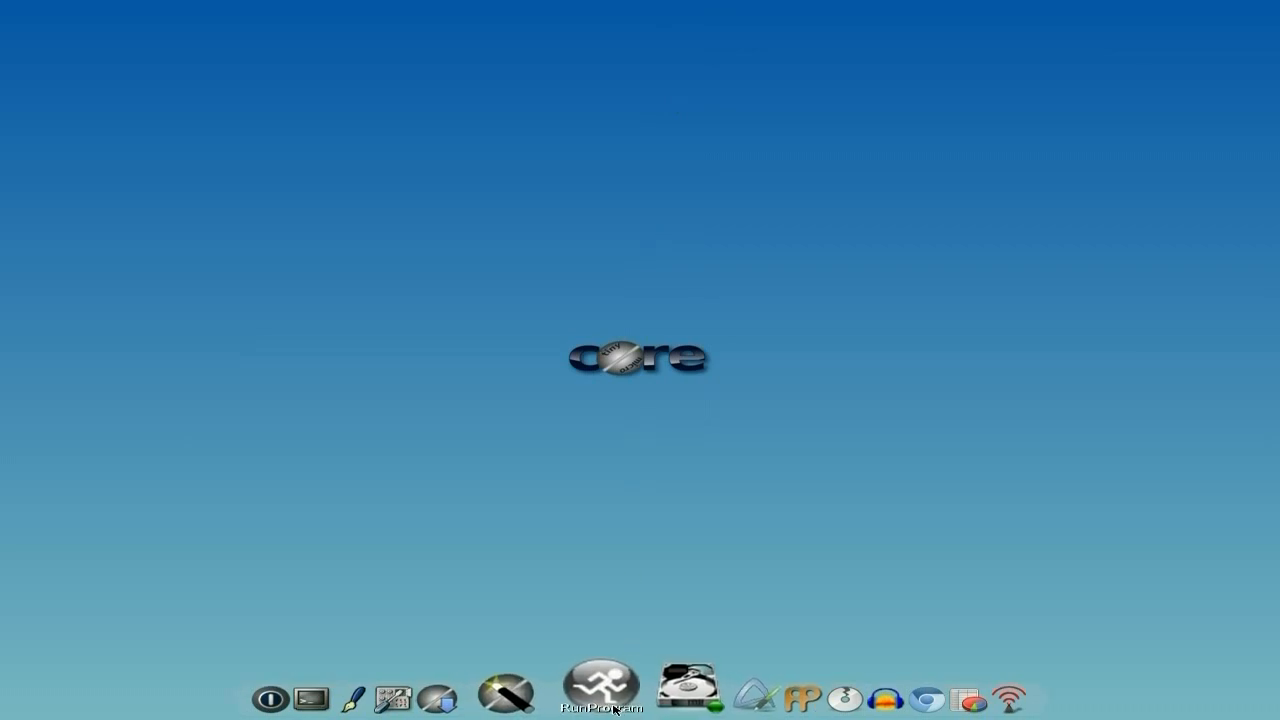
click(595, 705)
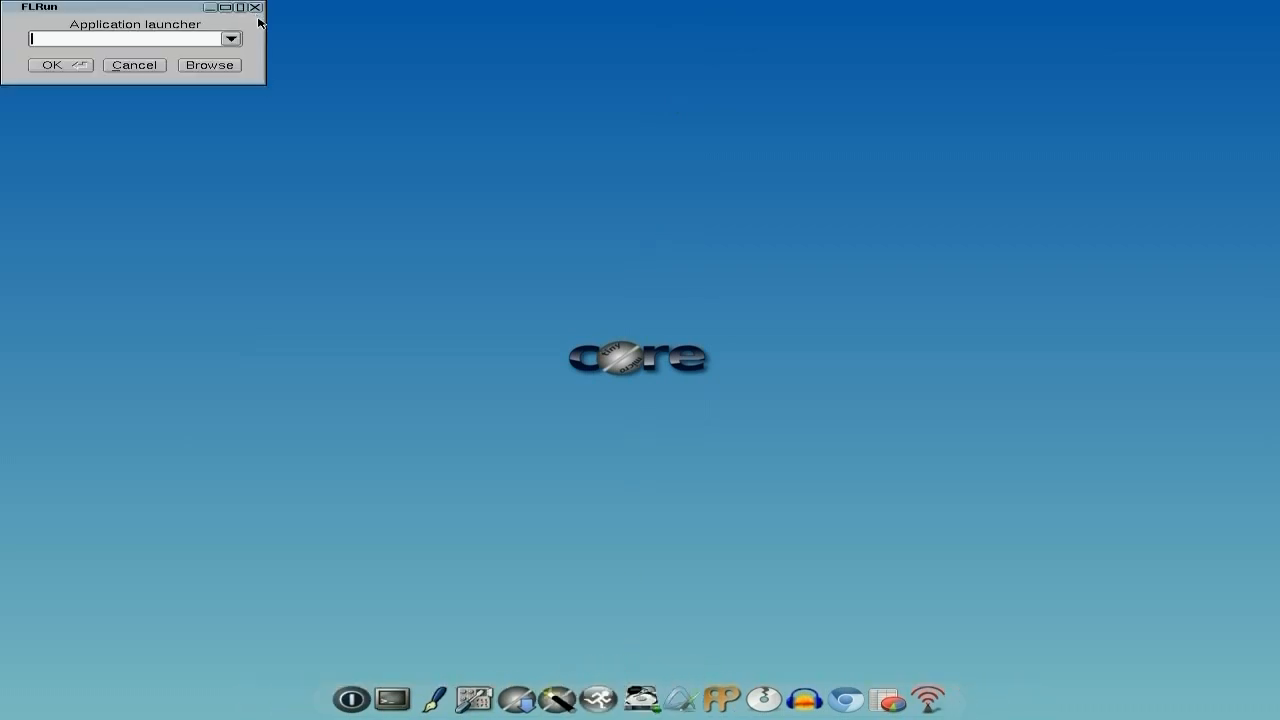
click(135, 65)
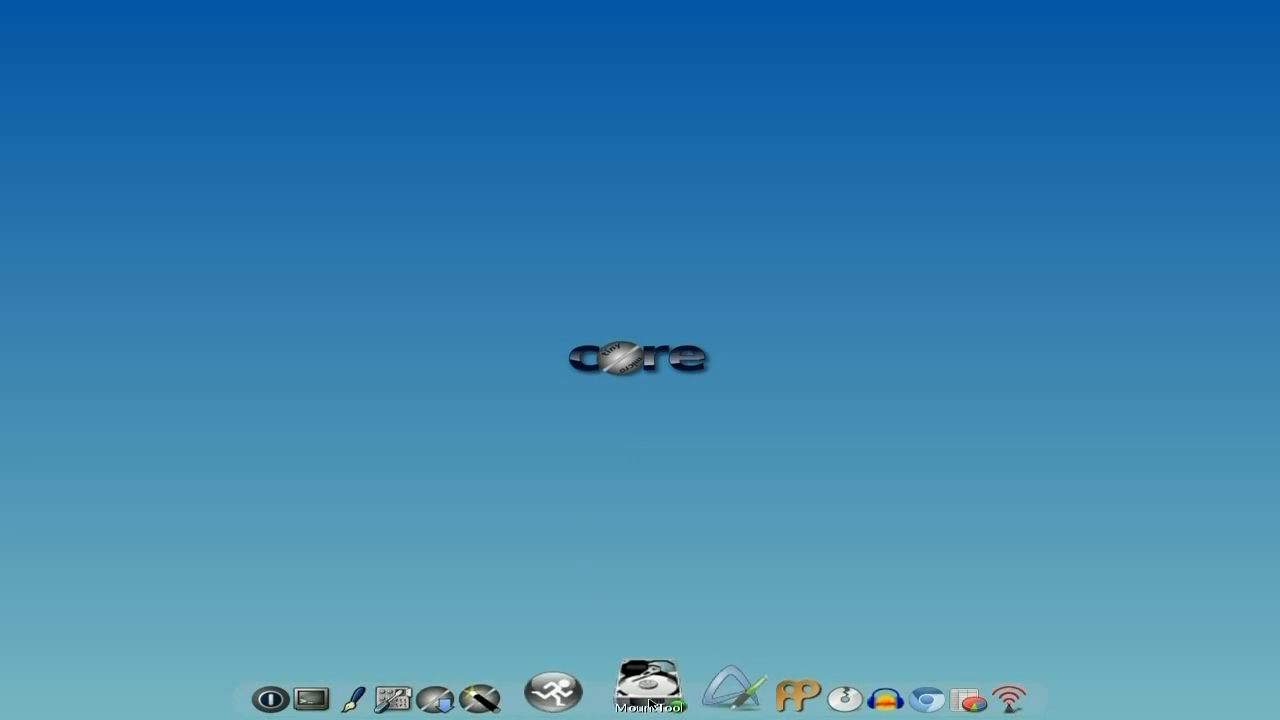
click(644, 705)
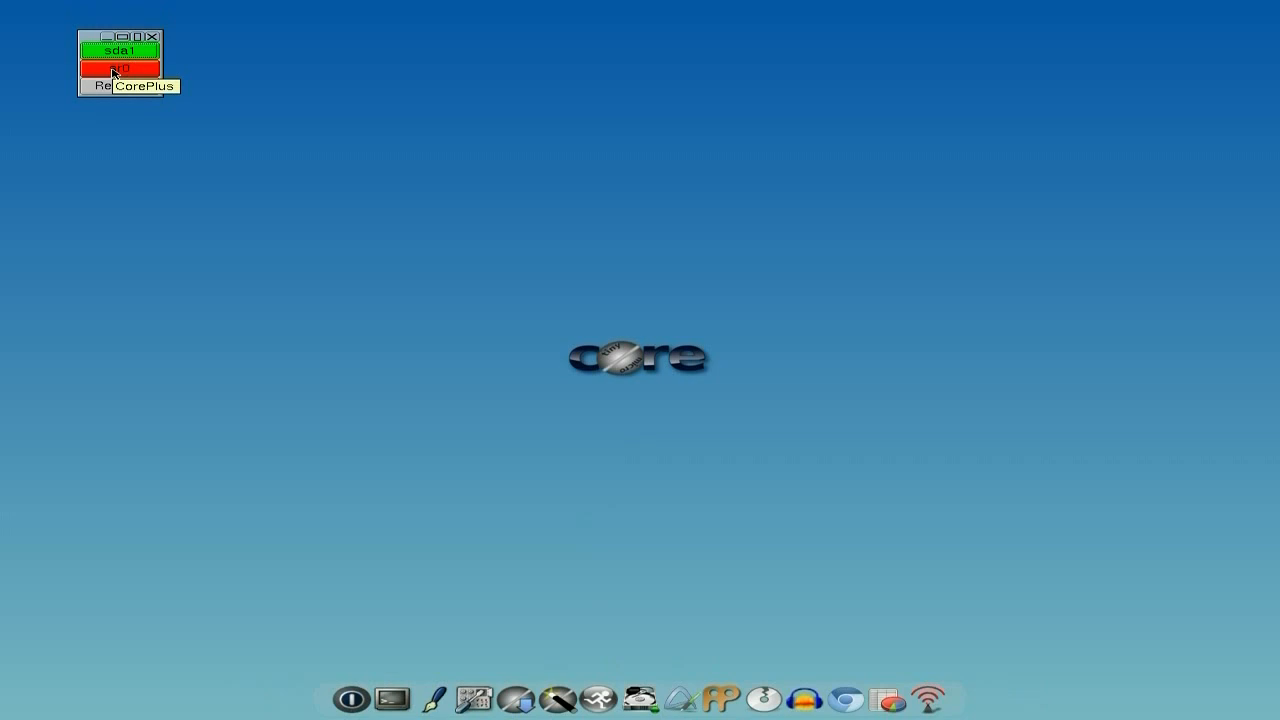
click(158, 35)
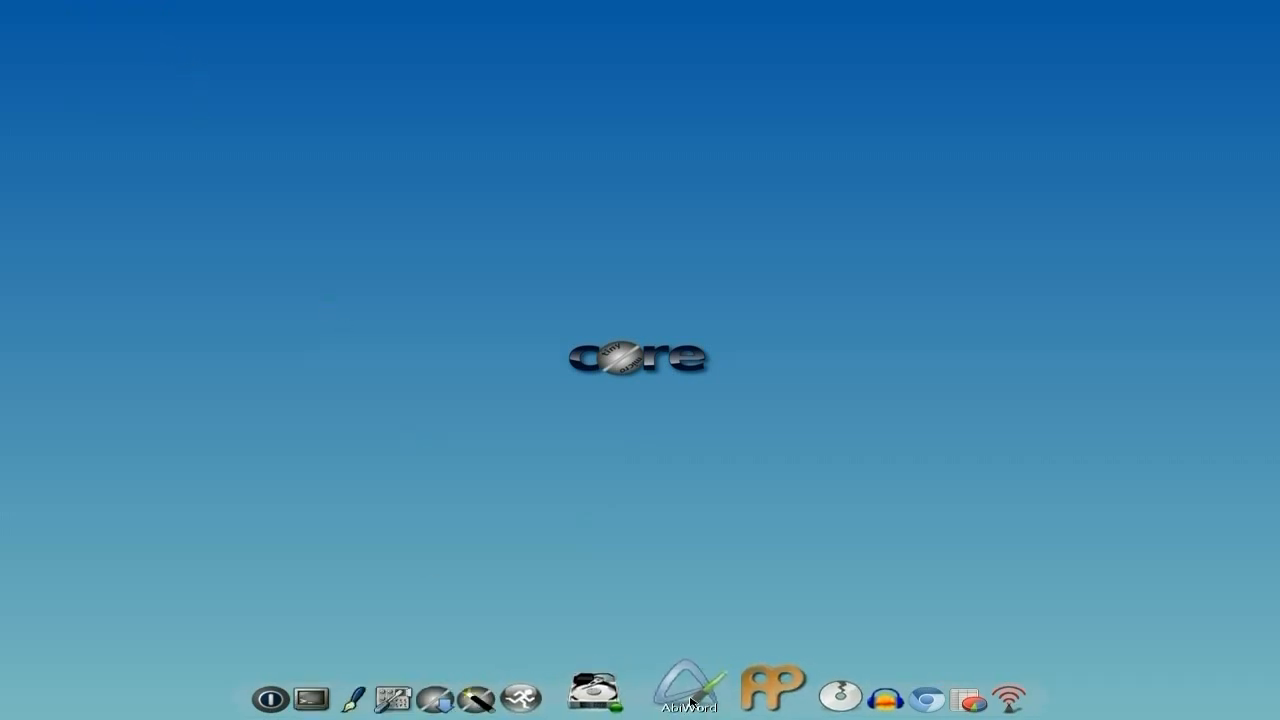
click(690, 693)
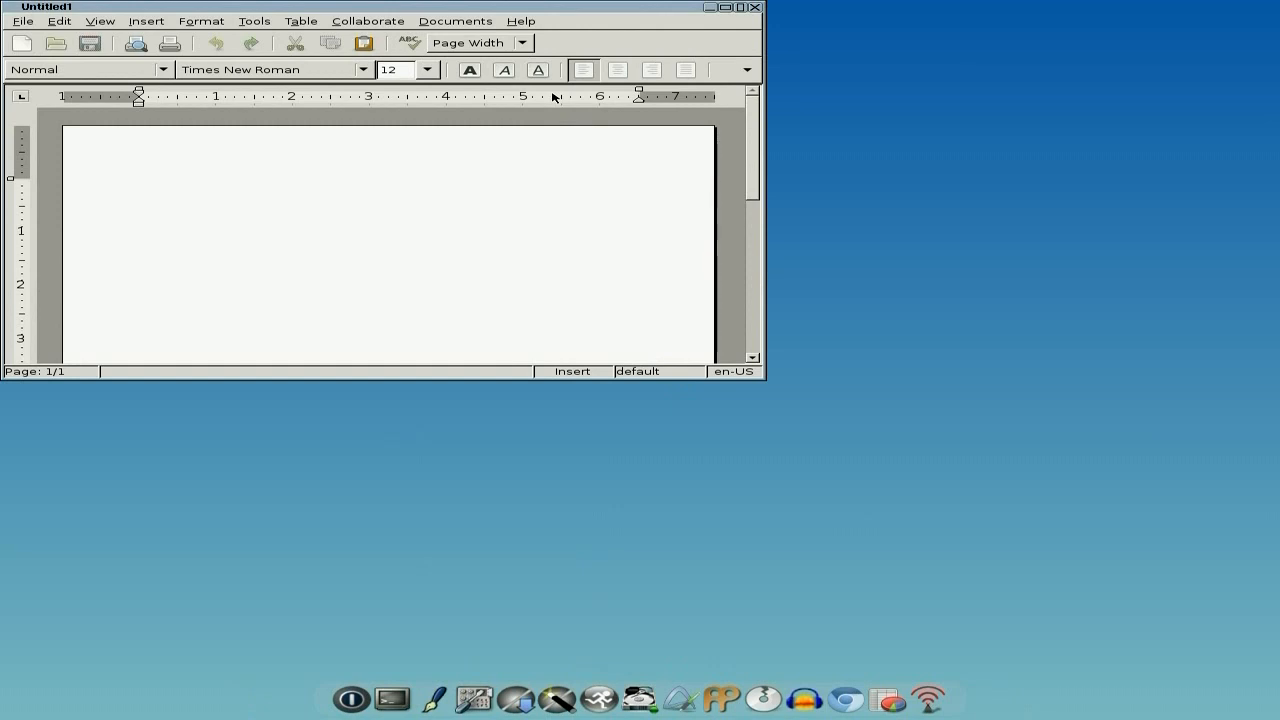
click(521, 20)
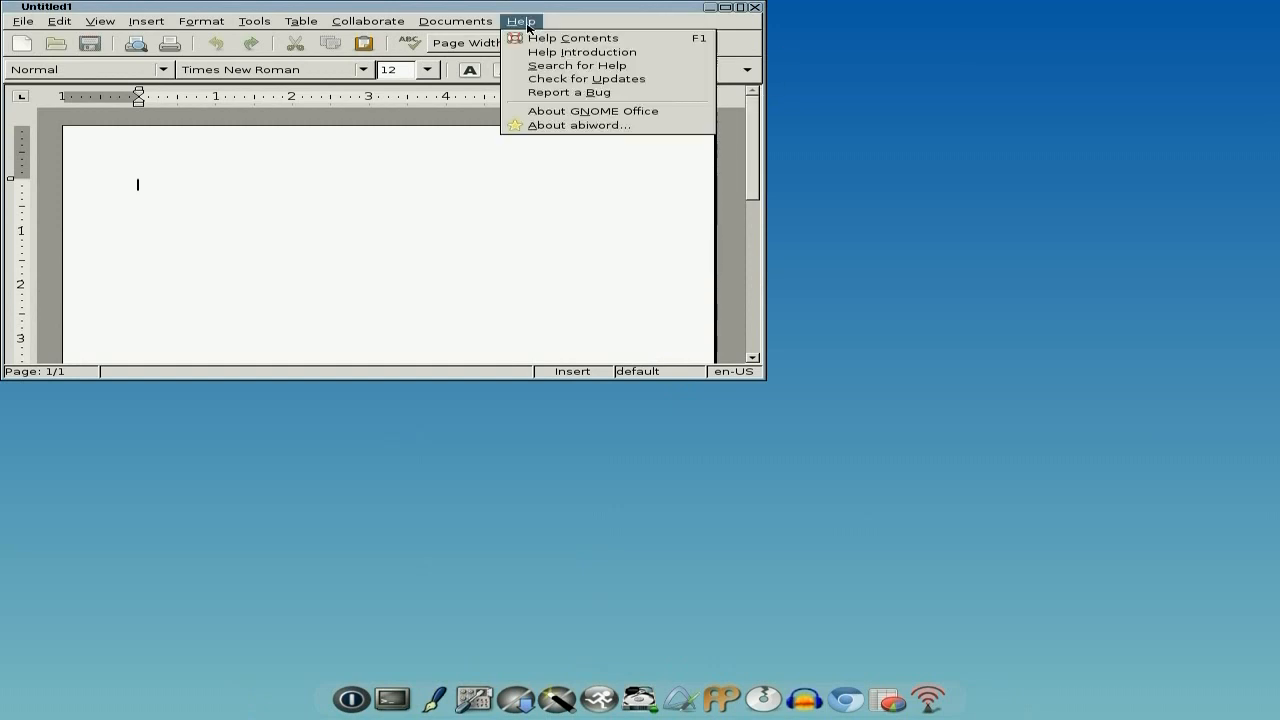
click(581, 124)
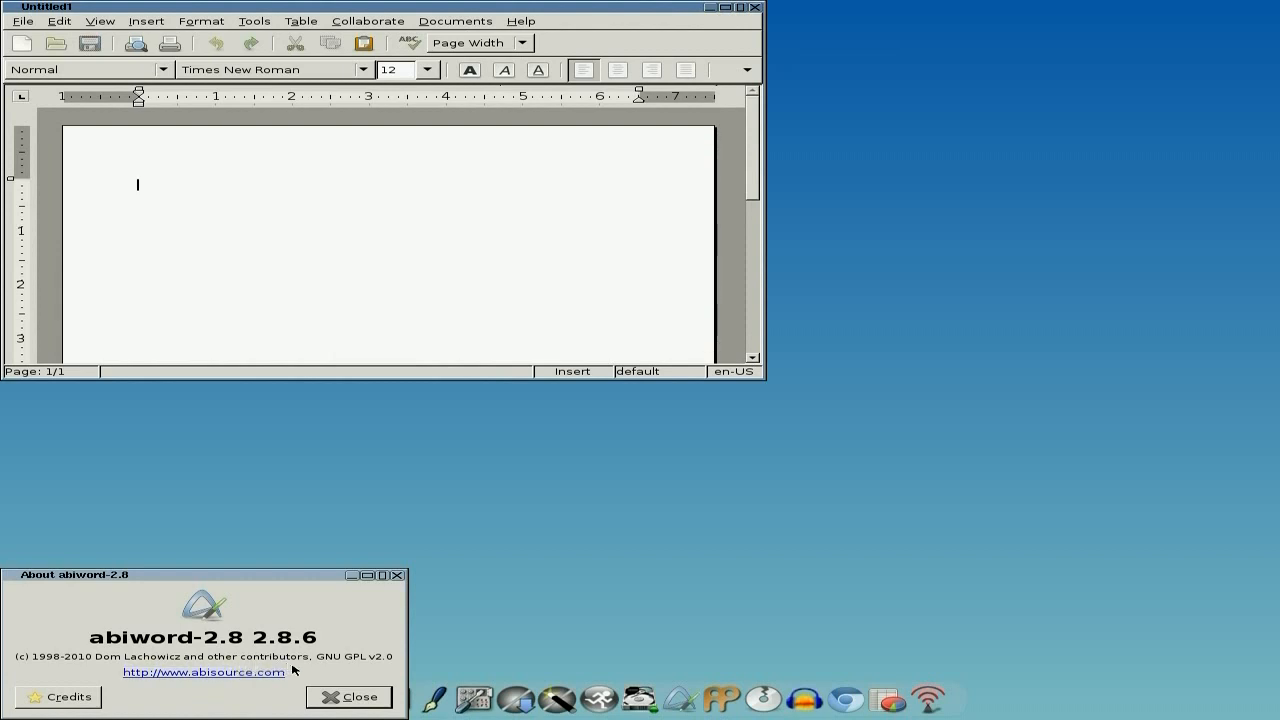
click(350, 697)
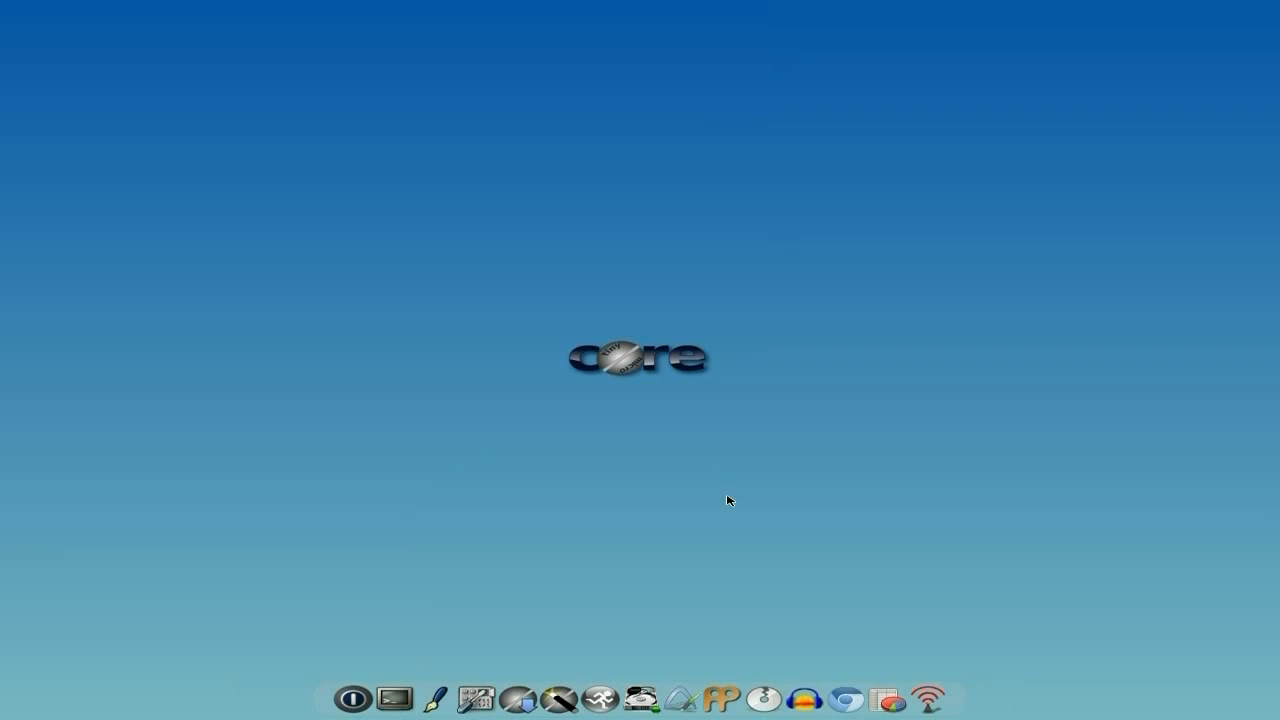
mouse_move(722, 685)
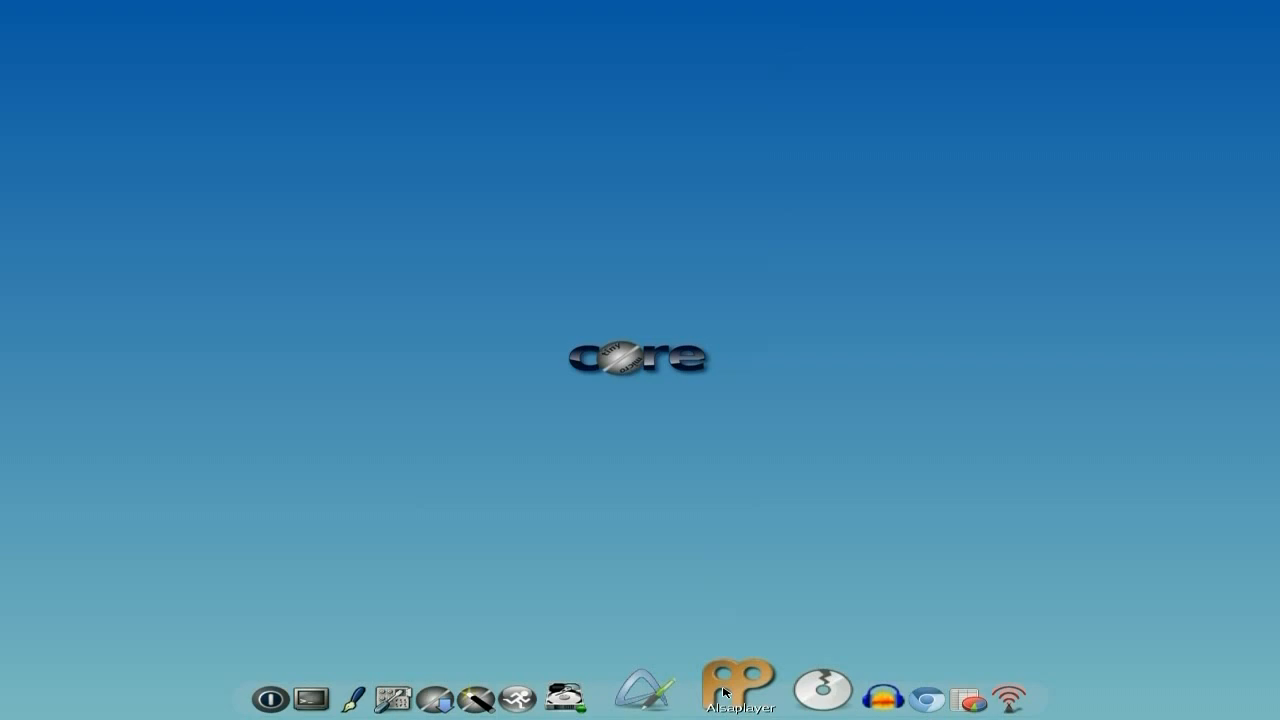
click(731, 697)
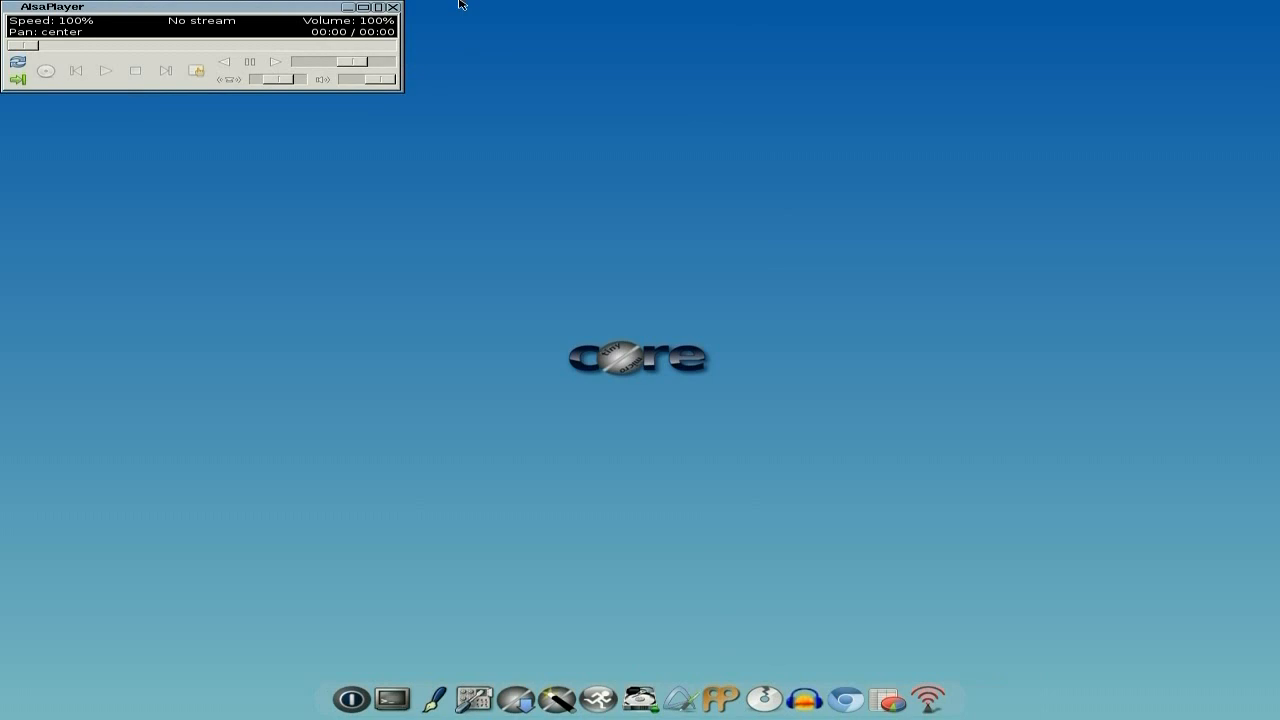
click(400, 7)
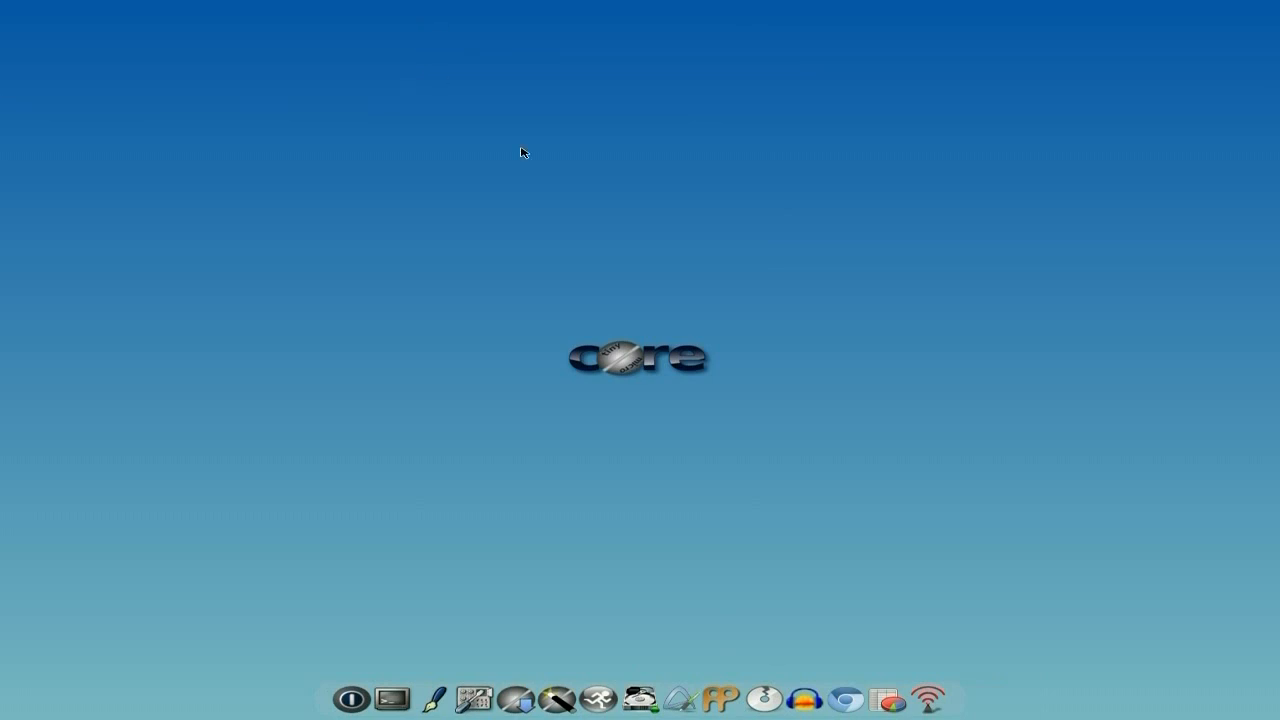
mouse_move(772, 687)
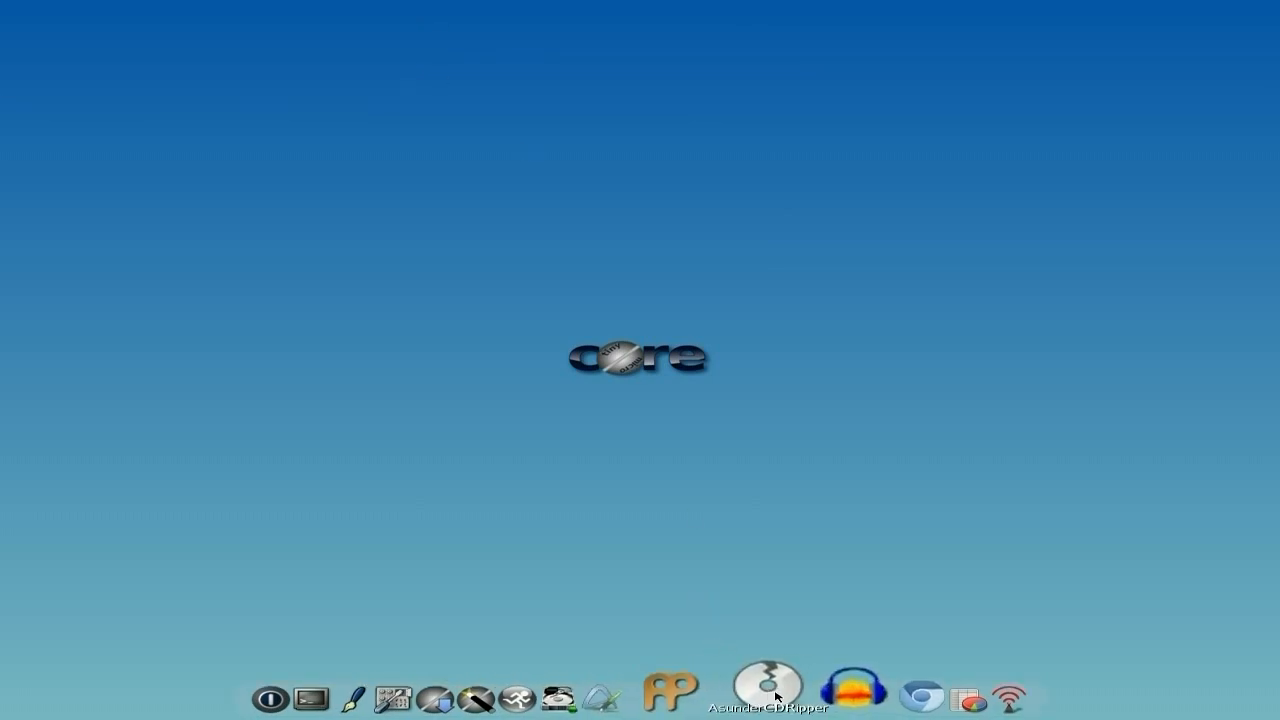
Launch Asunder, tick MP3 under Encode preferences, then cancel without saving
click(767, 687)
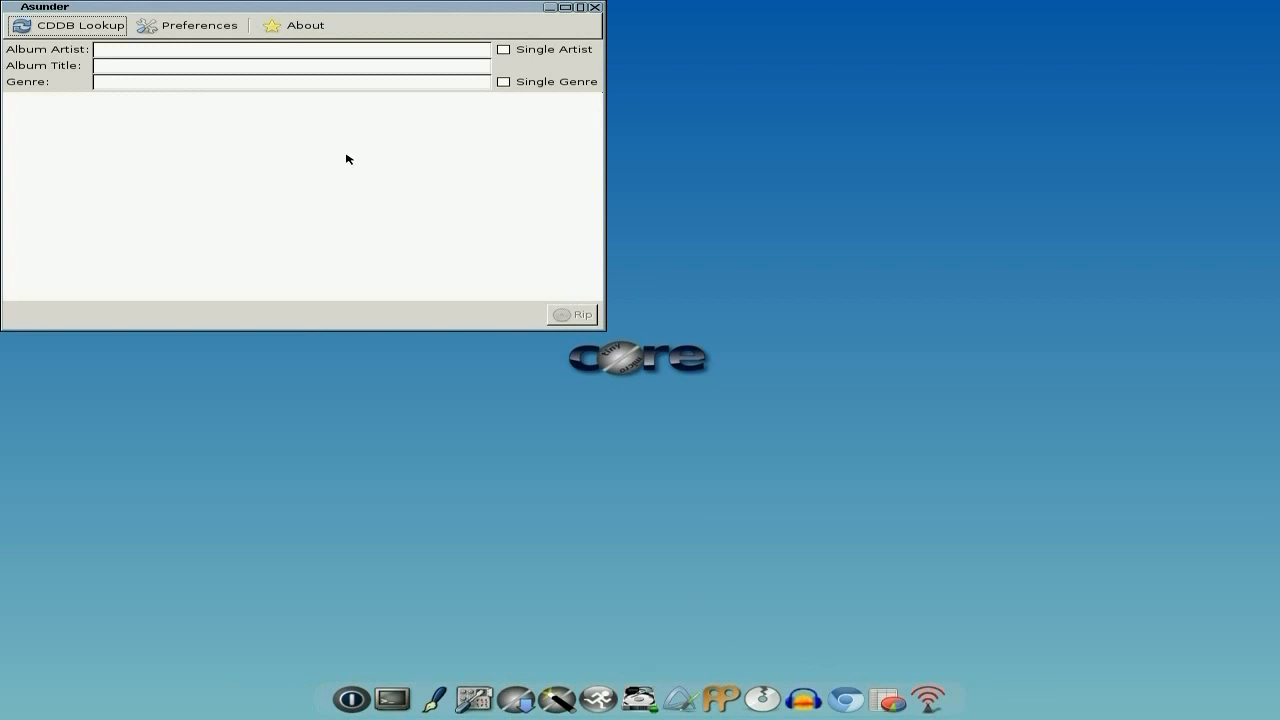
click(197, 25)
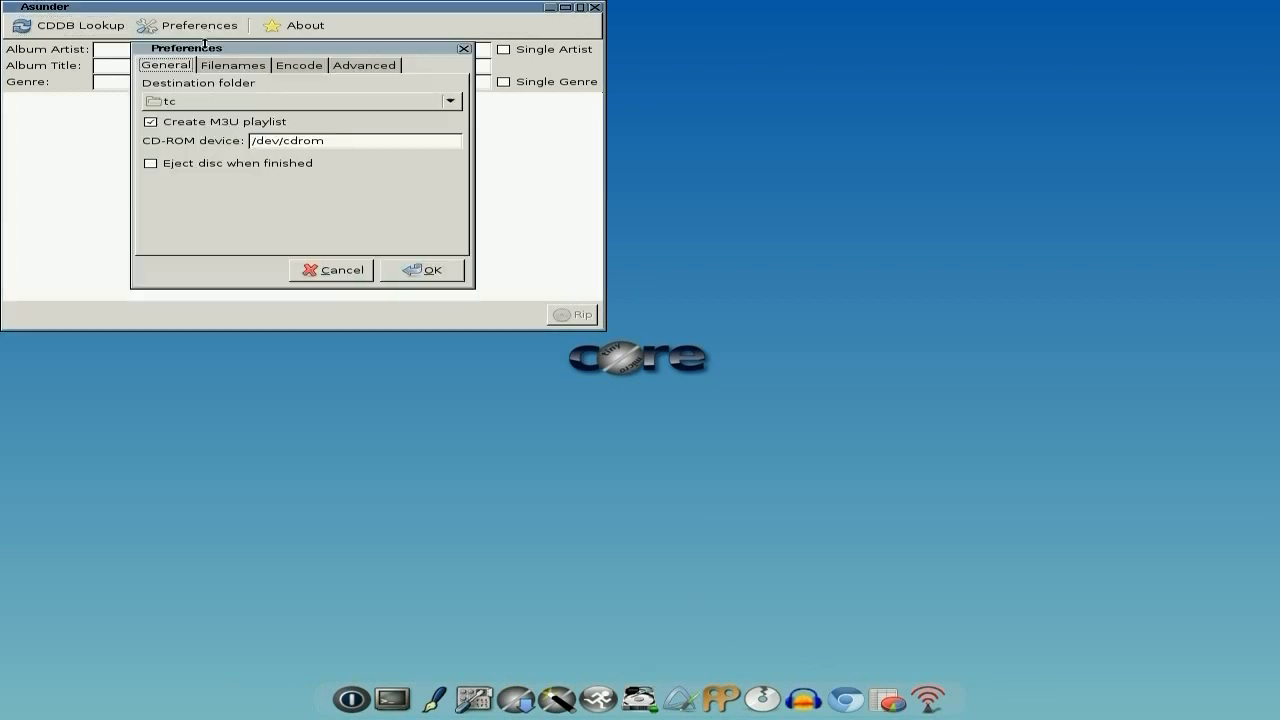
click(287, 66)
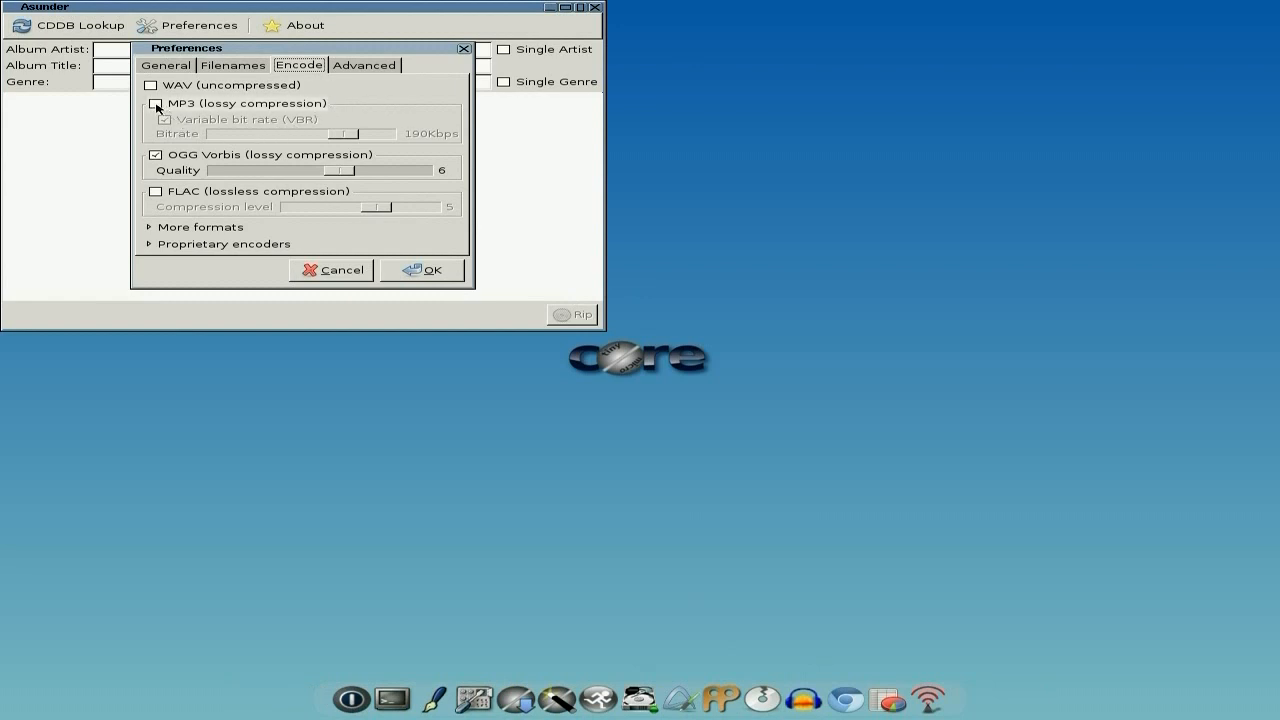
click(178, 105)
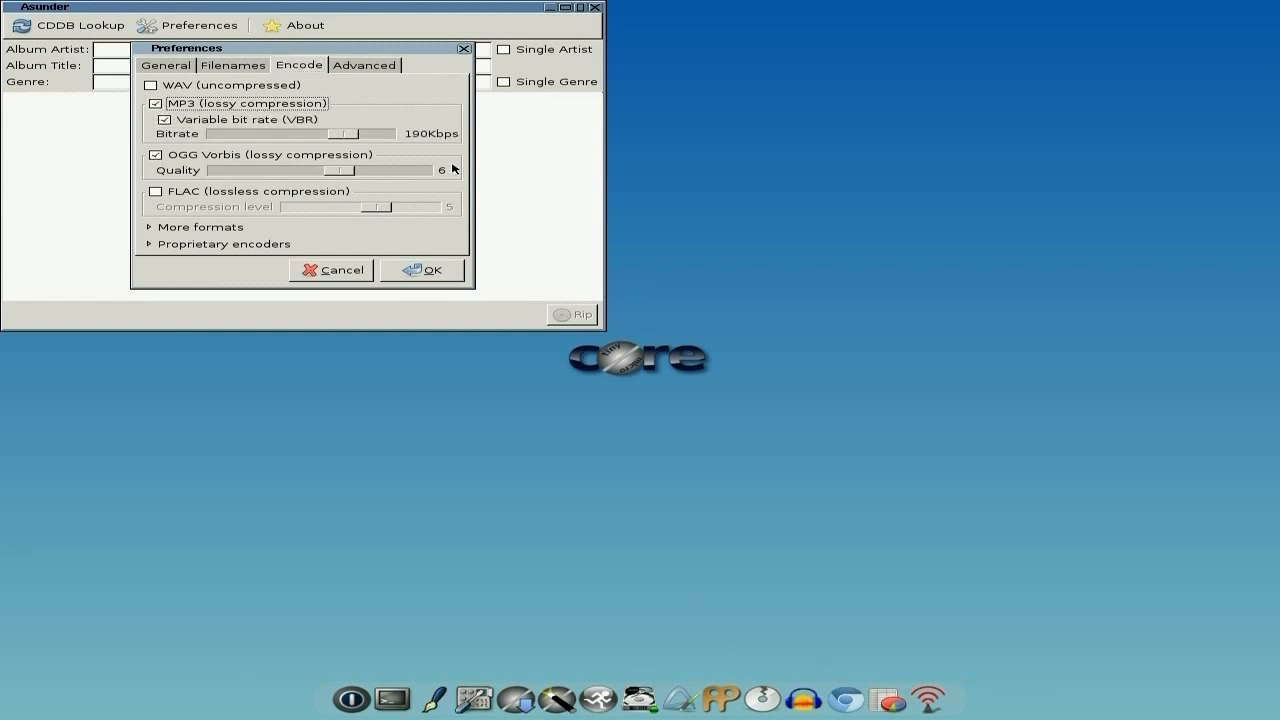
mouse_move(430, 252)
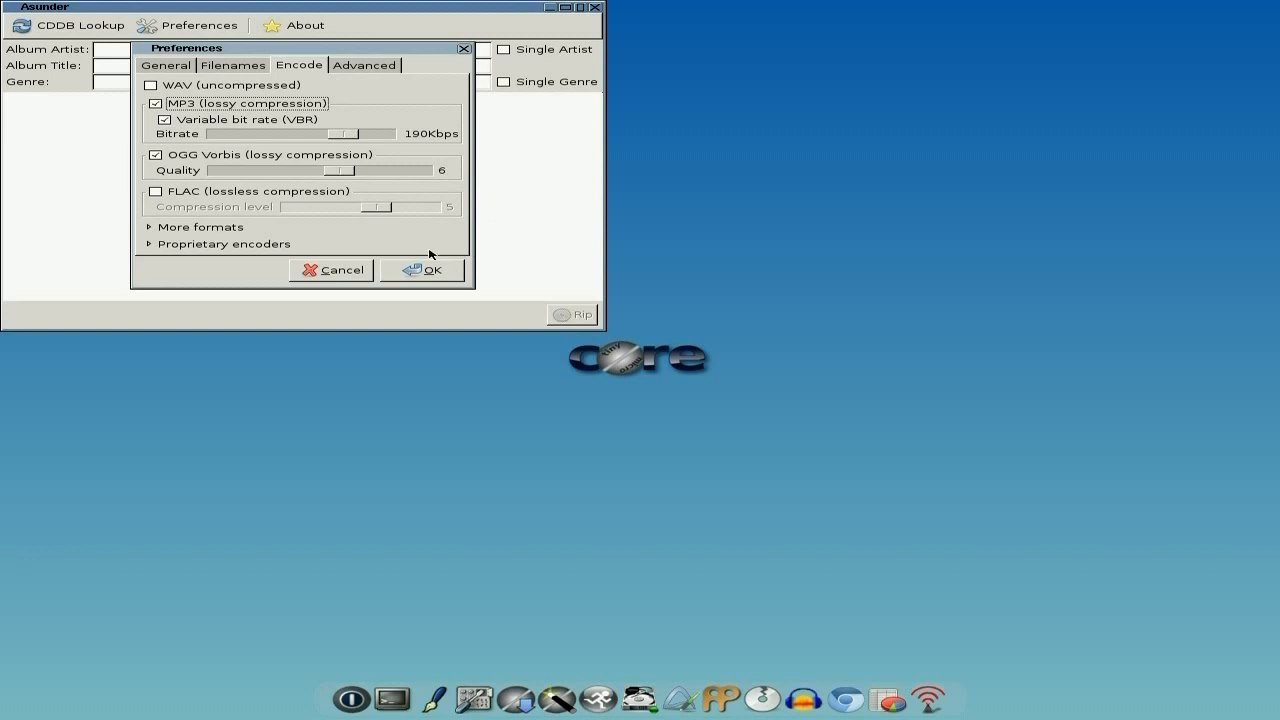
mouse_move(348, 272)
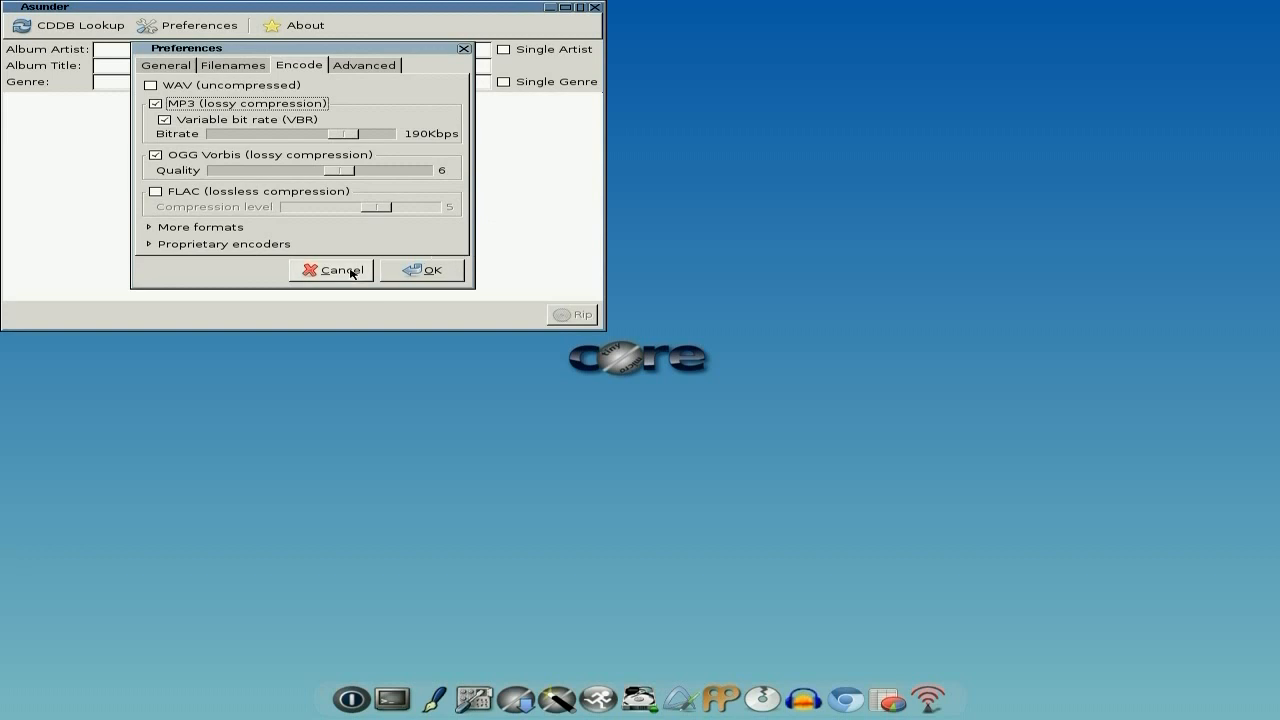
click(332, 270)
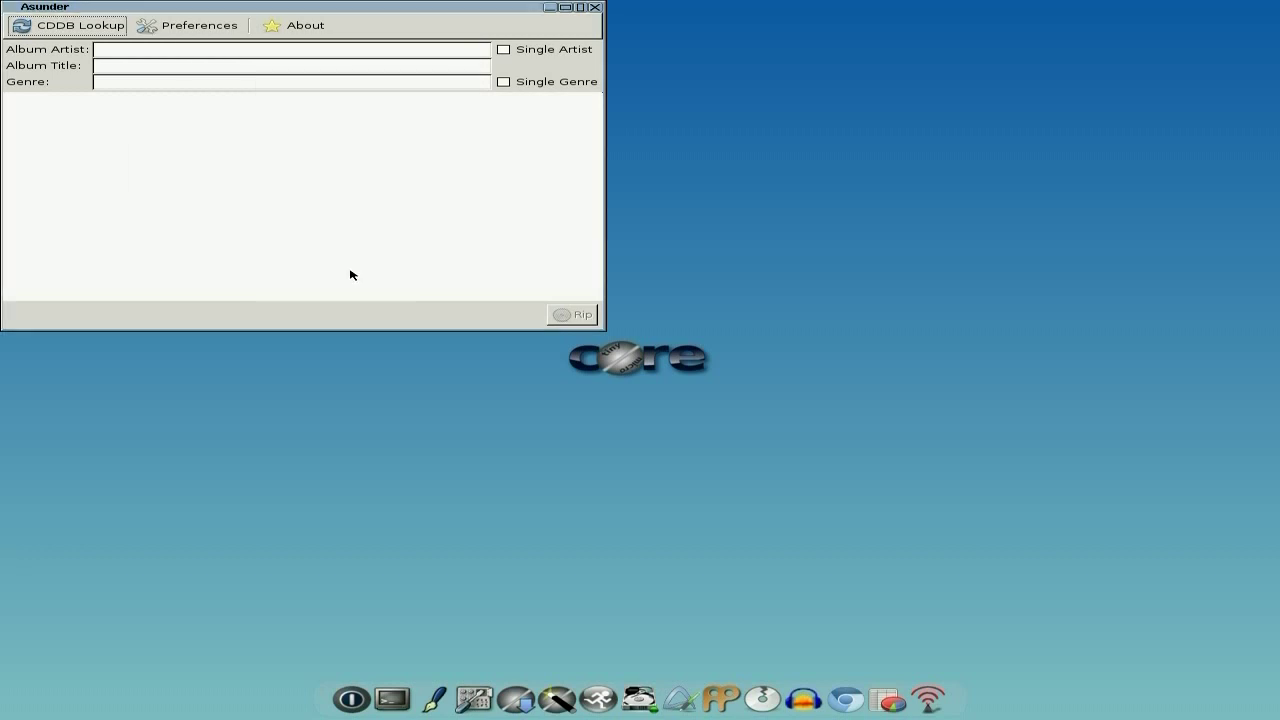
mouse_move(599, 10)
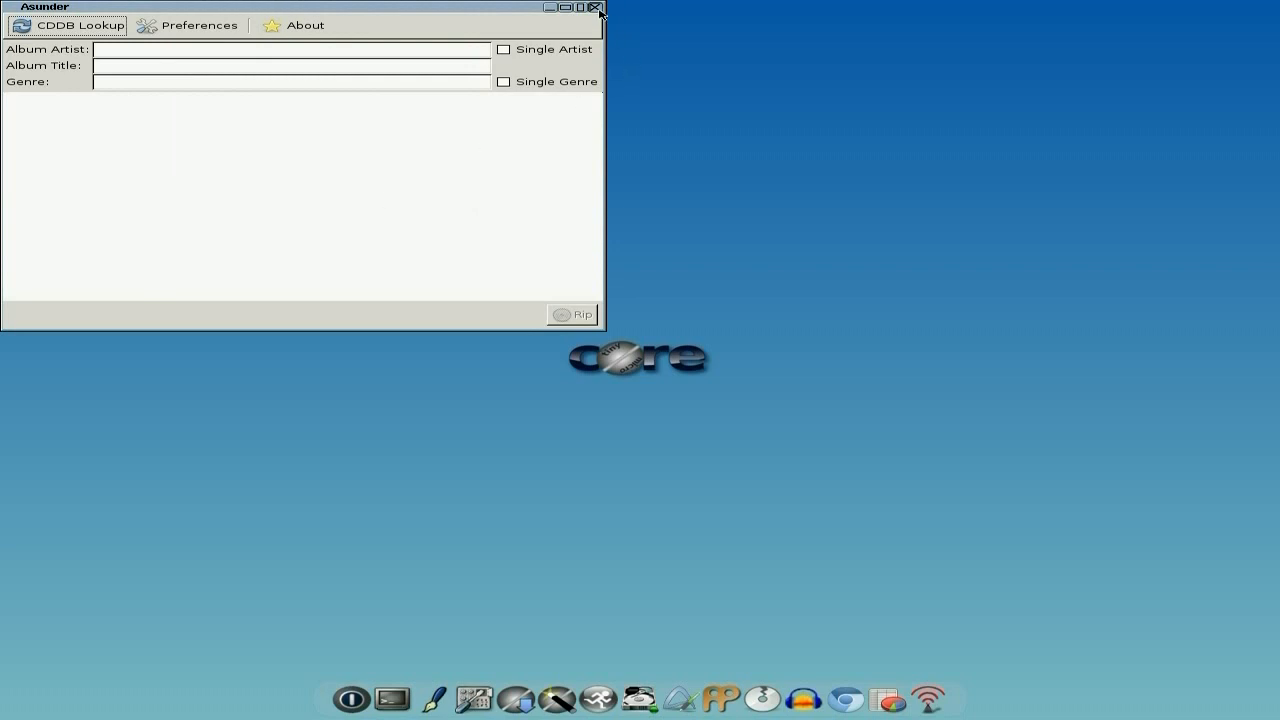
Close Asunder, briefly open and close Audacity, then launch Gnumeric with Book1
click(598, 9)
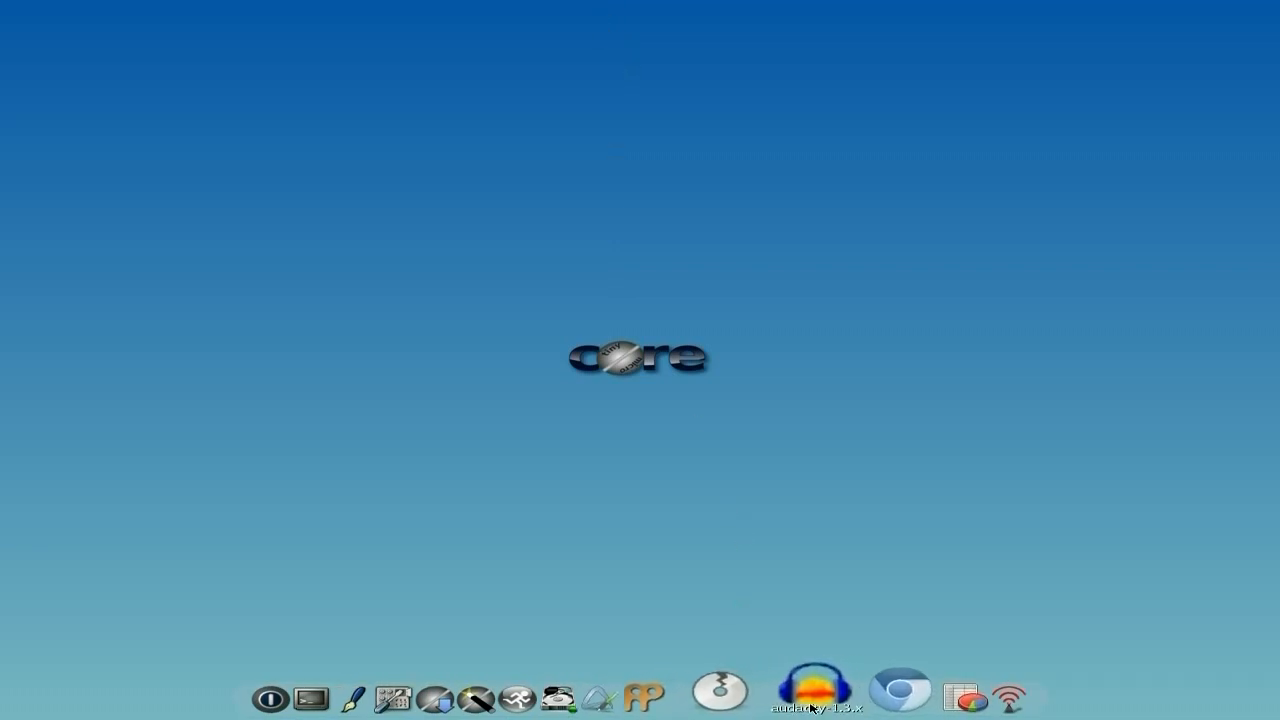
click(812, 697)
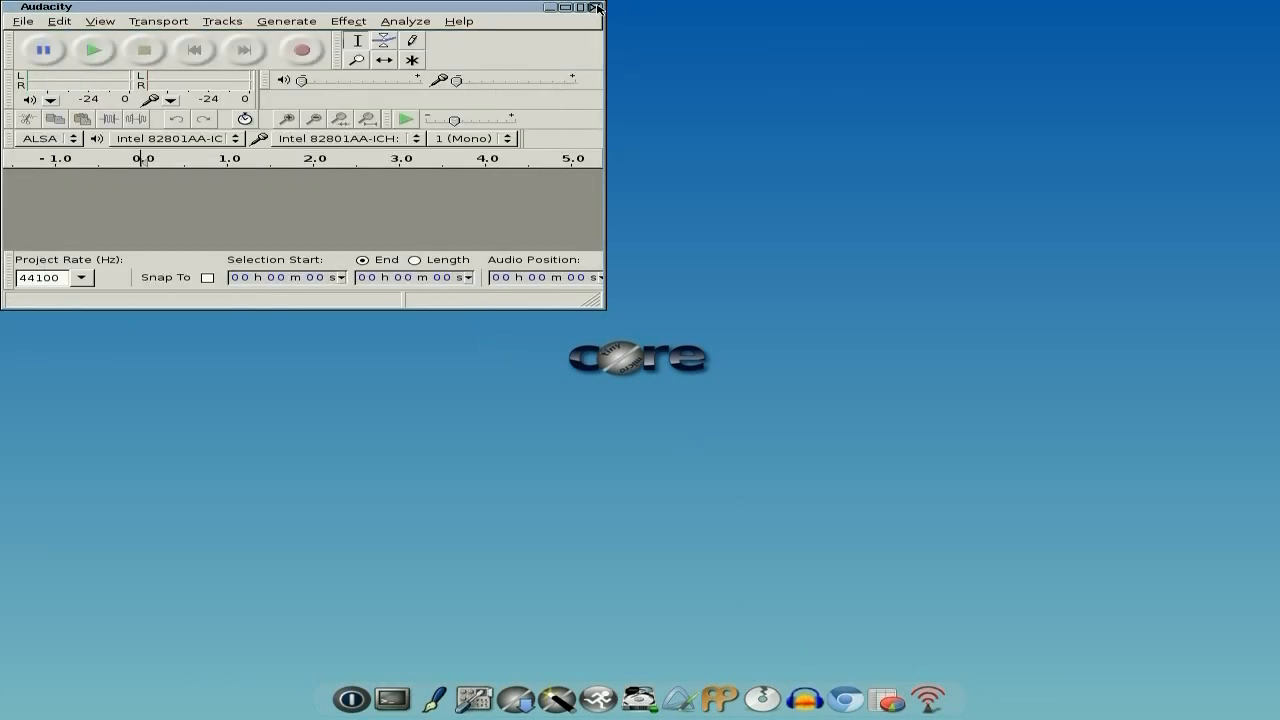
click(596, 10)
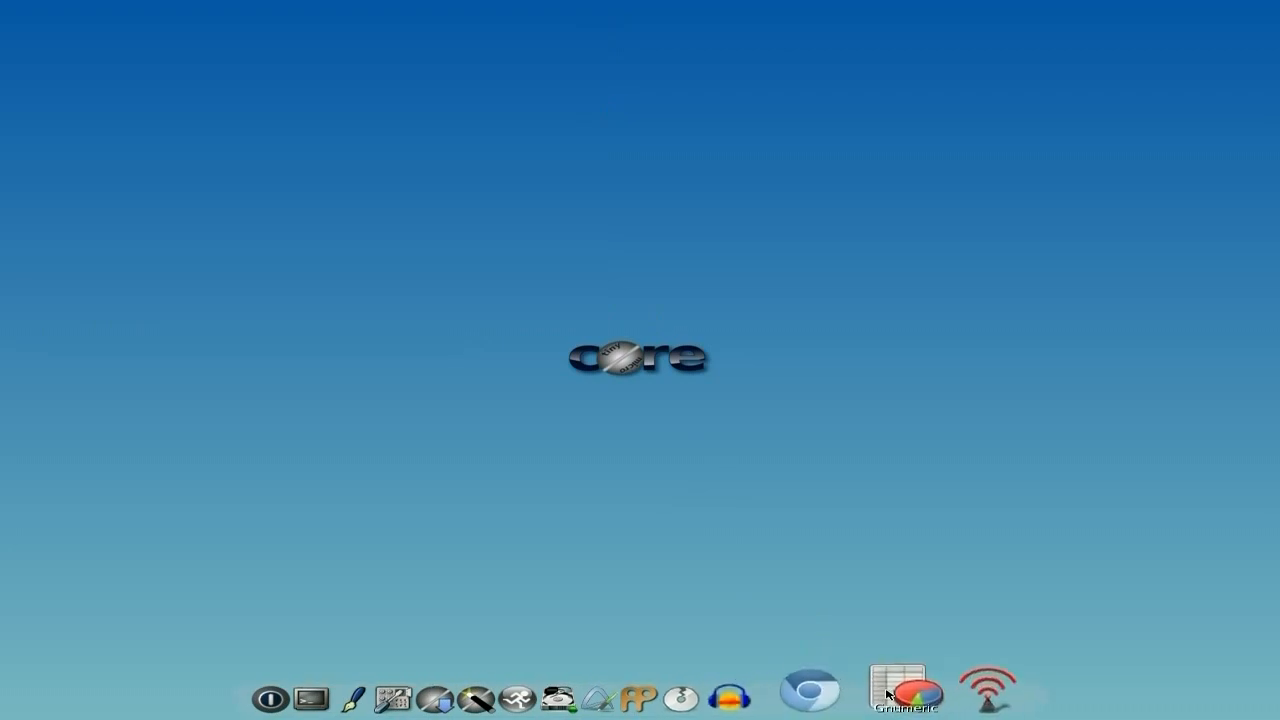
click(907, 693)
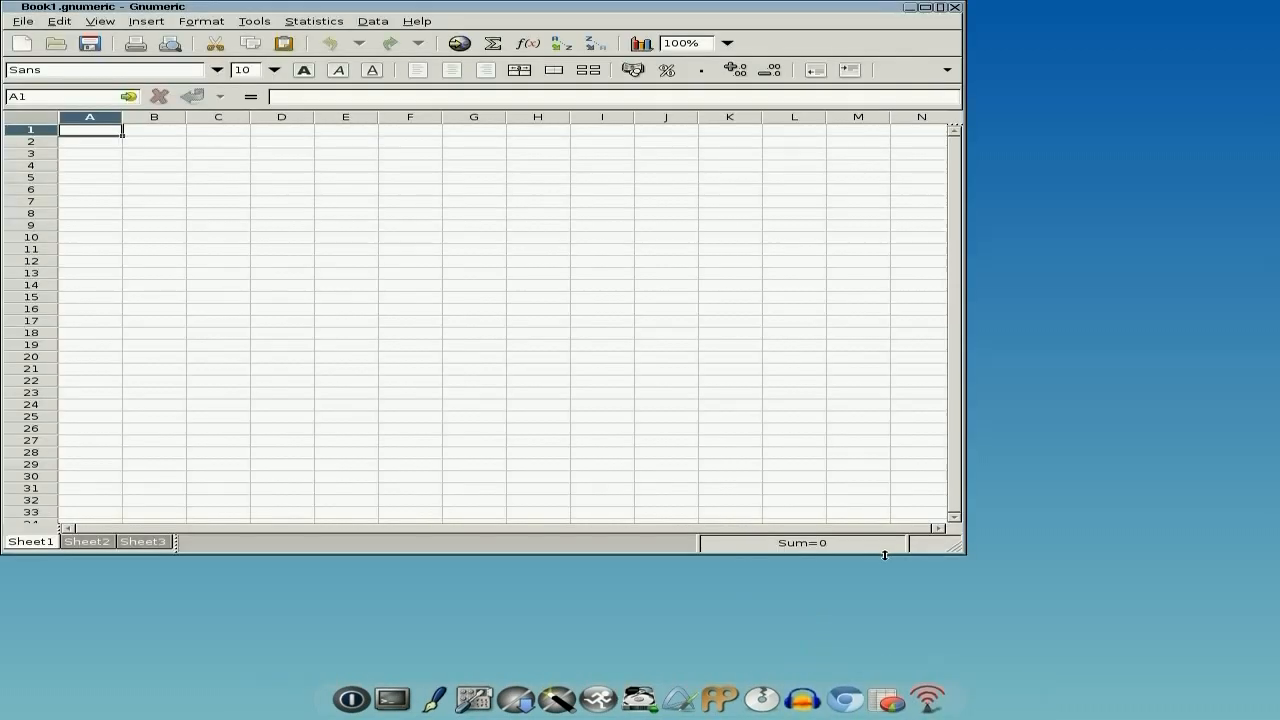
mouse_move(905, 35)
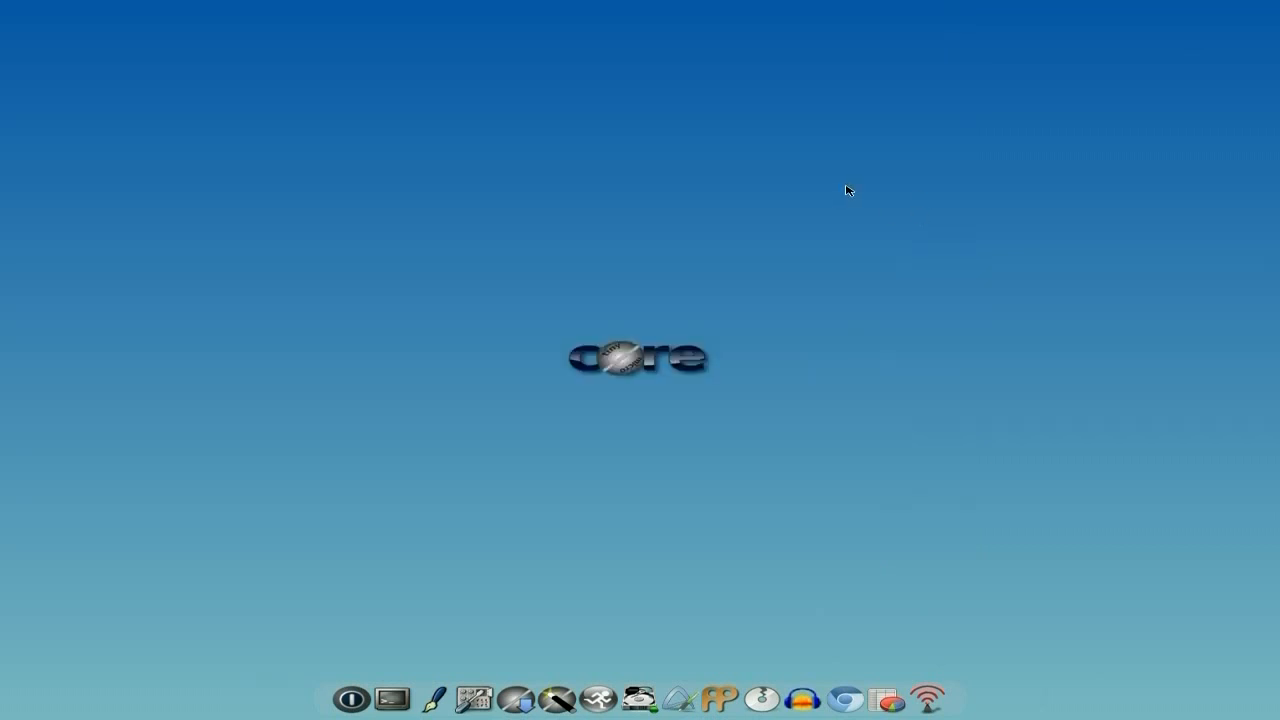
mouse_move(761, 221)
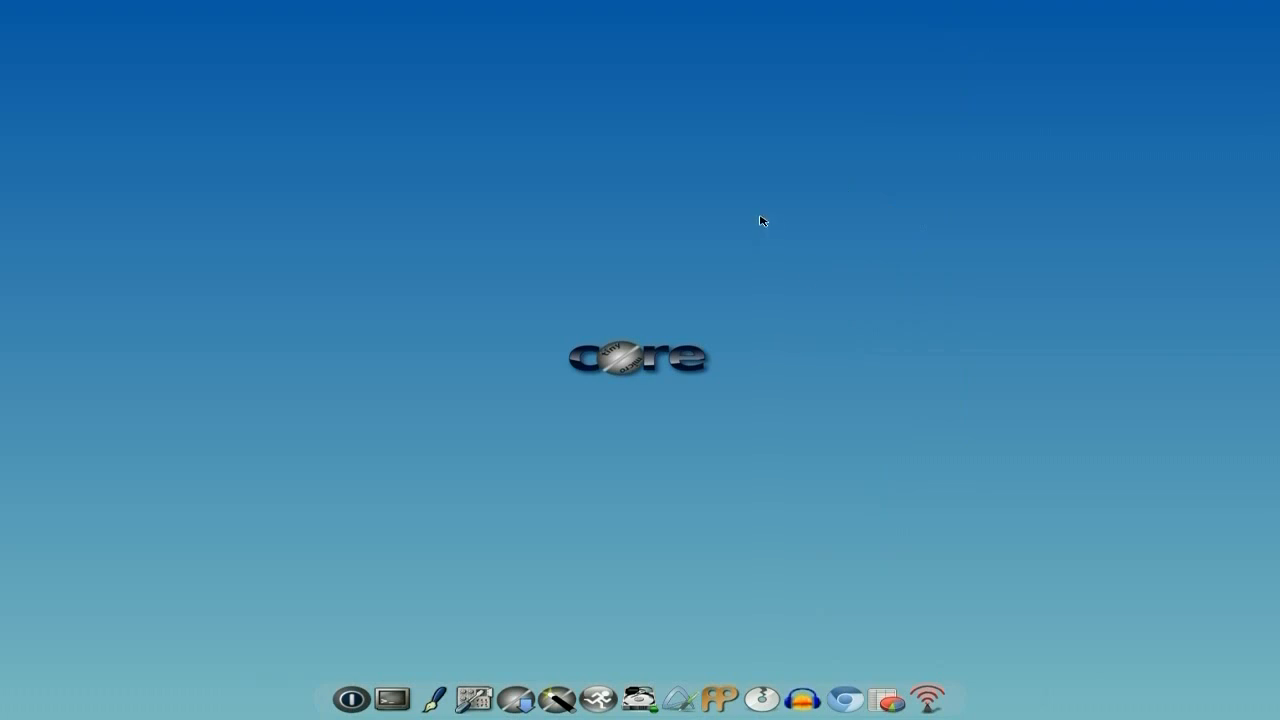
mouse_move(508, 375)
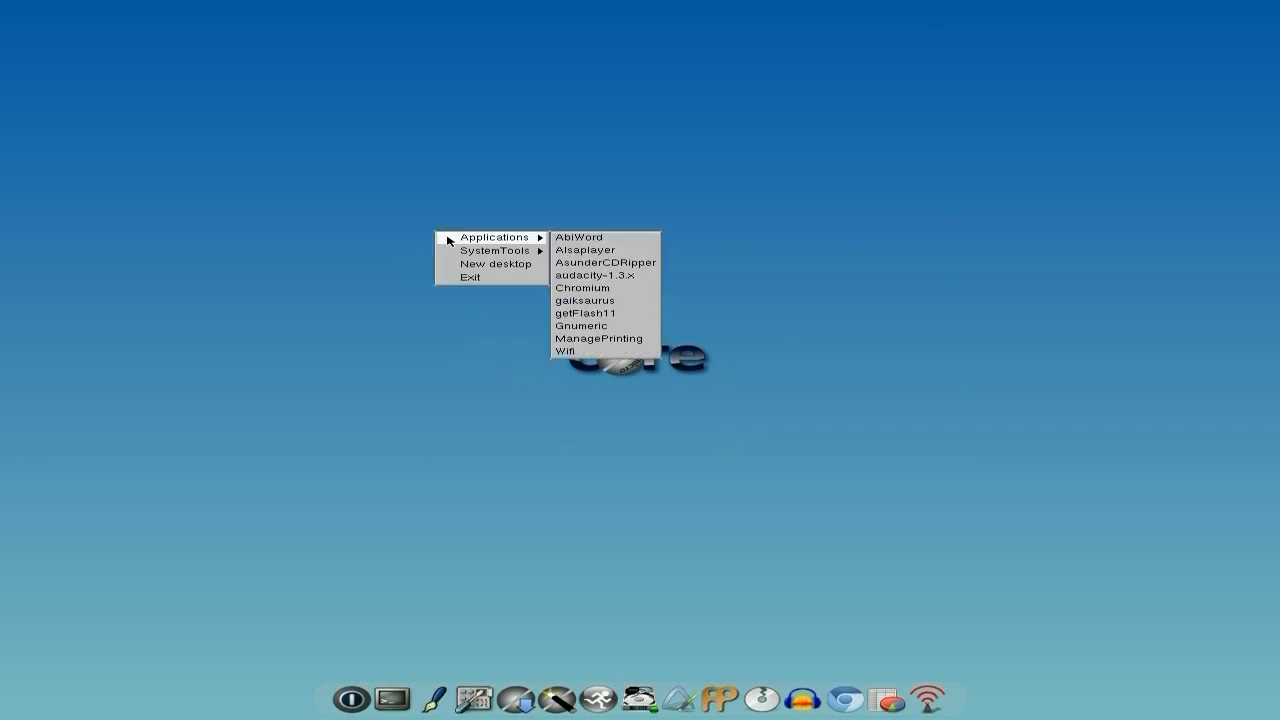
mouse_move(573, 239)
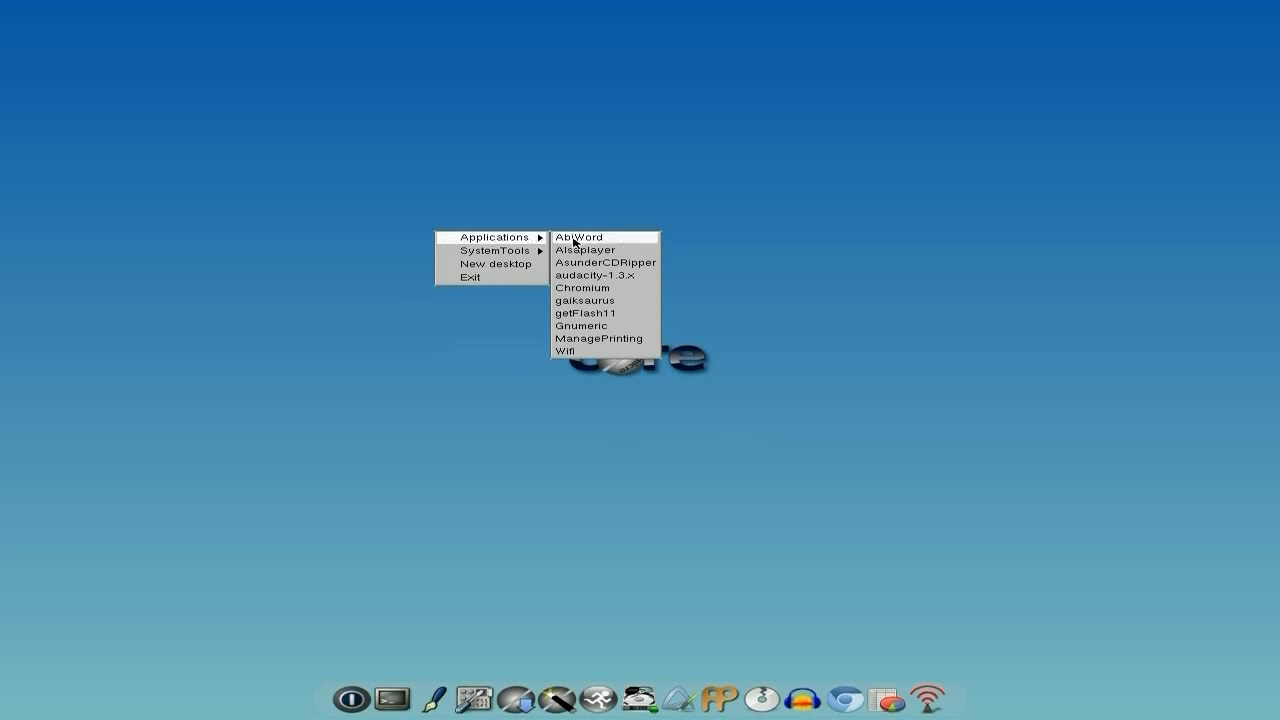
mouse_move(598, 275)
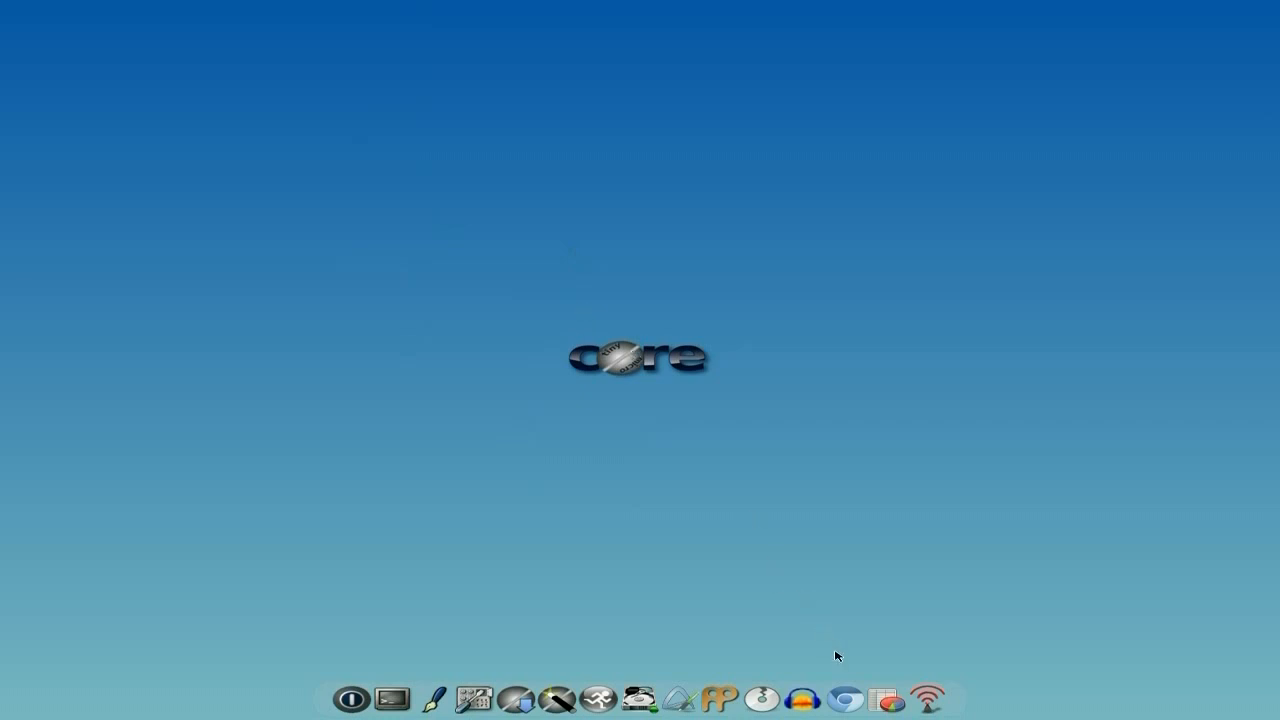
mouse_move(806, 398)
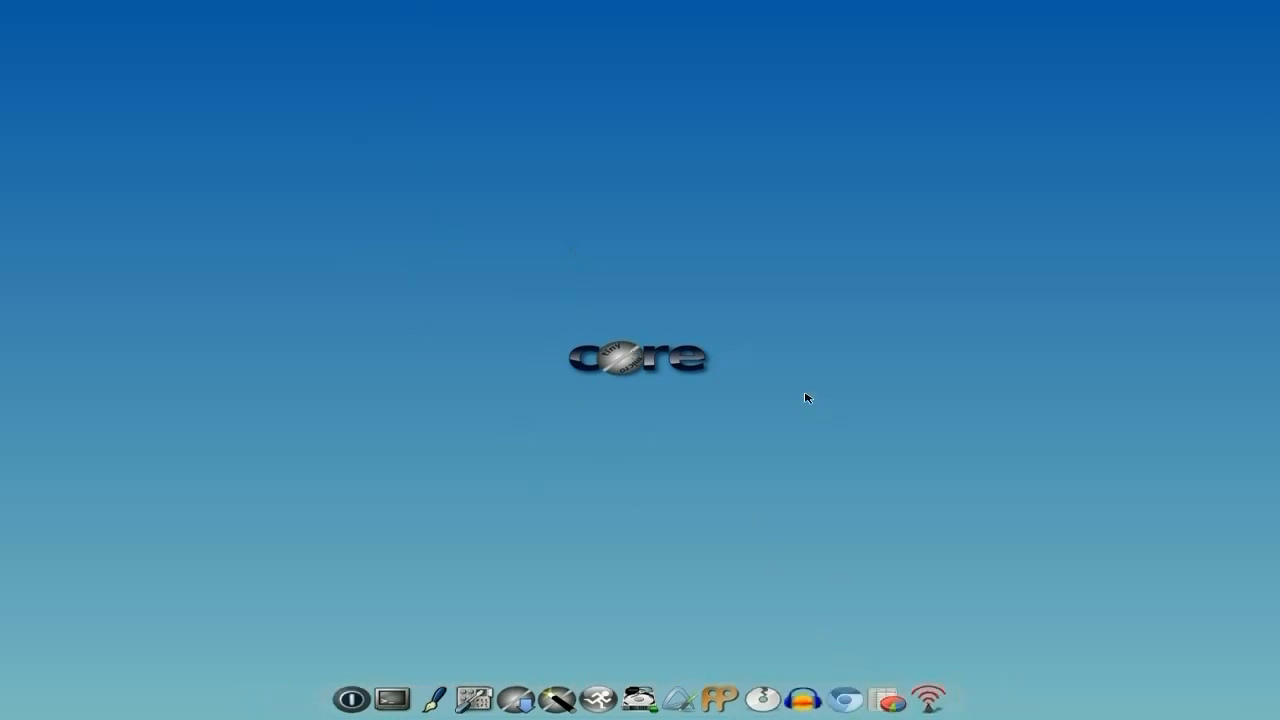
In Chromium, search 'youtube', open YouTube, search 'sneek' and scroll the results
click(846, 698)
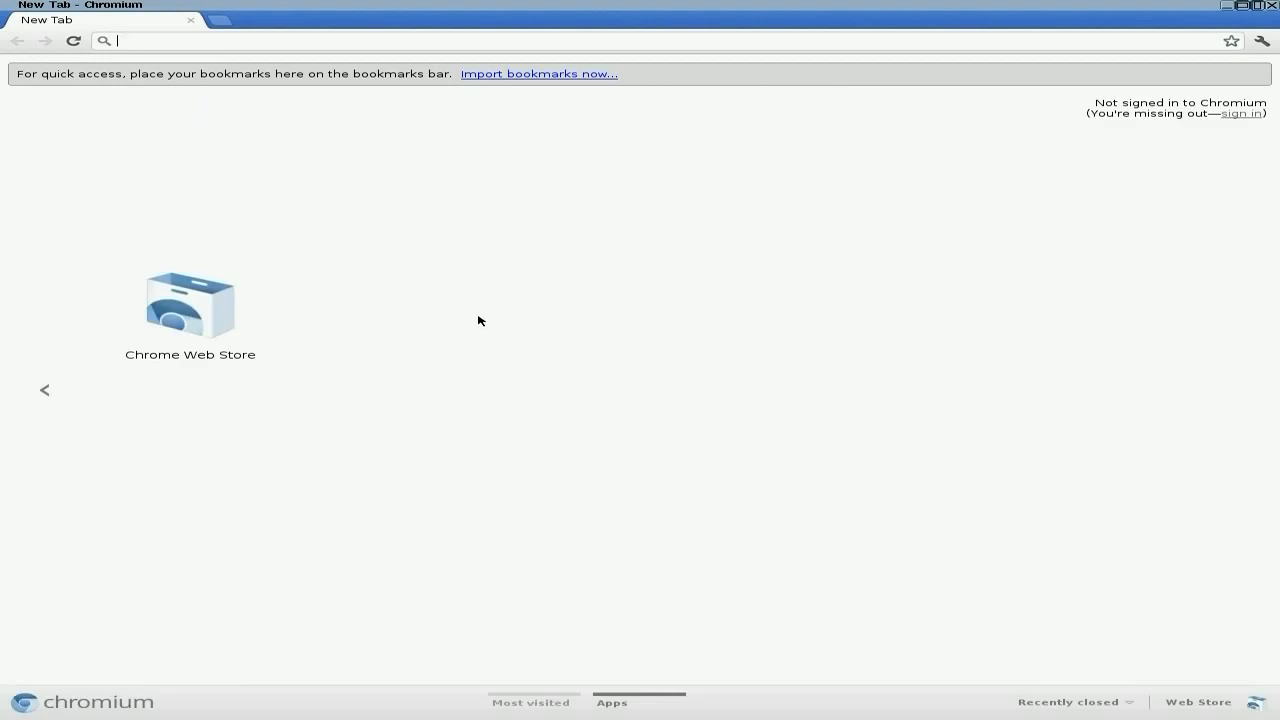
text(youtube)
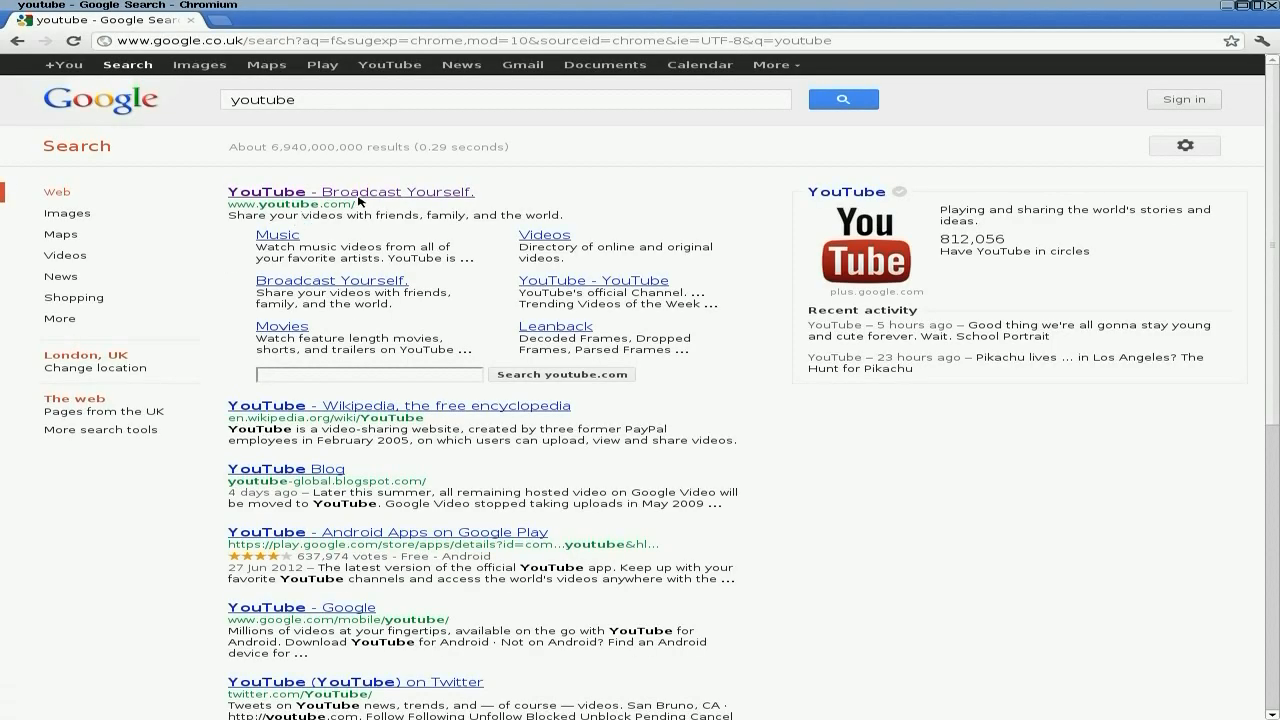
click(337, 191)
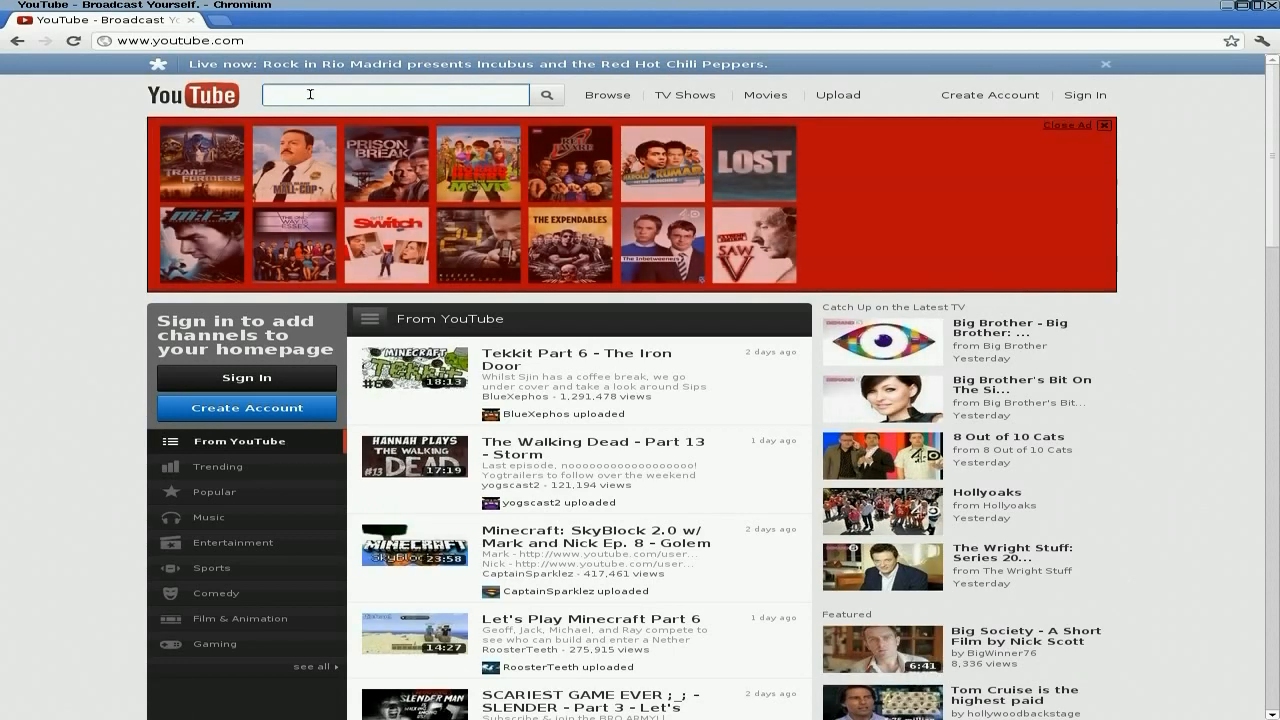
text(sneekylinux)
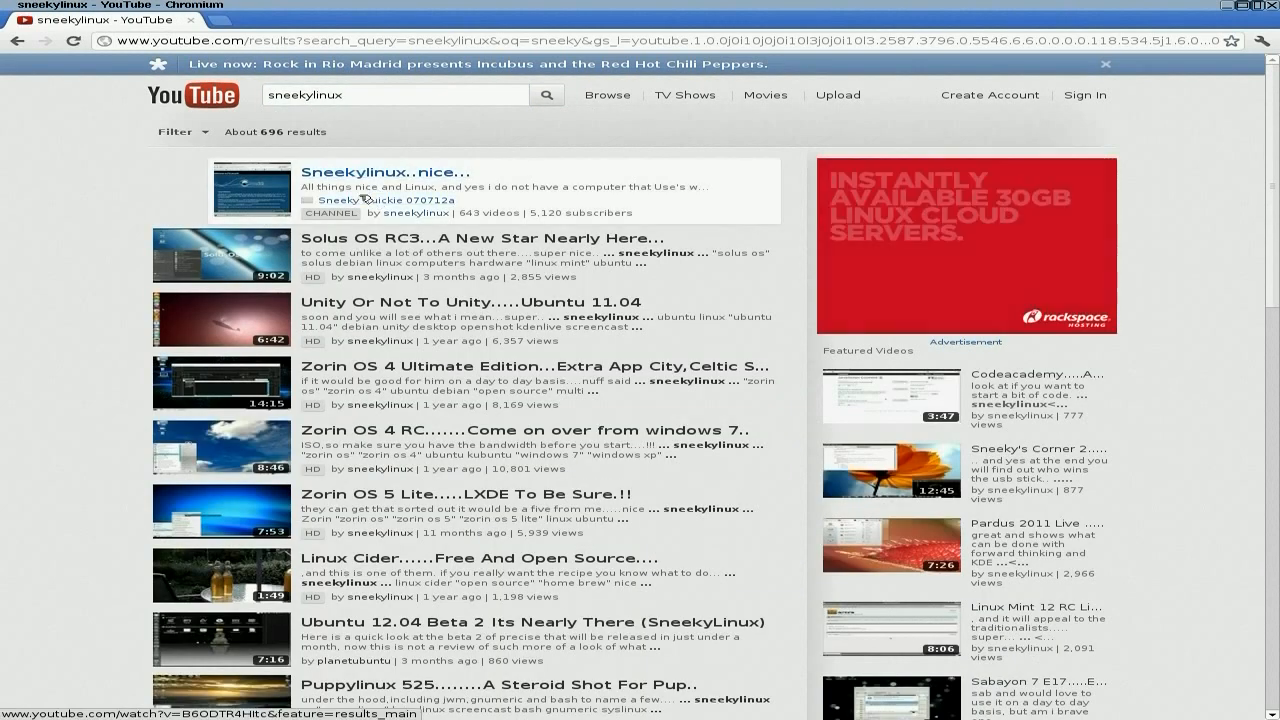
scroll(down, 3)
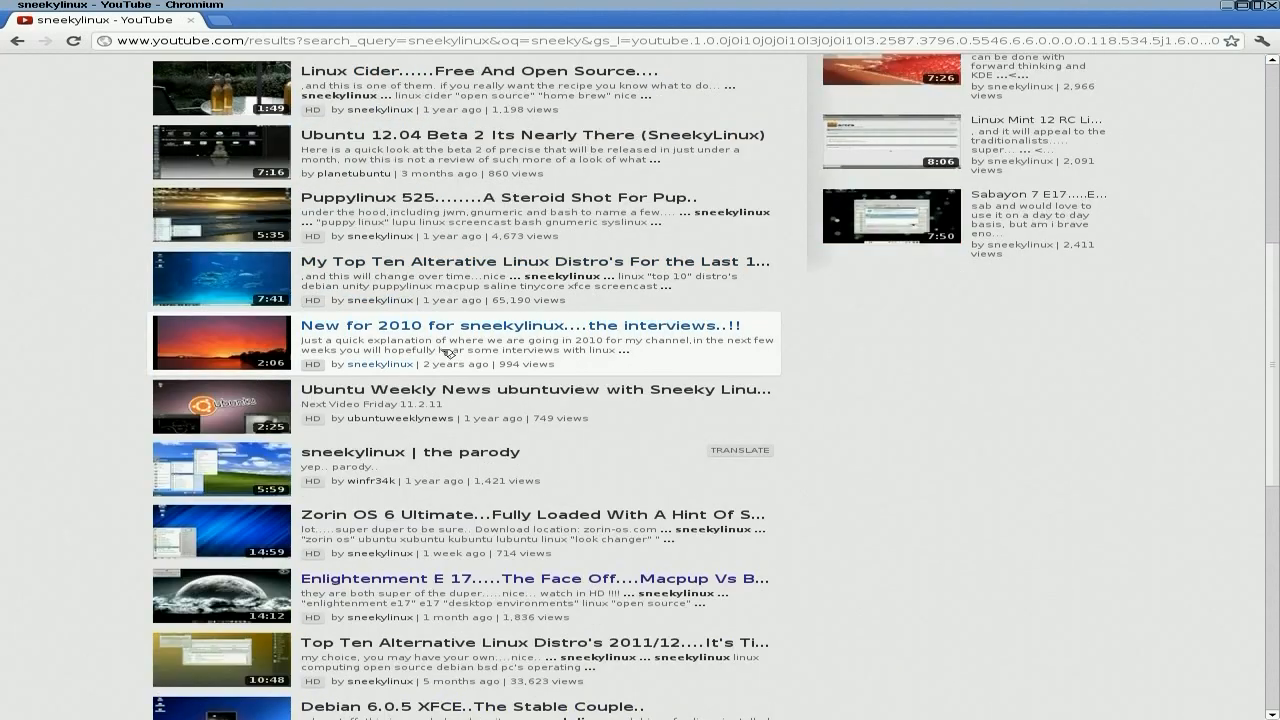
scroll(down, 3)
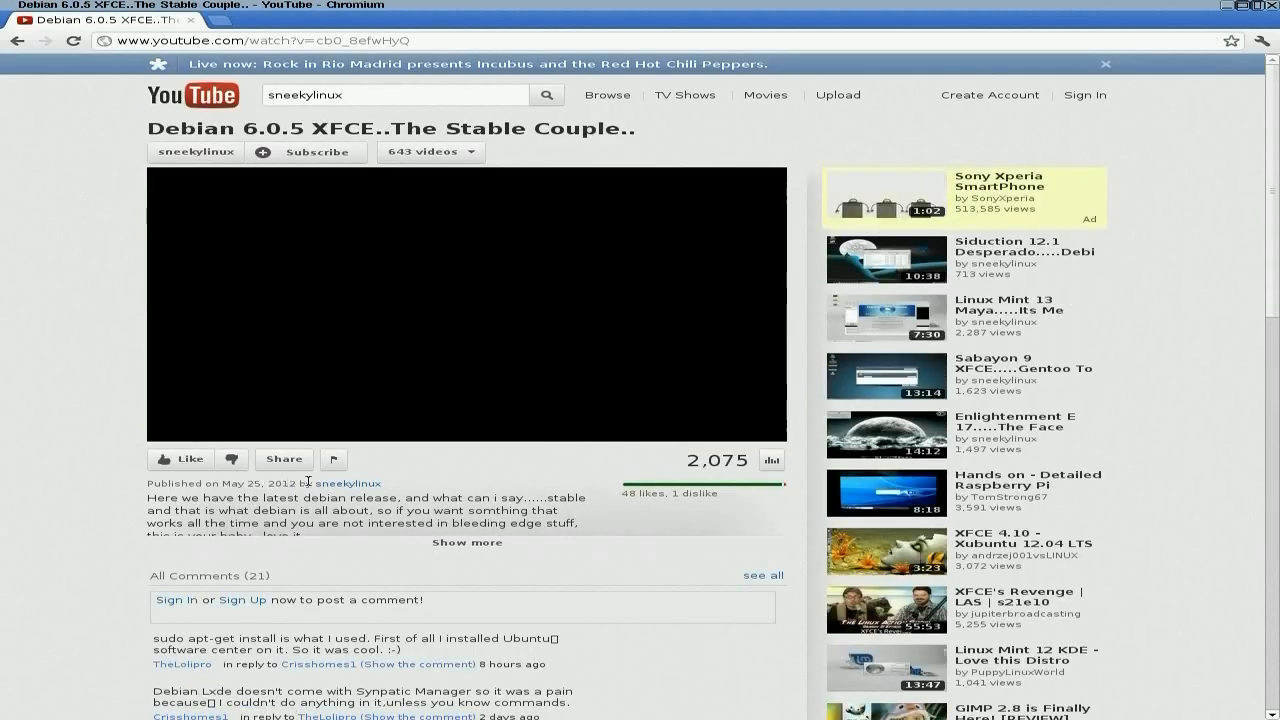
Play the Debian 6.0.5 XFCE video, enlarge the player, then go full screen
click(465, 310)
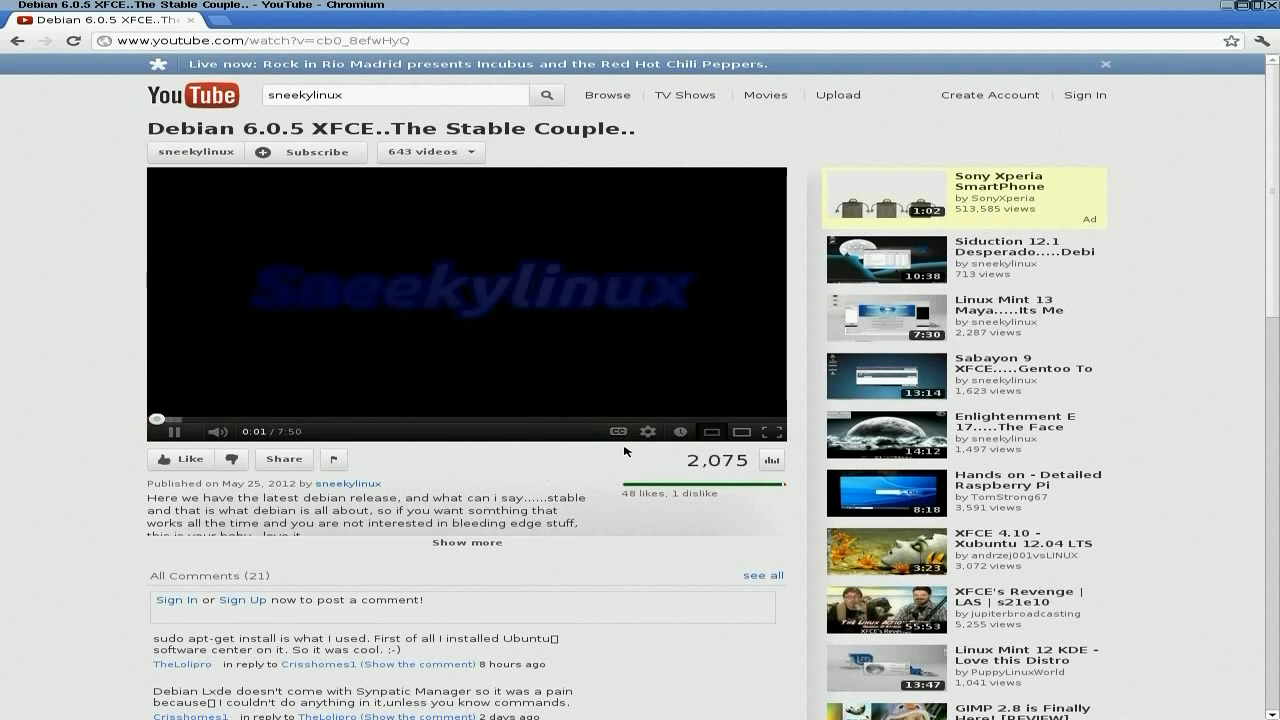
click(650, 431)
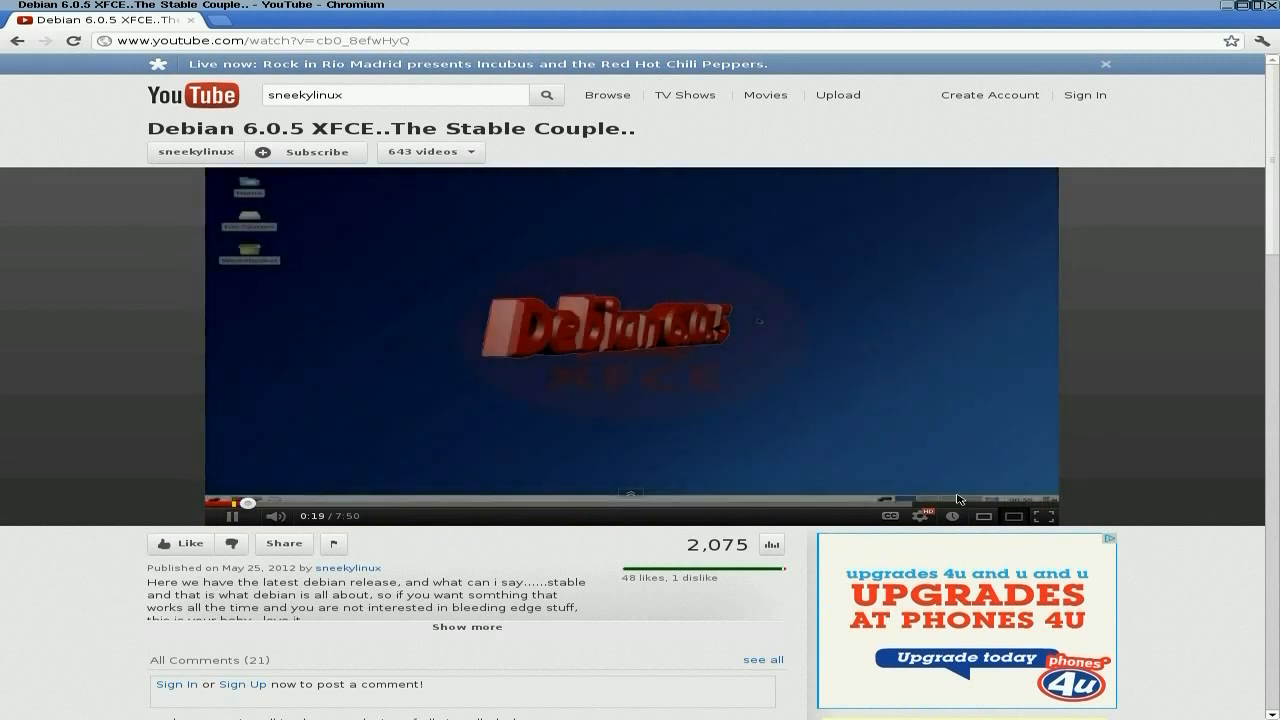
mouse_move(1054, 517)
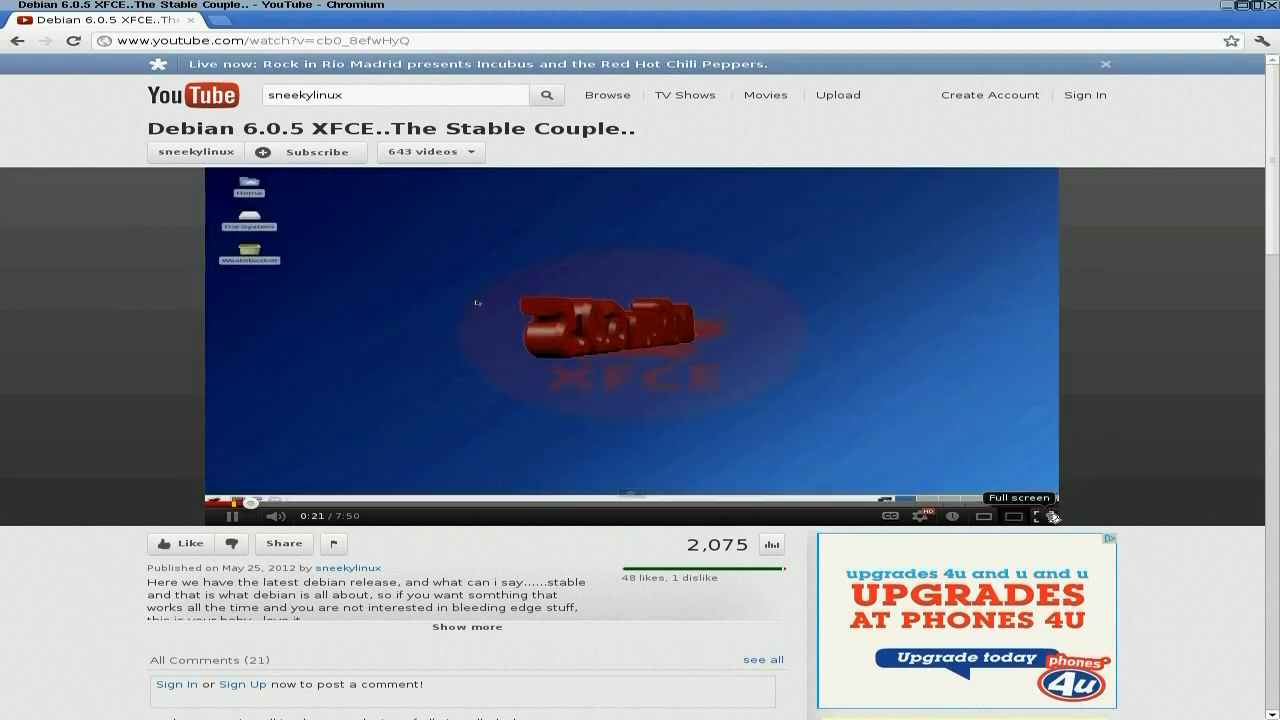
click(1043, 517)
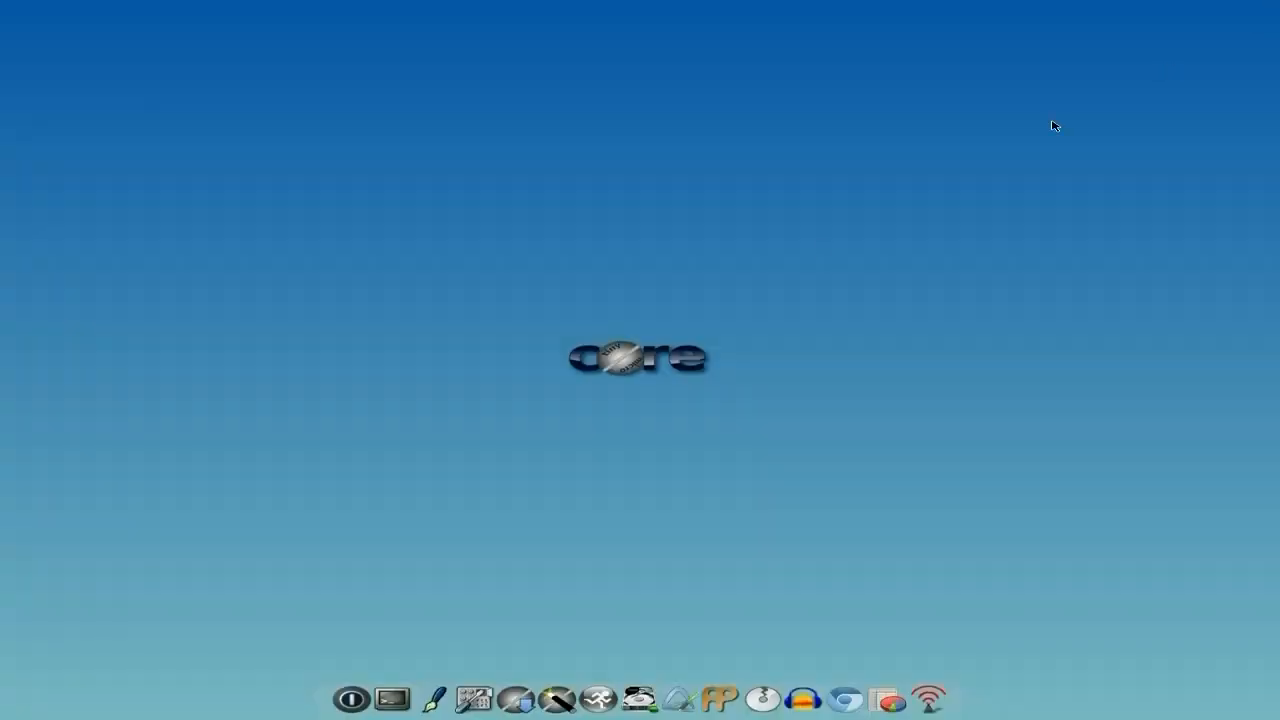
mouse_move(539, 183)
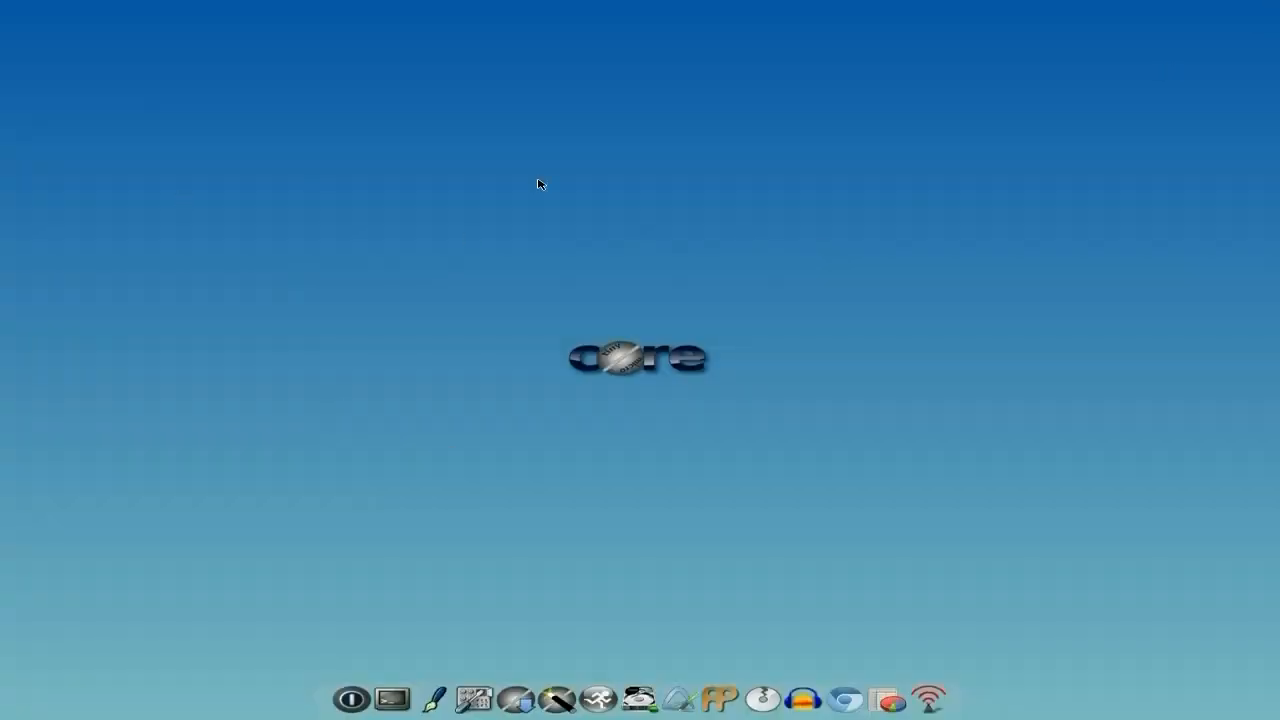
mouse_move(458, 219)
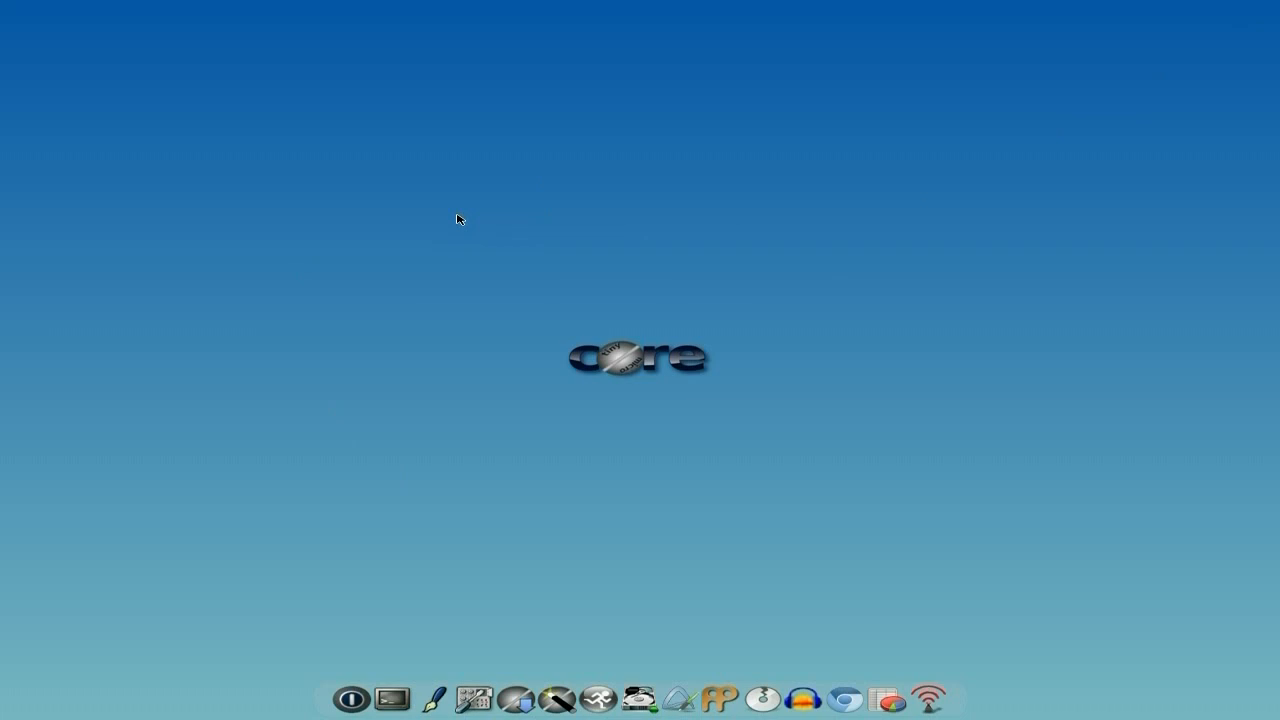
mouse_move(450, 219)
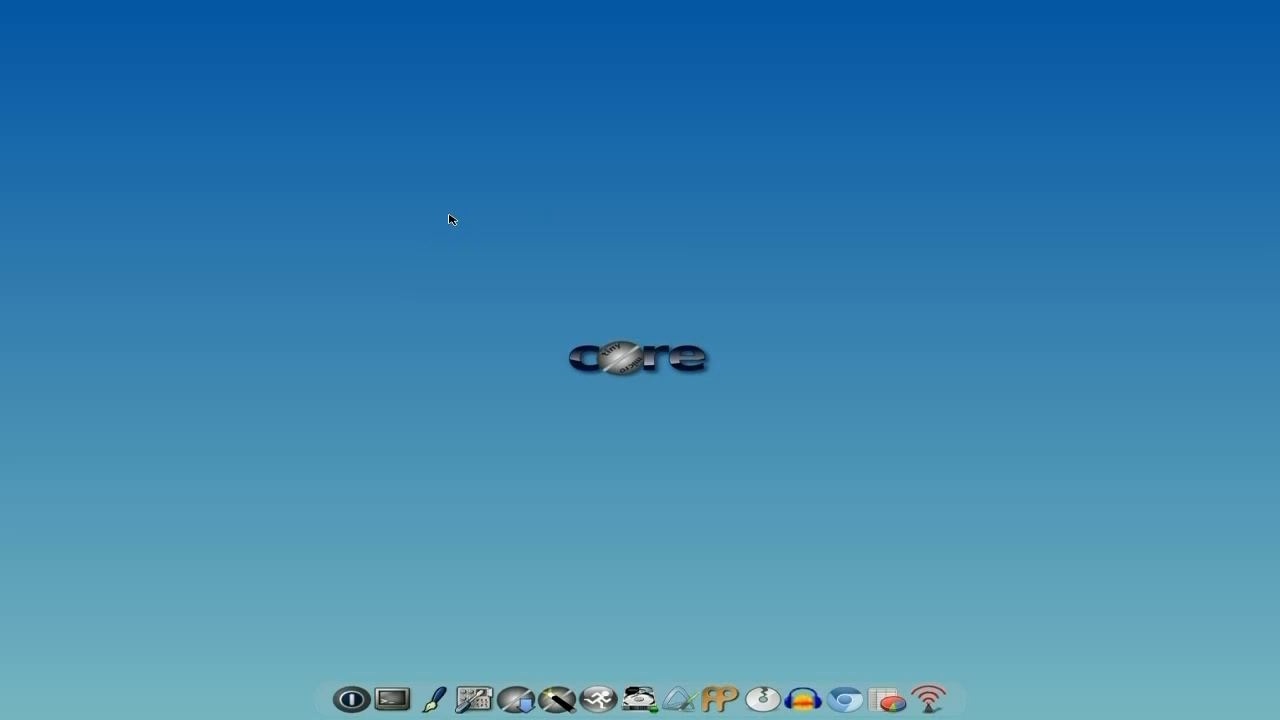
mouse_move(788, 476)
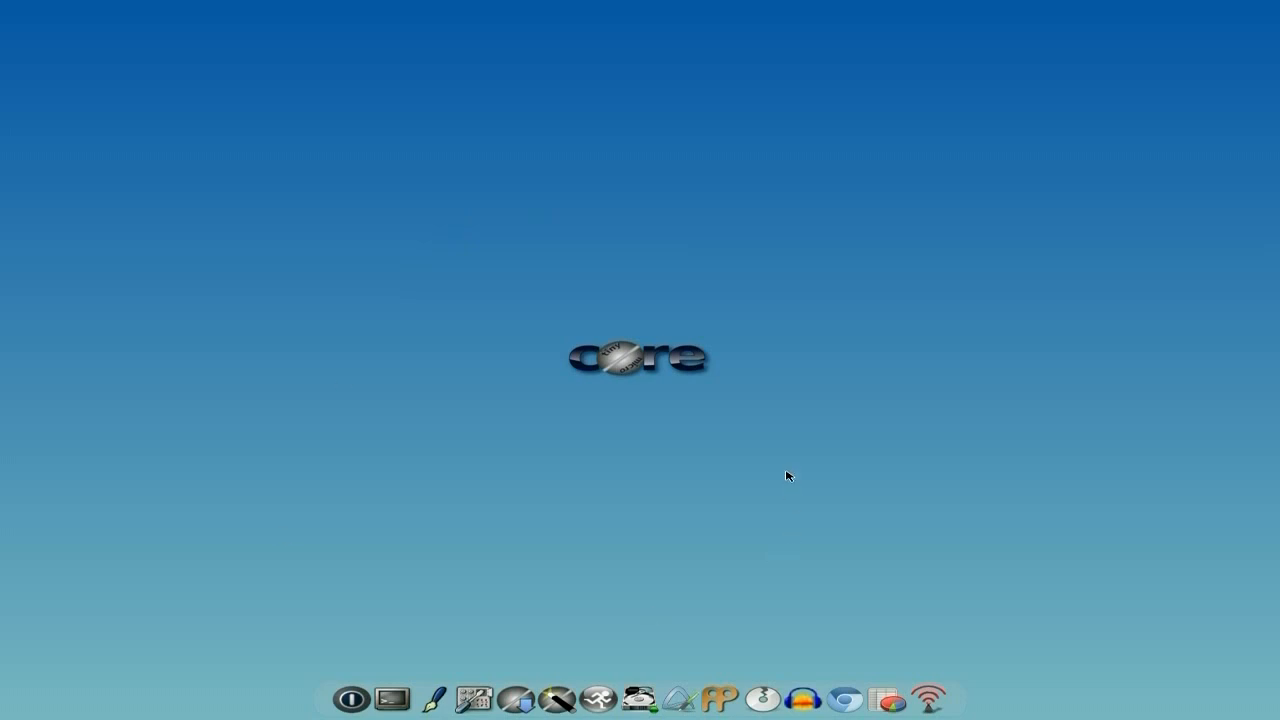
mouse_move(636, 297)
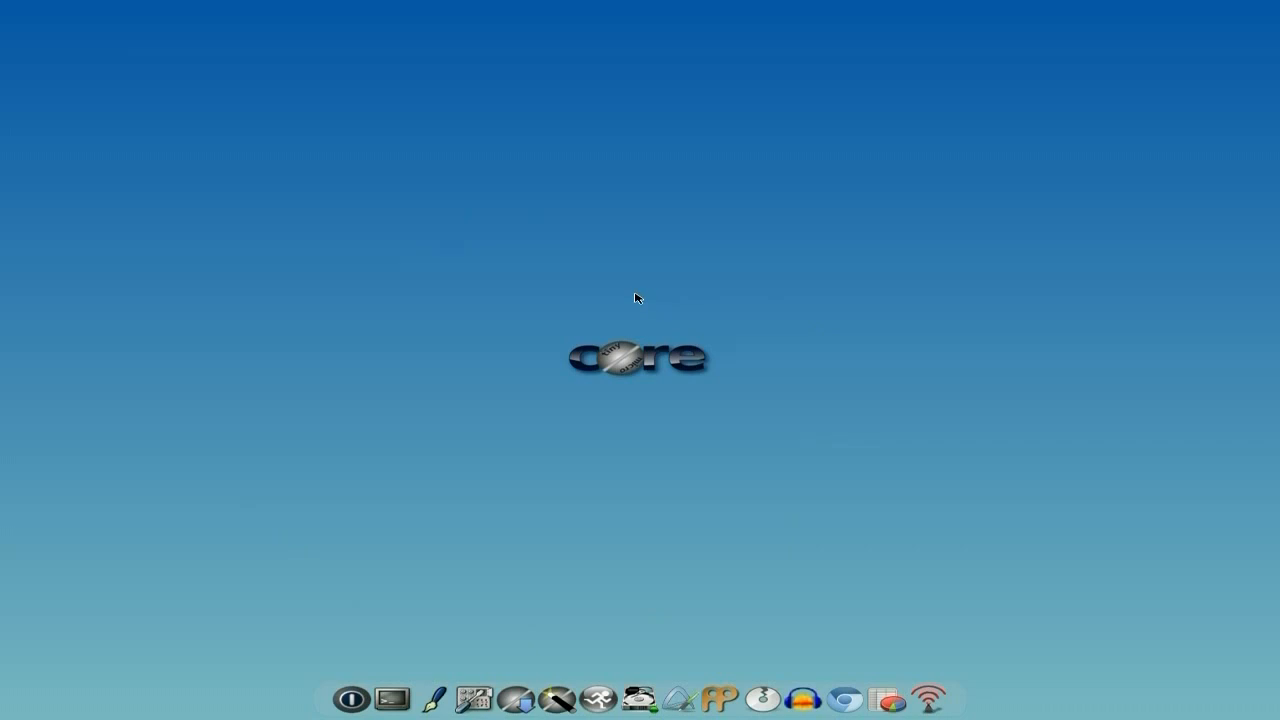
mouse_move(931, 453)
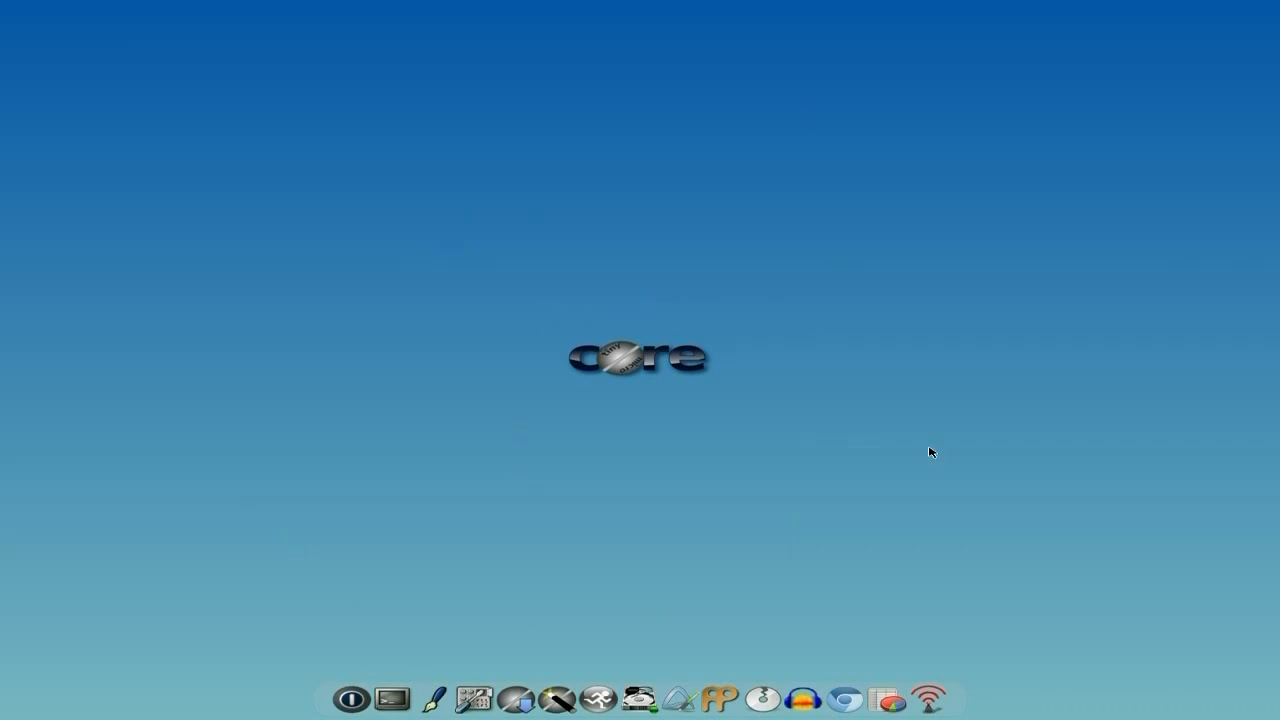
mouse_move(702, 408)
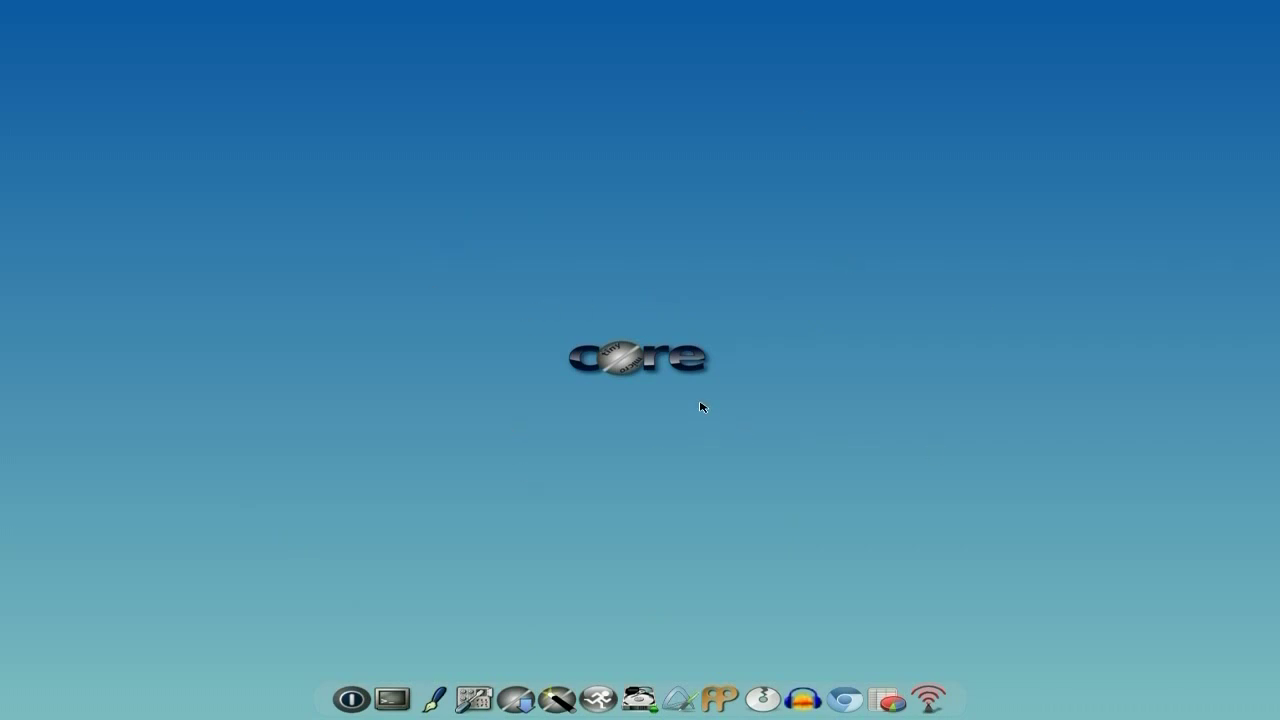